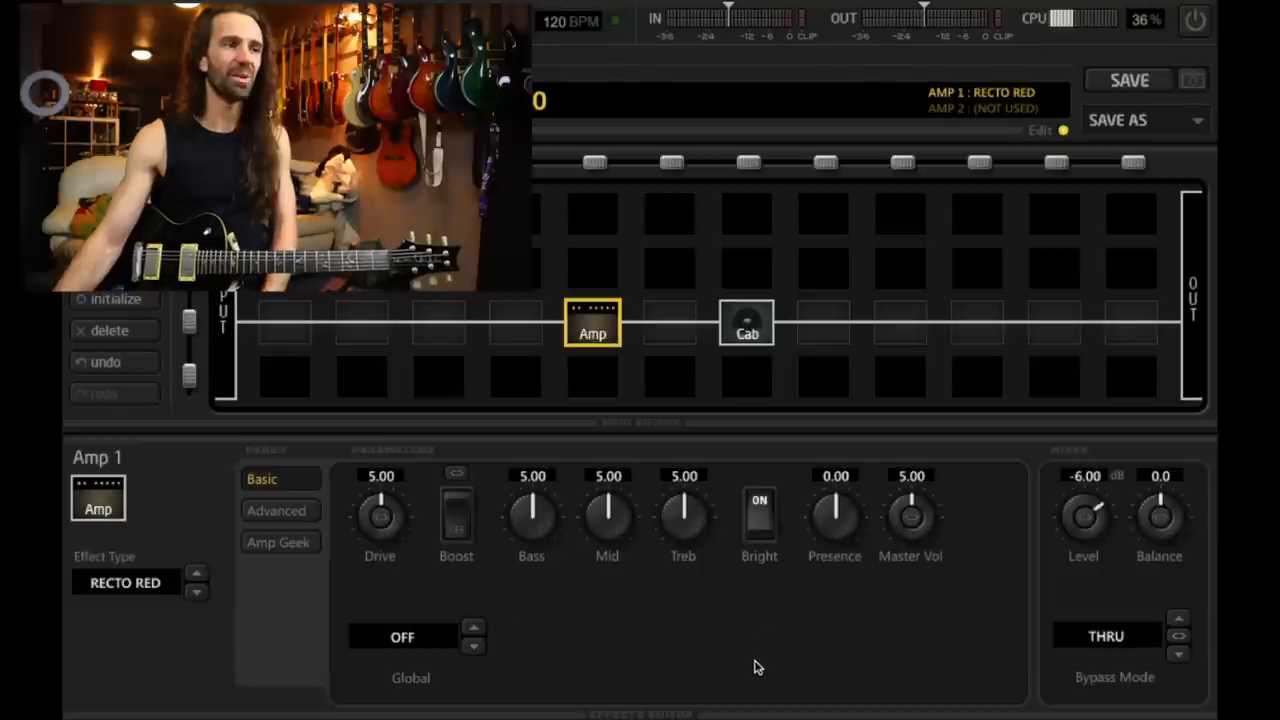
Step: Load user cab 001.syx in the Cab block, then reselect the Recto Red amp
{"action": "left_click", "coordinate": [747, 323]}
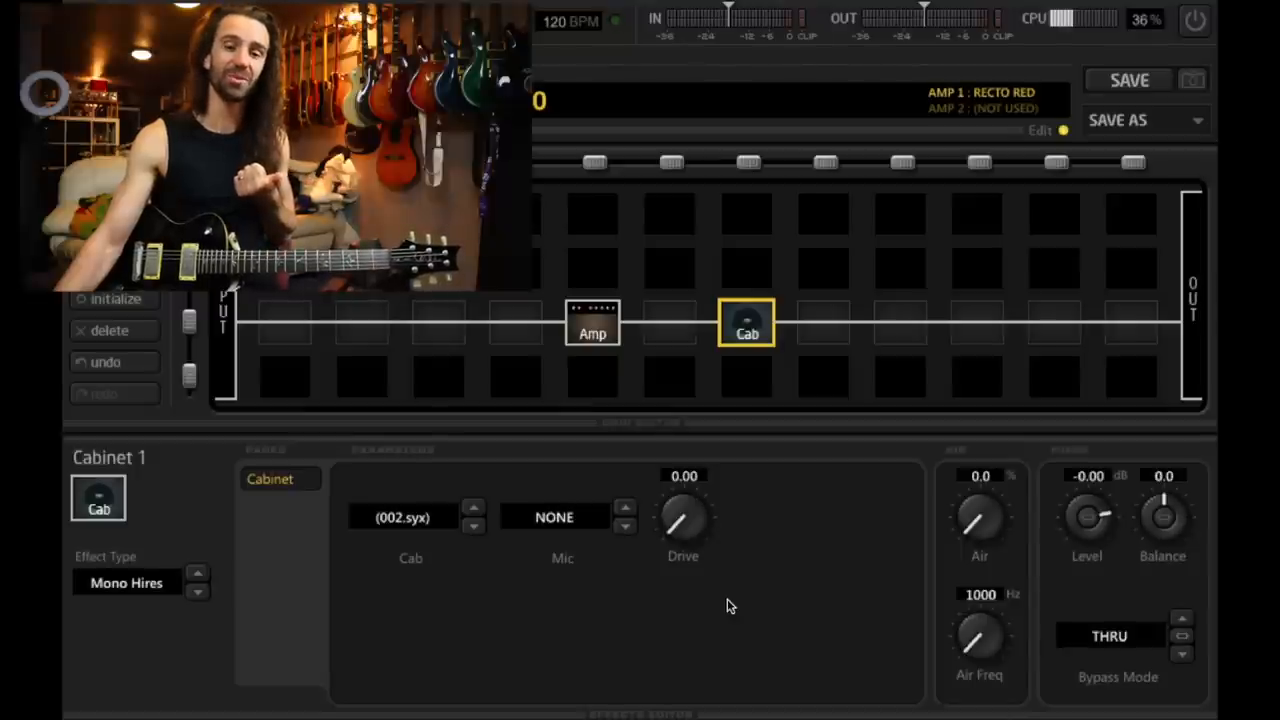
{"action": "mouse_move", "coordinate": [435, 538]}
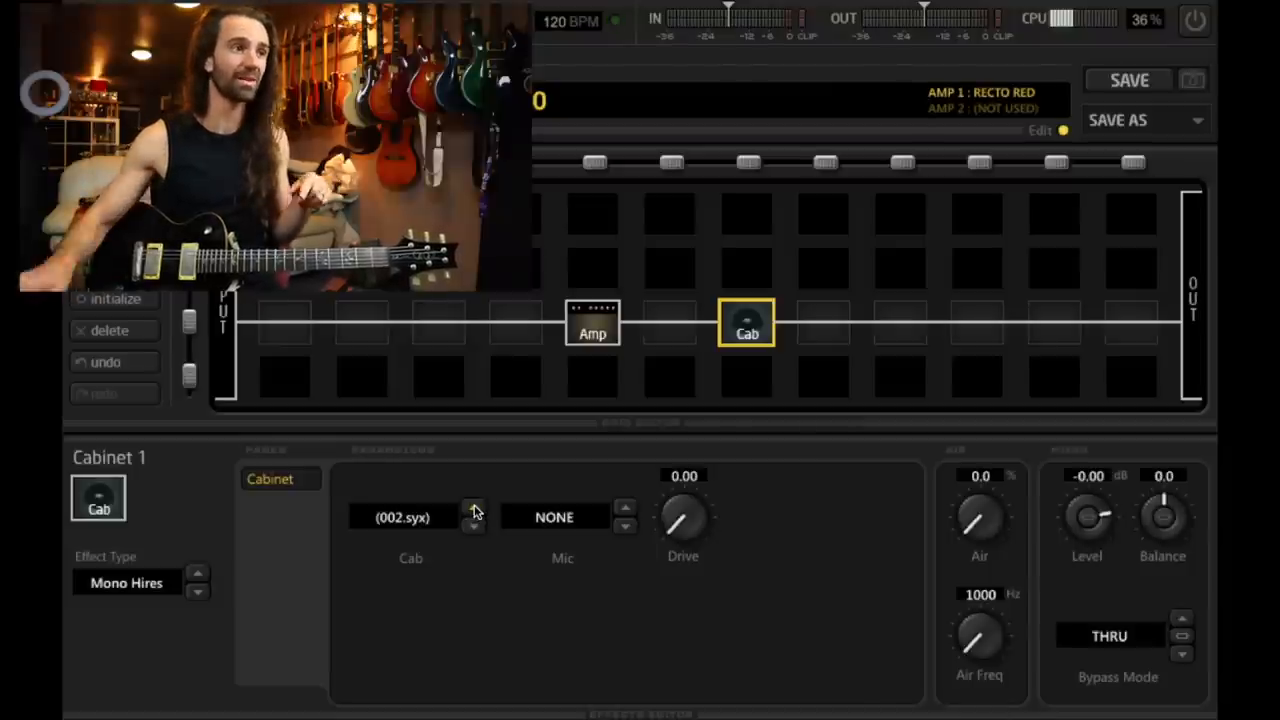
{"action": "left_click", "coordinate": [474, 510]}
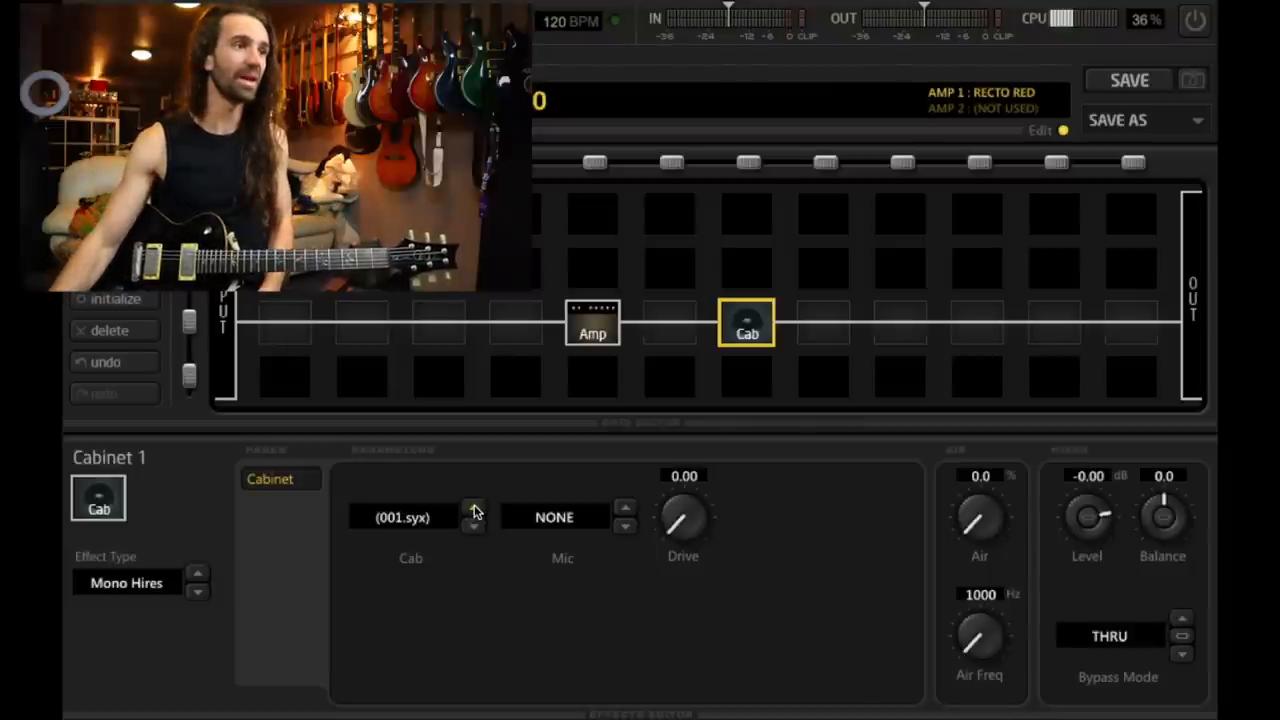
{"action": "left_click", "coordinate": [592, 323]}
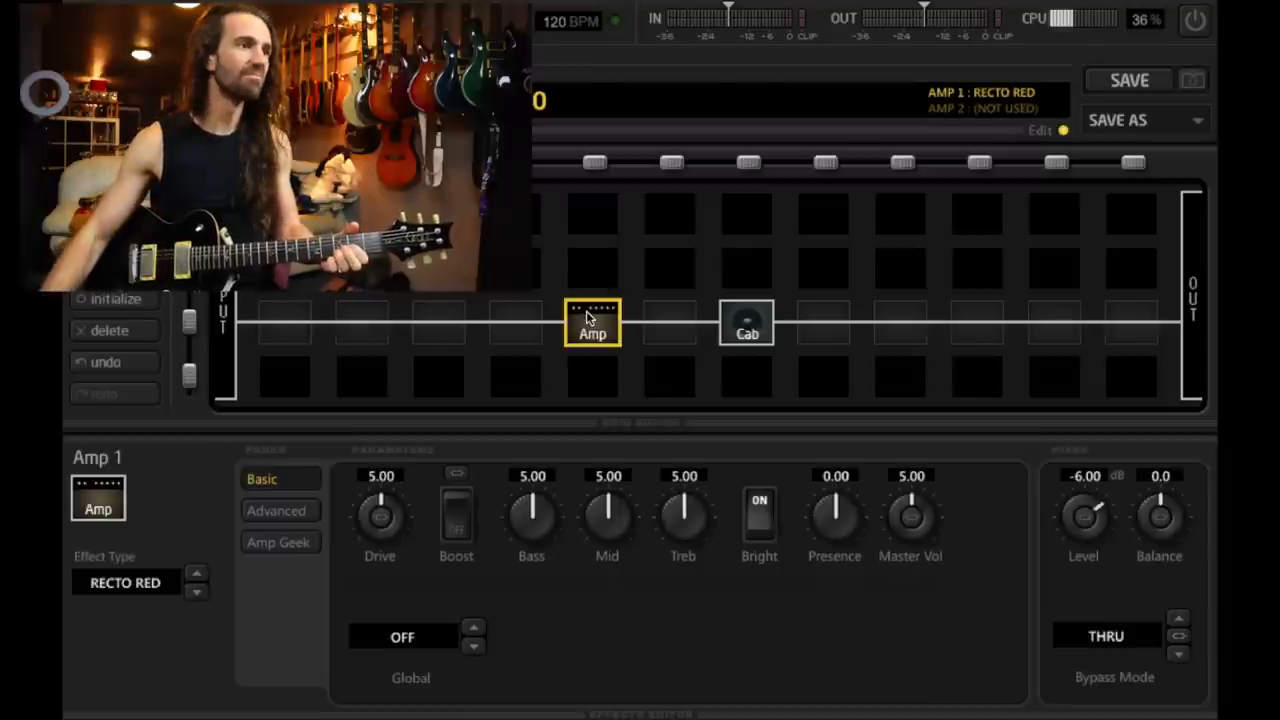
Step: Dial the Recto Red knobs to bass 3.35, mid 7.20, treble 6.73, presence 3.31
{"action": "left_click_drag", "start_coordinate": [531, 515], "coordinate": [531, 525]}
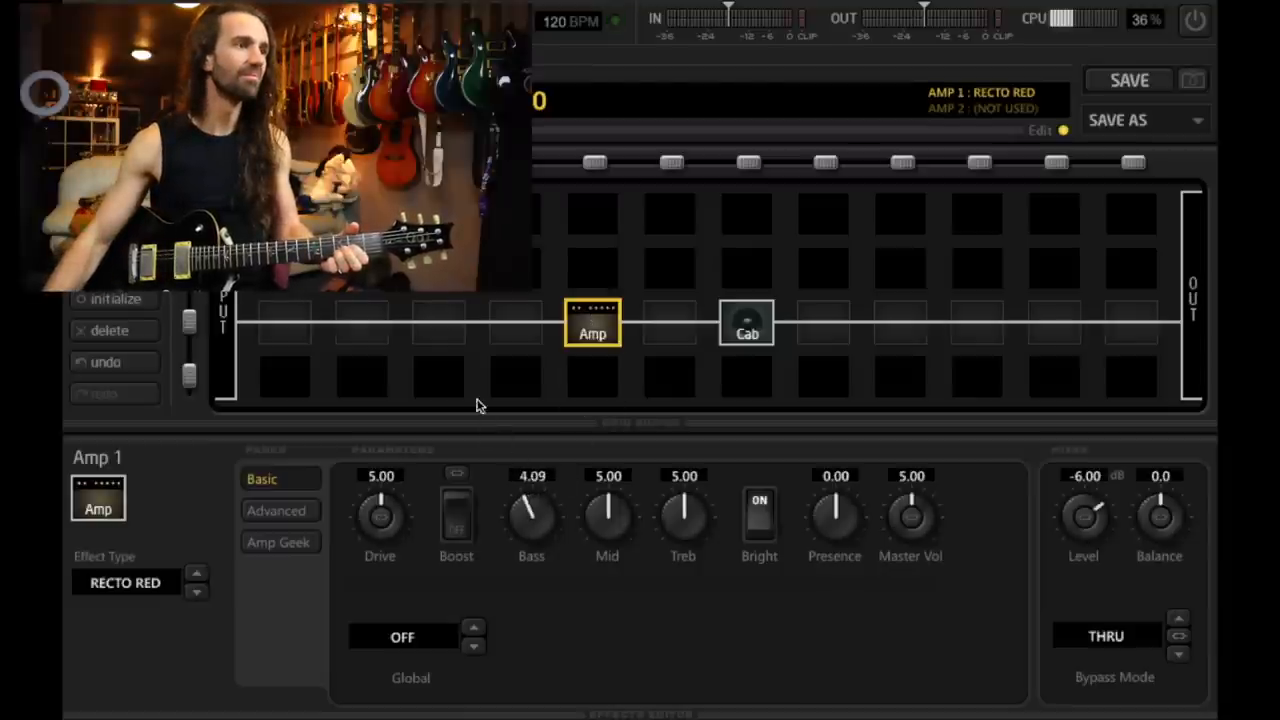
{"action": "left_click_drag", "start_coordinate": [531, 515], "coordinate": [520, 525]}
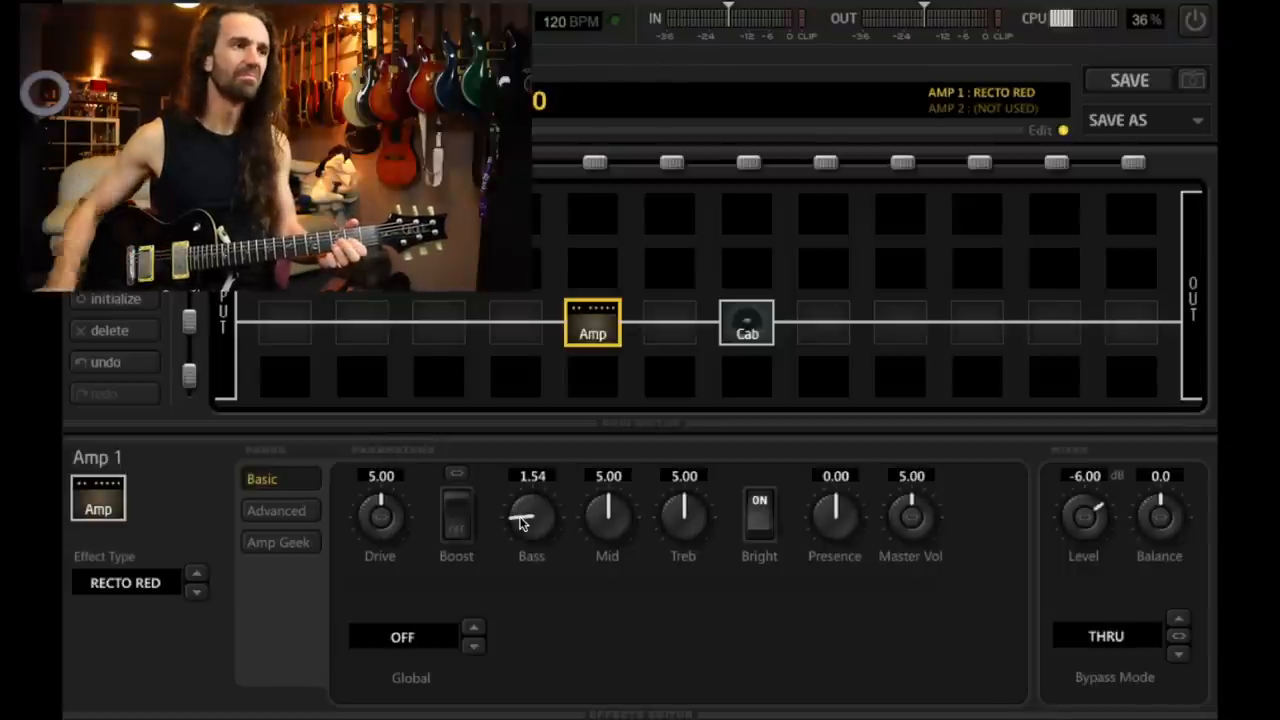
{"action": "left_click_drag", "start_coordinate": [531, 515], "coordinate": [531, 490]}
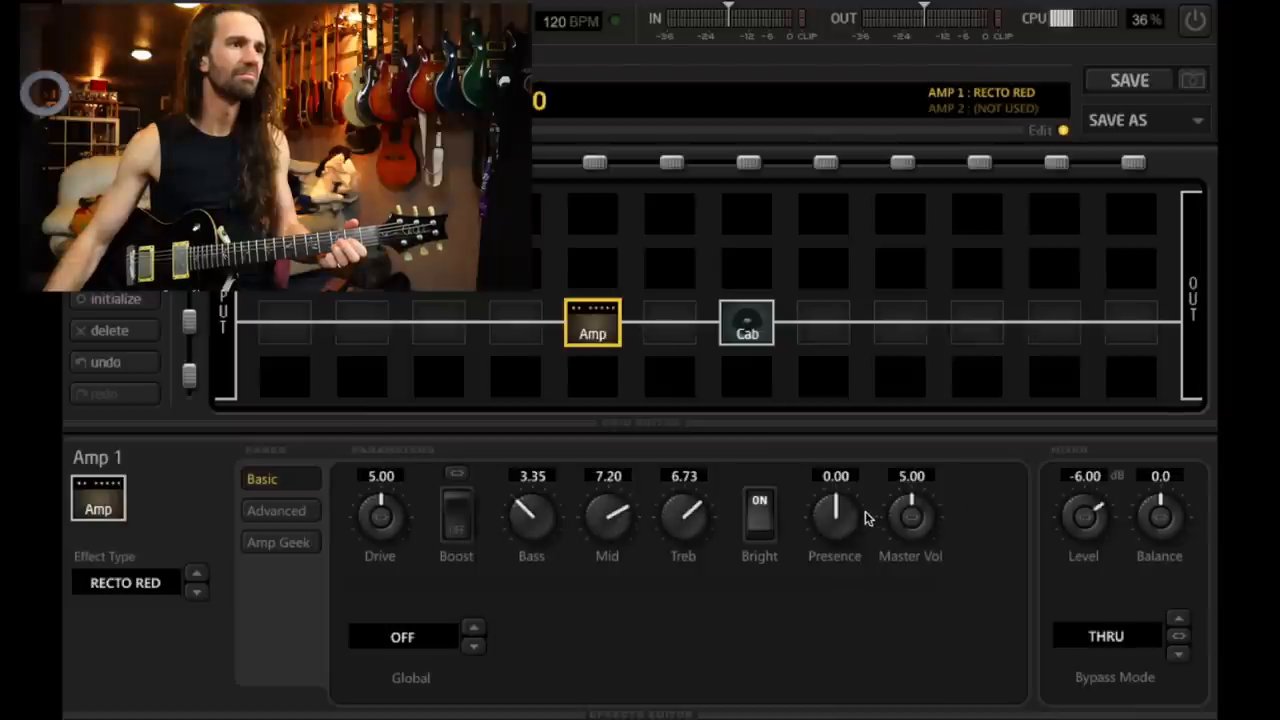
{"action": "left_click_drag", "start_coordinate": [834, 515], "coordinate": [845, 505]}
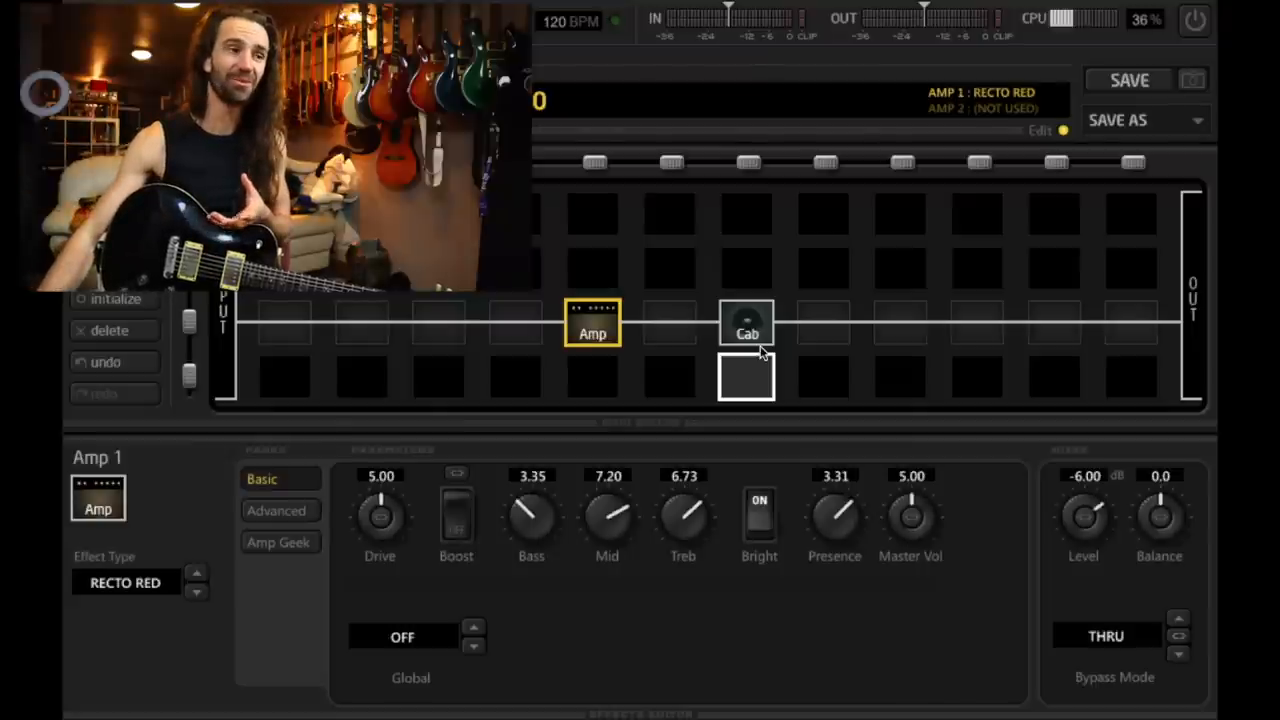
Step: Insert Parametric EQ 1 into the grid slot right after the cabinet
{"action": "left_click", "coordinate": [747, 325]}
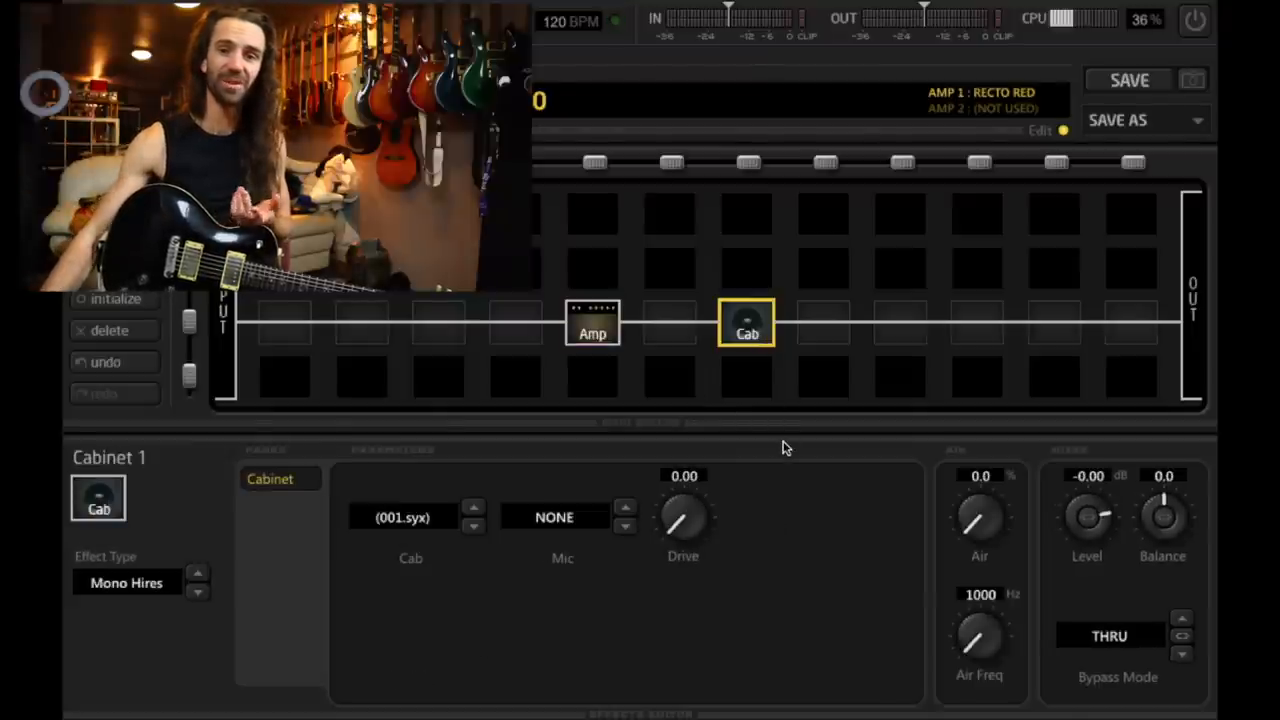
{"action": "mouse_move", "coordinate": [730, 635]}
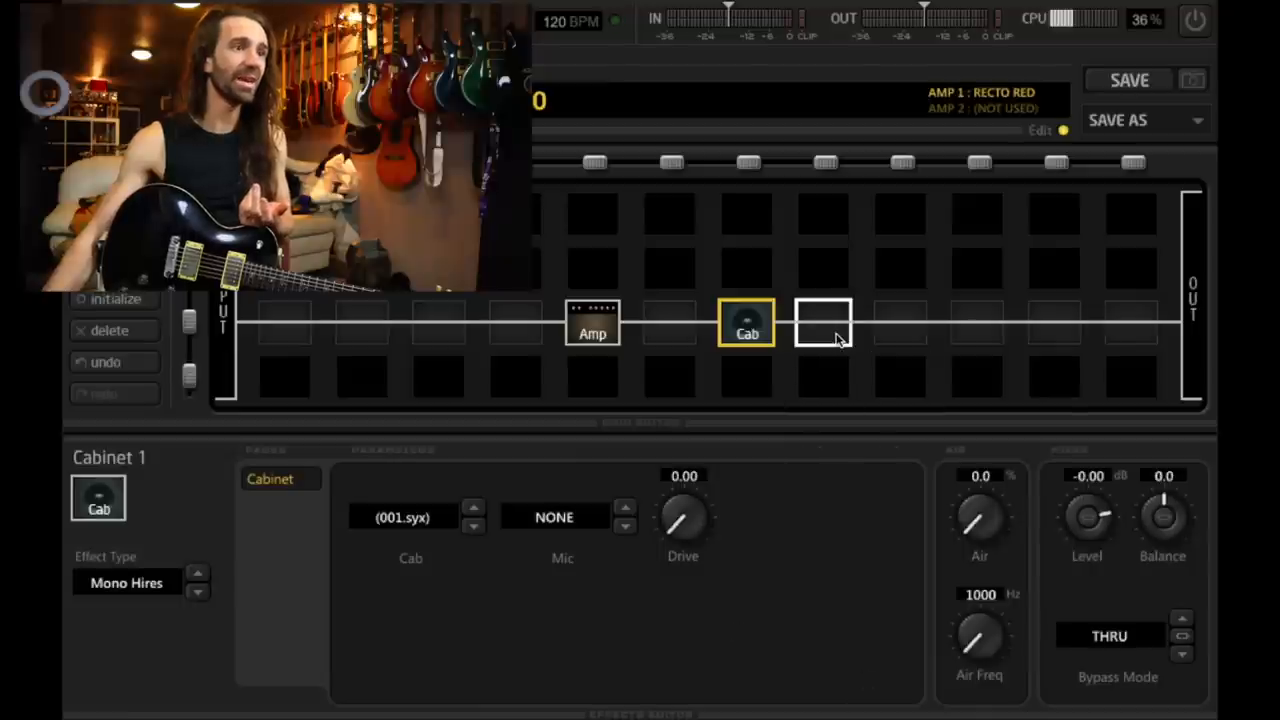
{"action": "right_click", "coordinate": [823, 322]}
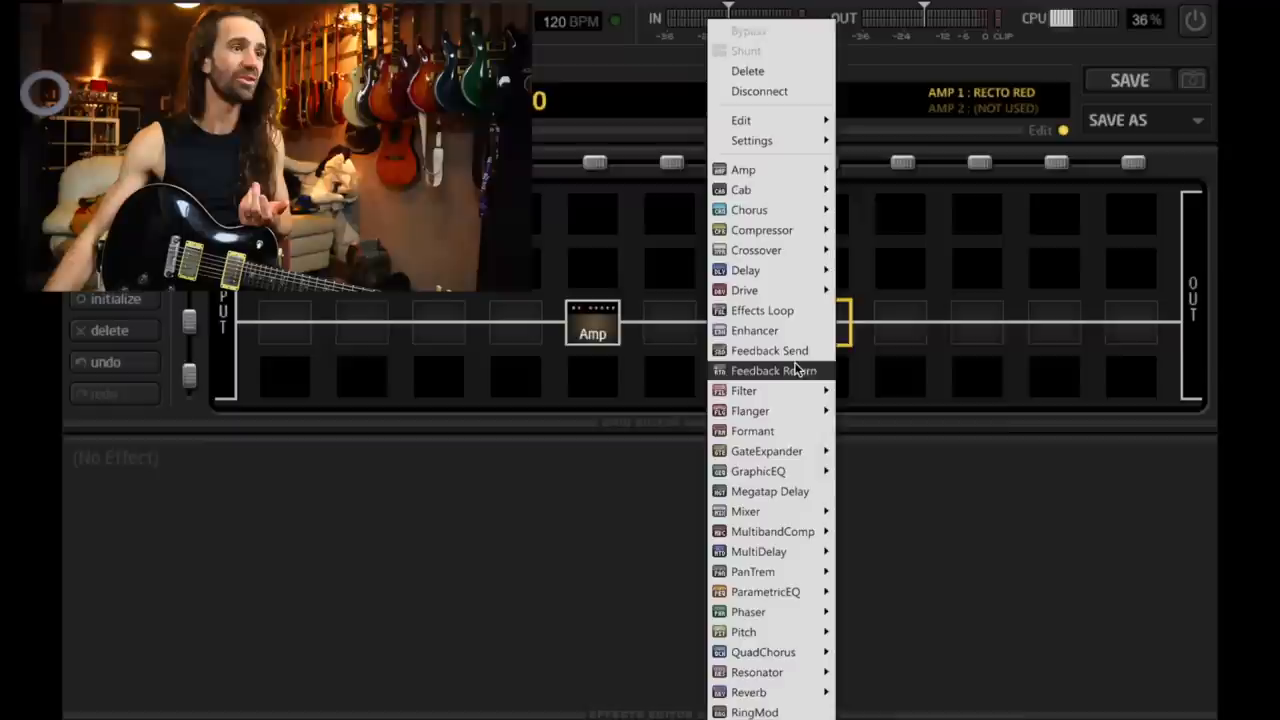
{"action": "mouse_move", "coordinate": [765, 591]}
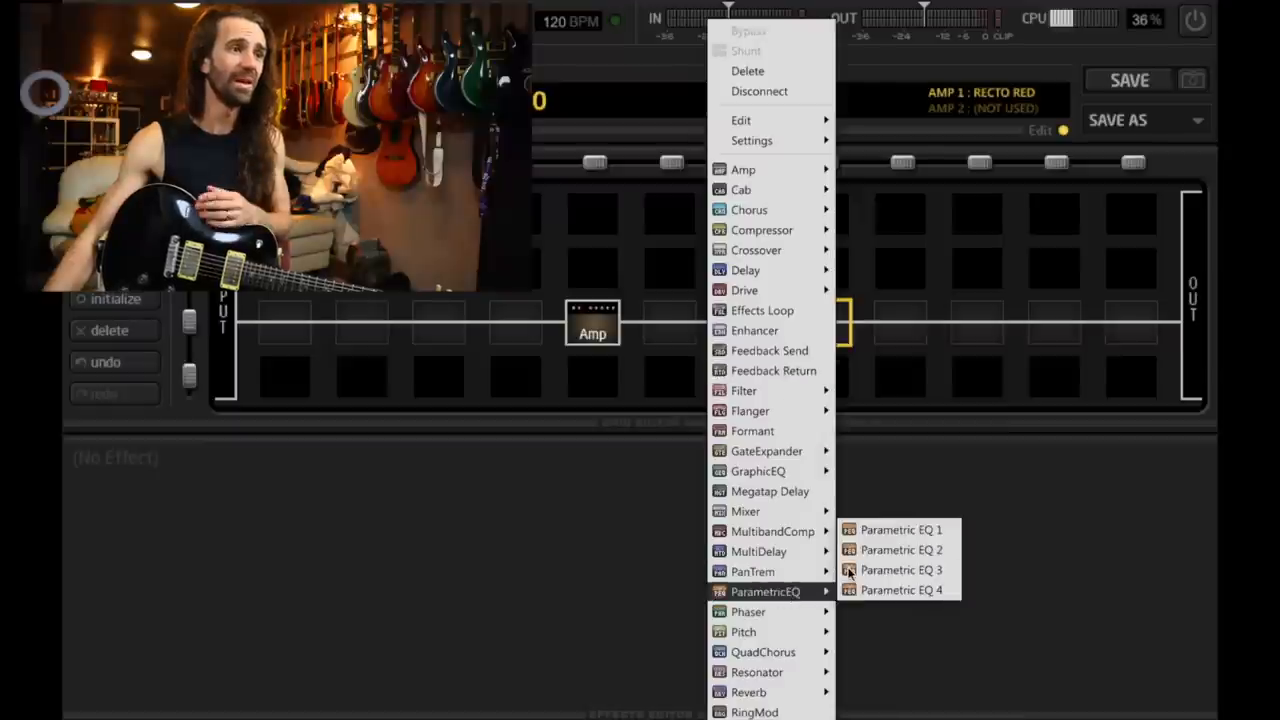
{"action": "left_click", "coordinate": [901, 529]}
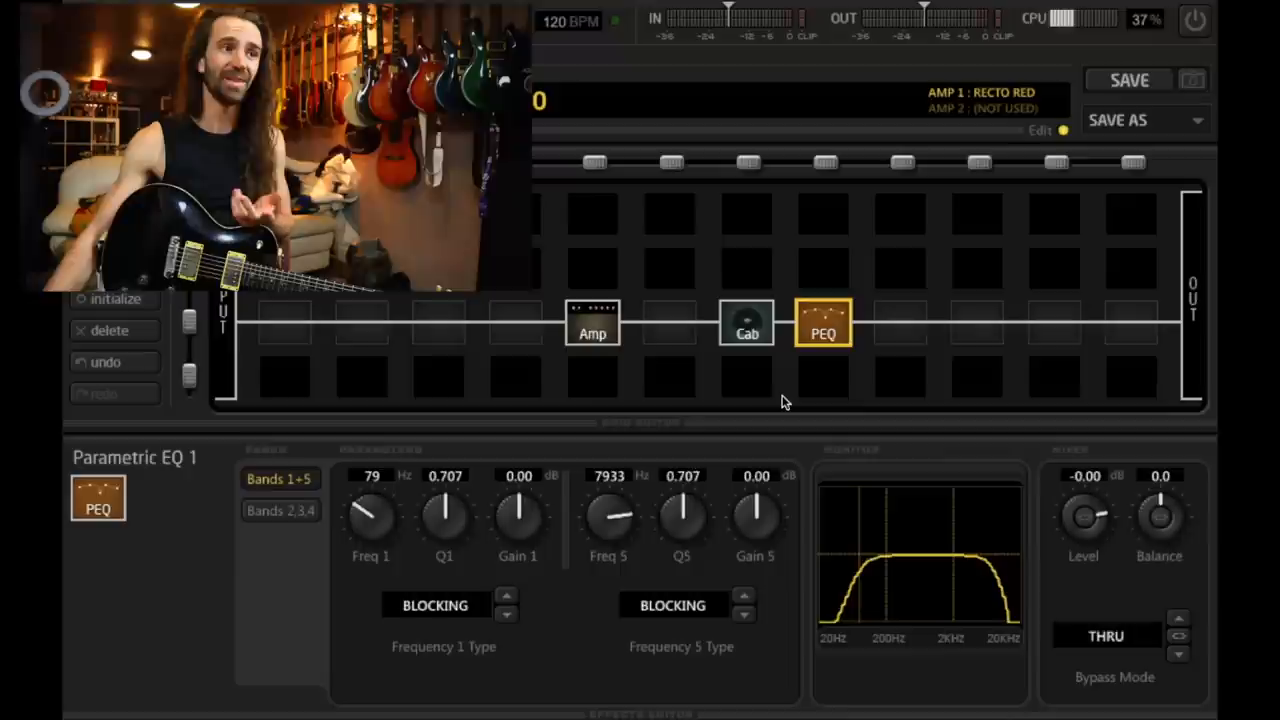
{"action": "mouse_move", "coordinate": [613, 425]}
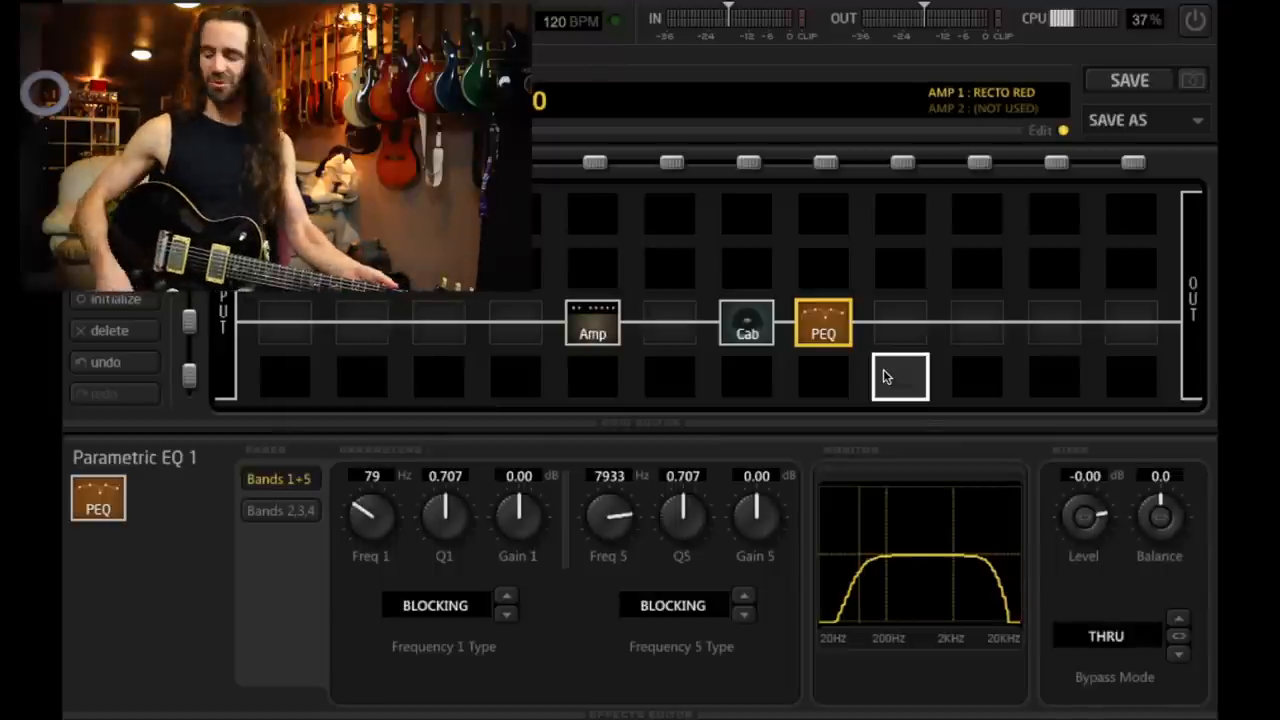
Step: Insert Drive 1 (T808 OD) into the empty slot before the amp
{"action": "left_click", "coordinate": [515, 322]}
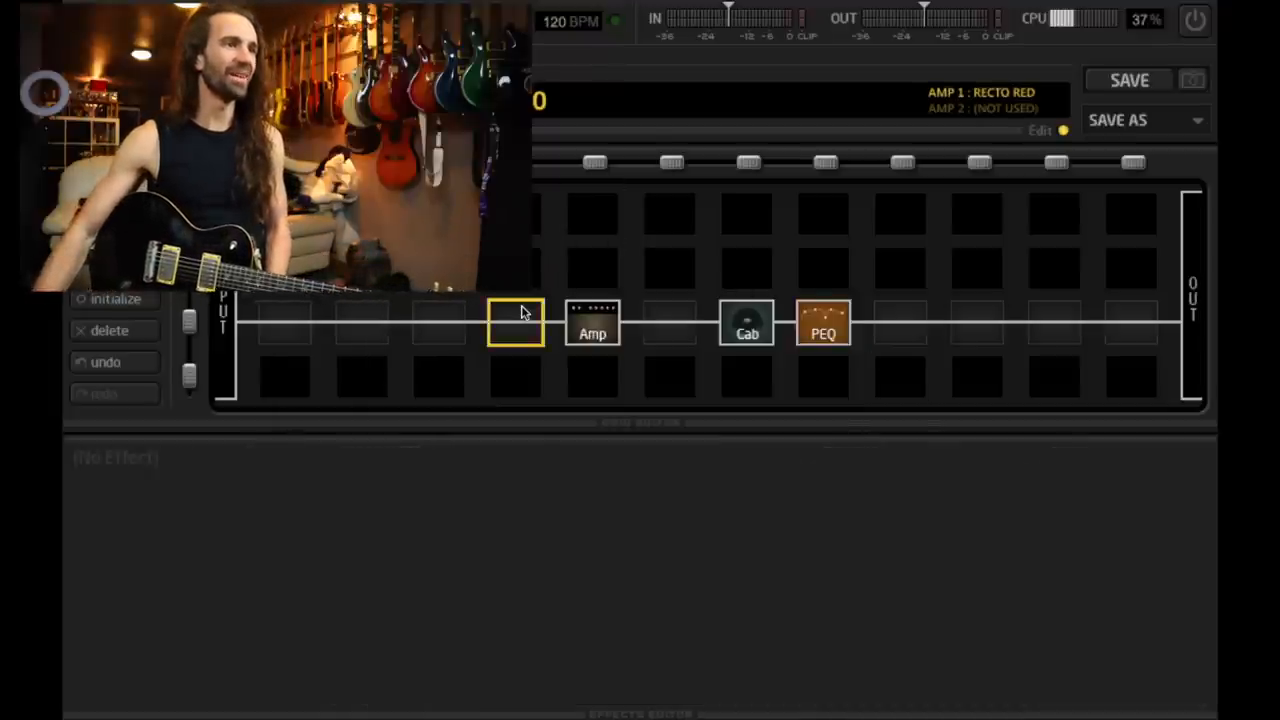
{"action": "right_click", "coordinate": [515, 323]}
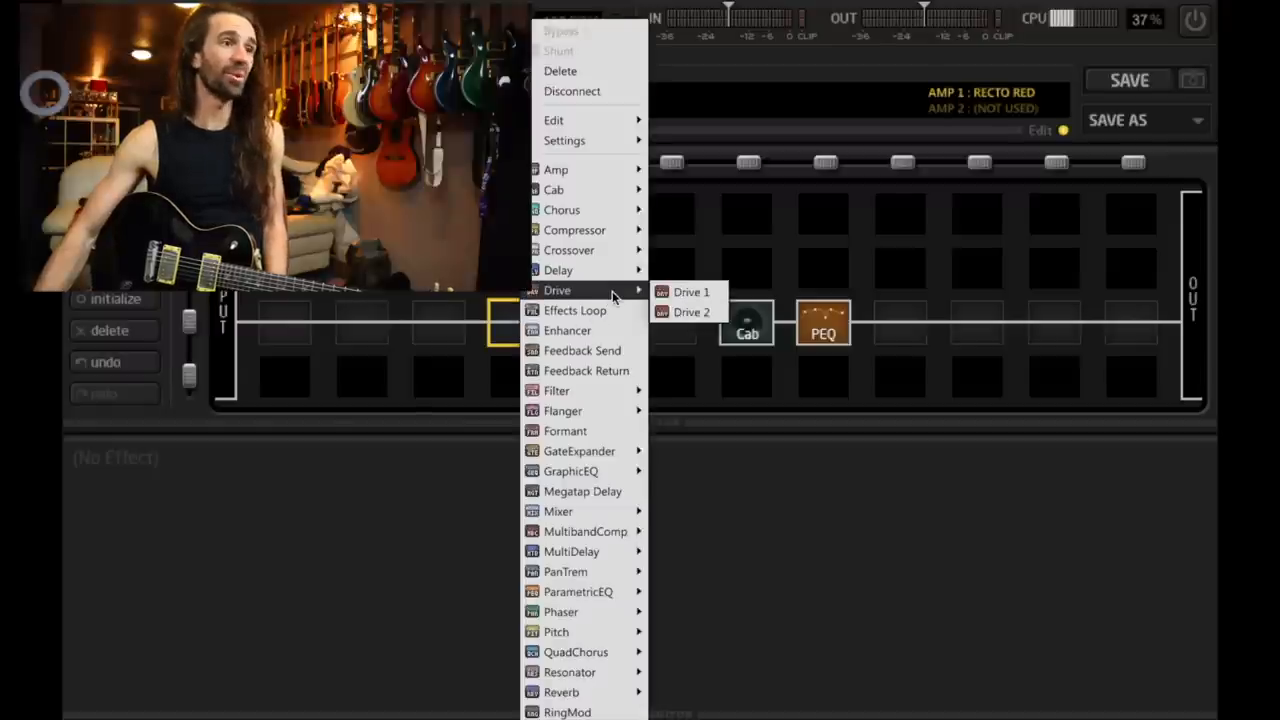
{"action": "left_click", "coordinate": [691, 291]}
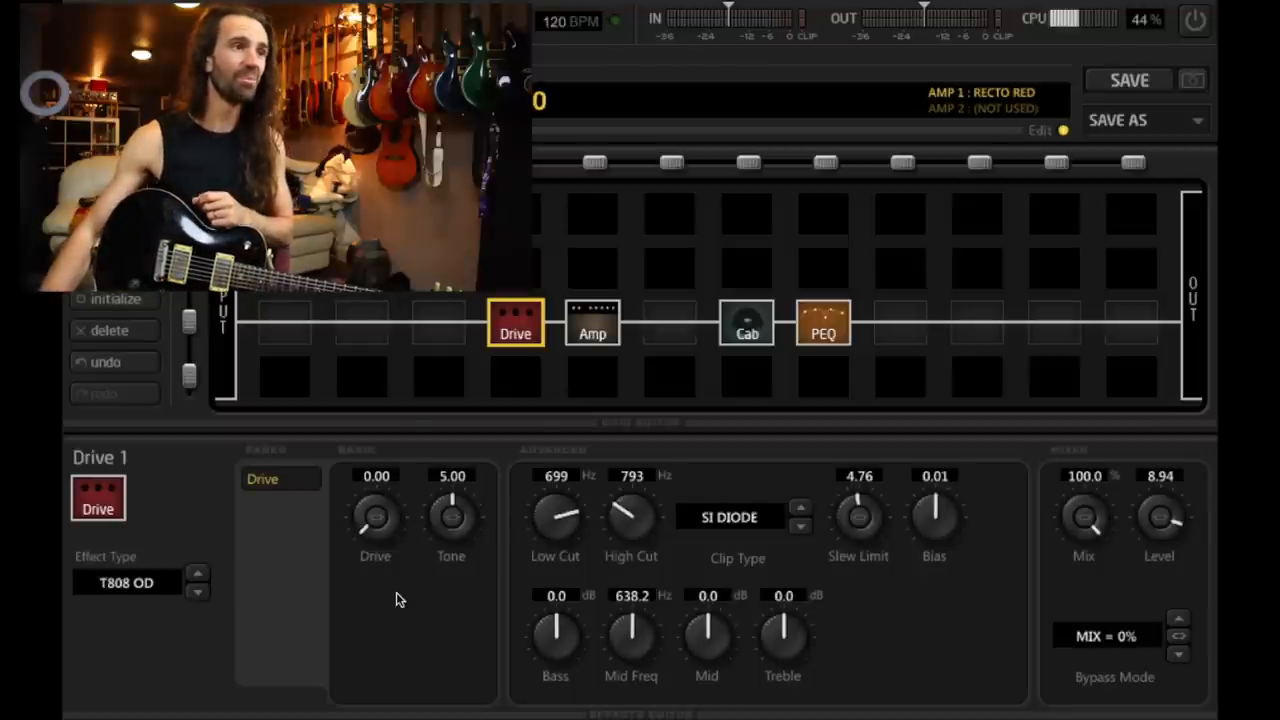
{"action": "mouse_move", "coordinate": [950, 325]}
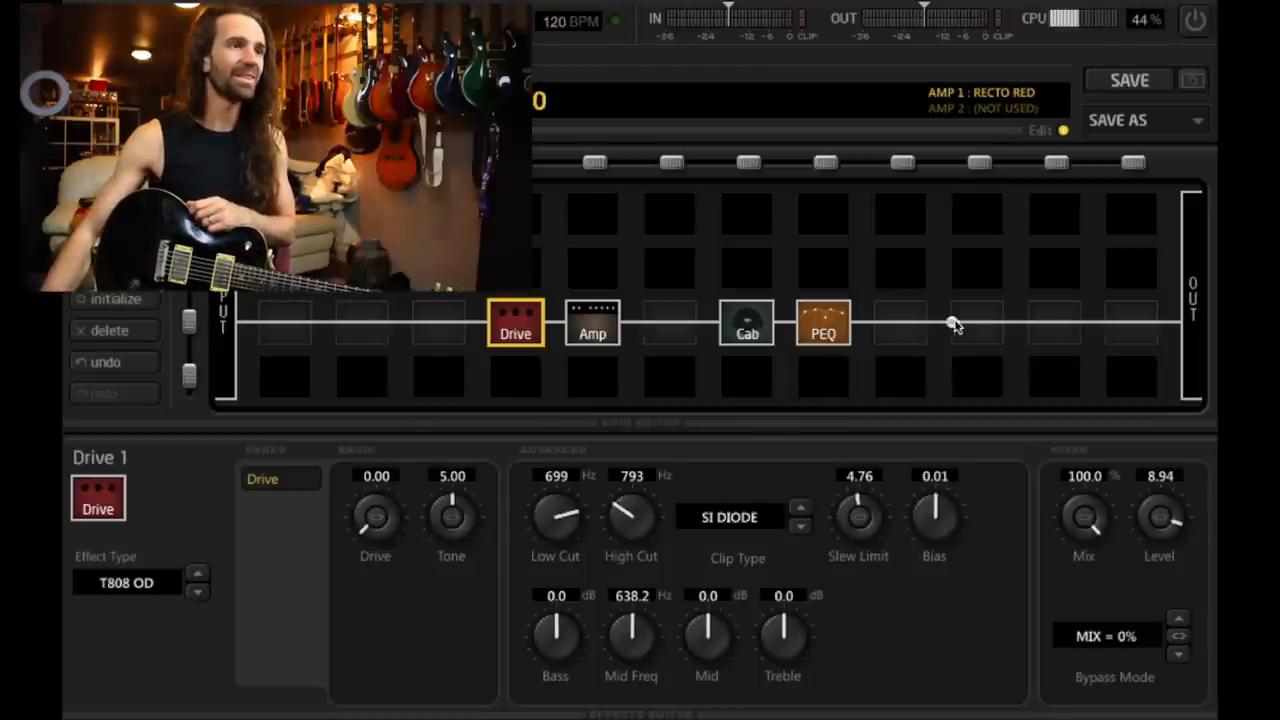
Step: Insert Delay 1 after the PEQ, review its types, and sync tempo to 1/4
{"action": "right_click", "coordinate": [975, 320]}
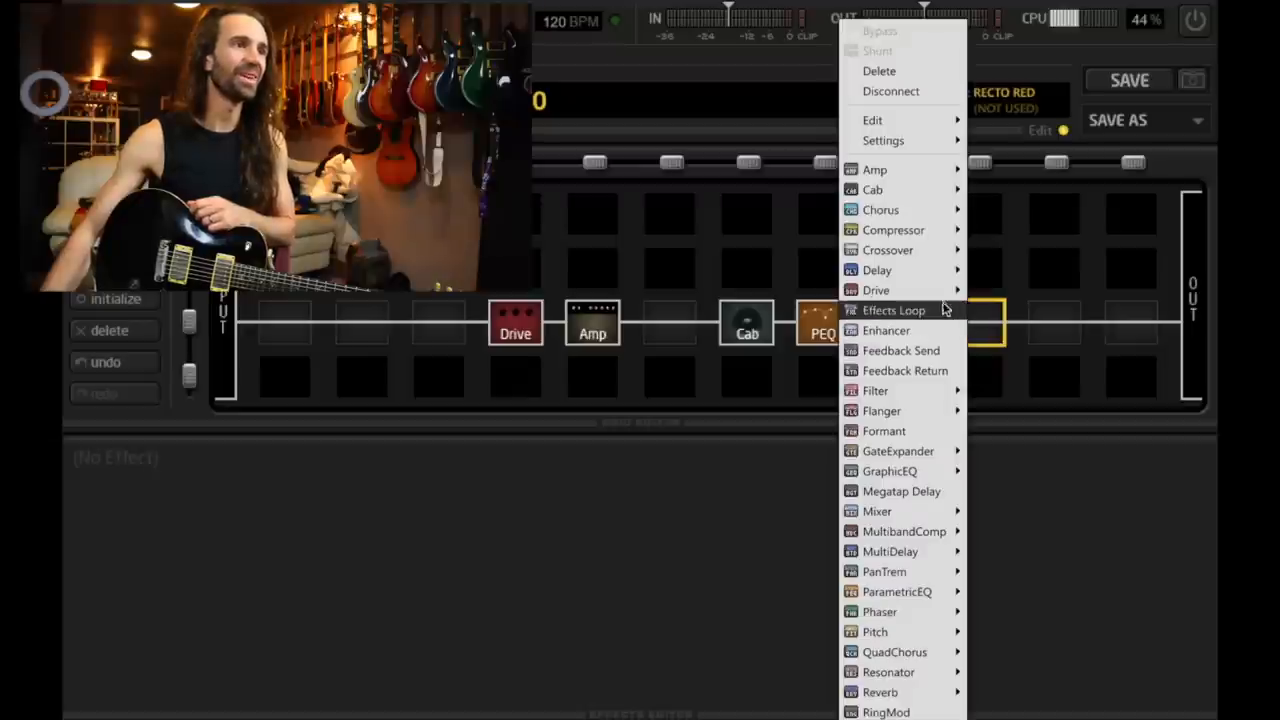
{"action": "left_click", "coordinate": [877, 270]}
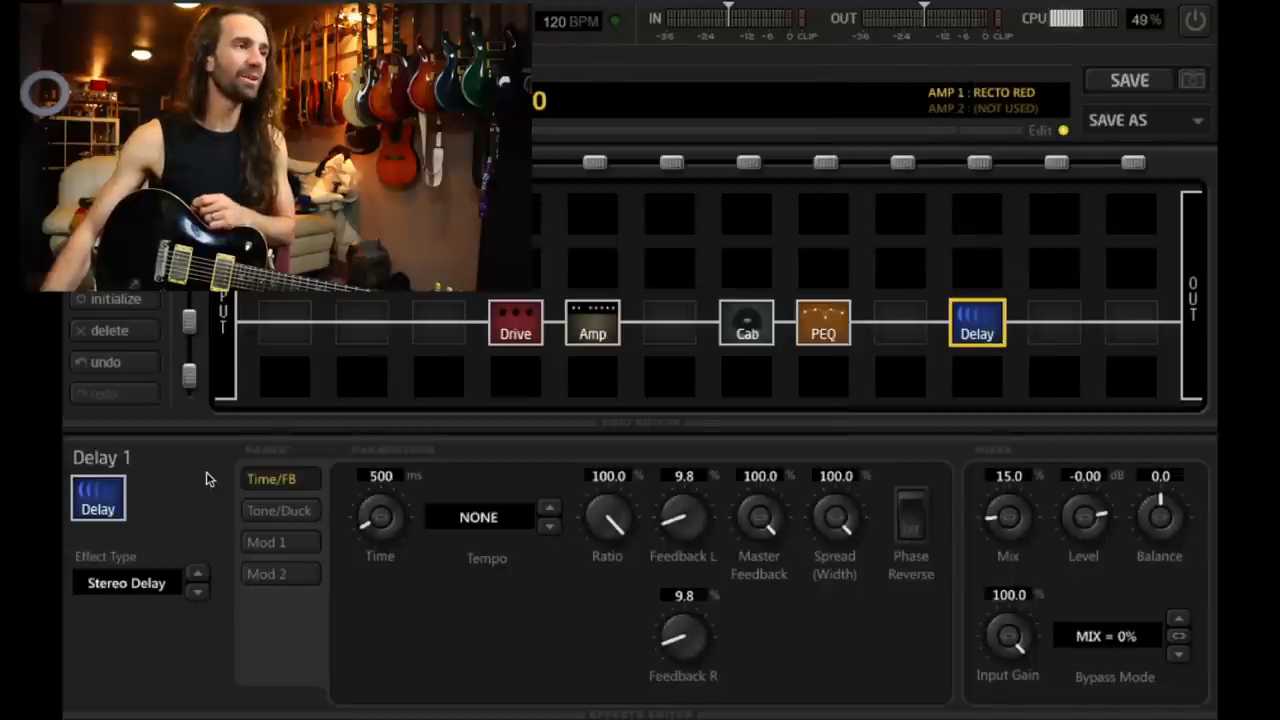
{"action": "left_click", "coordinate": [127, 582]}
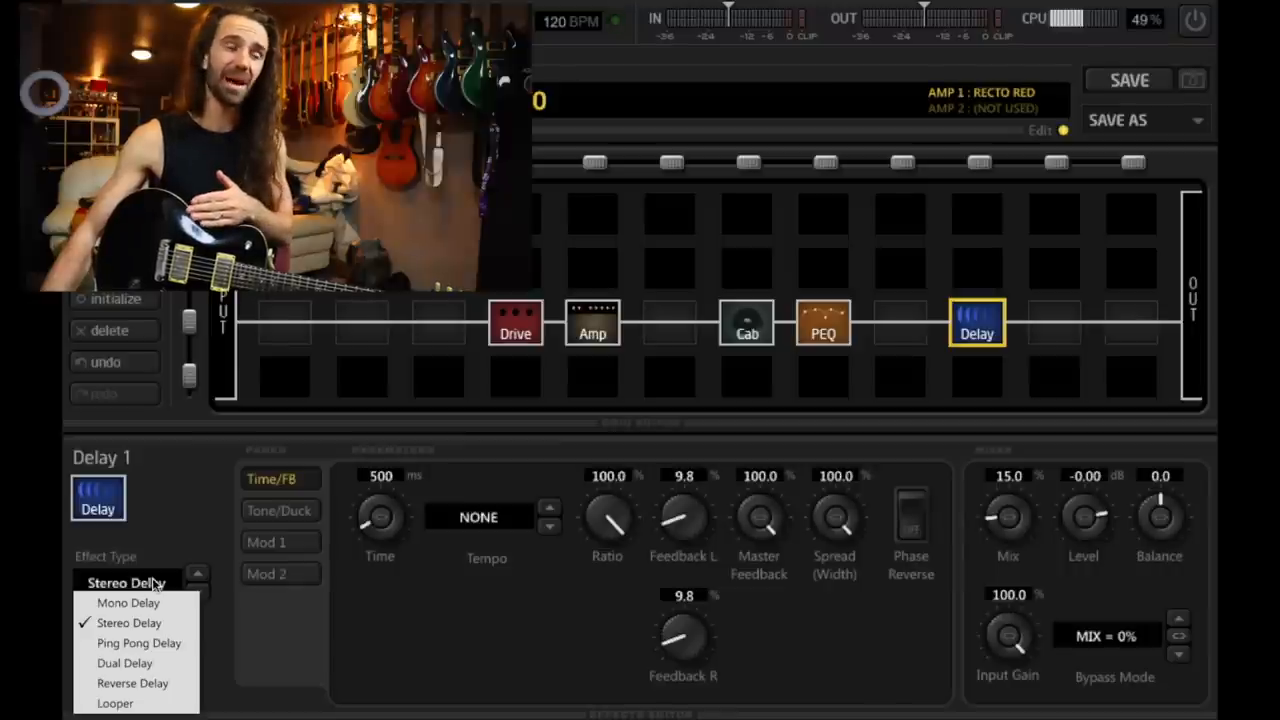
{"action": "mouse_move", "coordinate": [461, 669]}
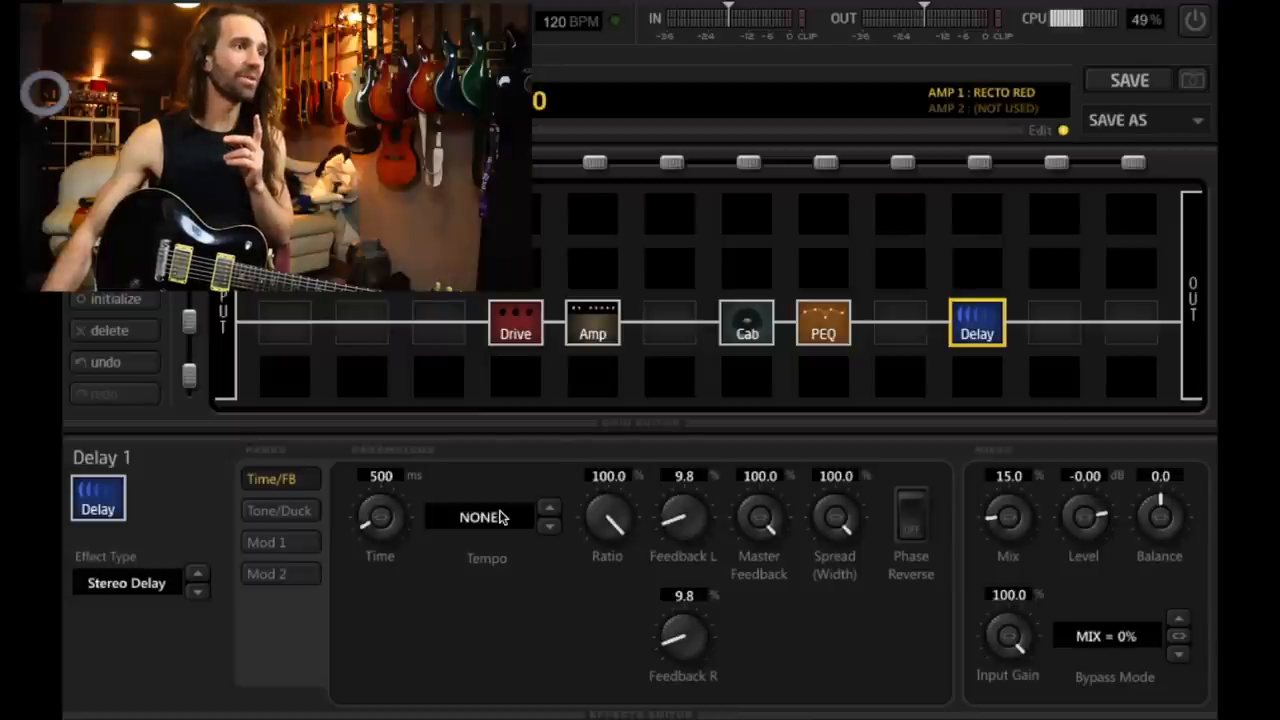
{"action": "left_click", "coordinate": [486, 516]}
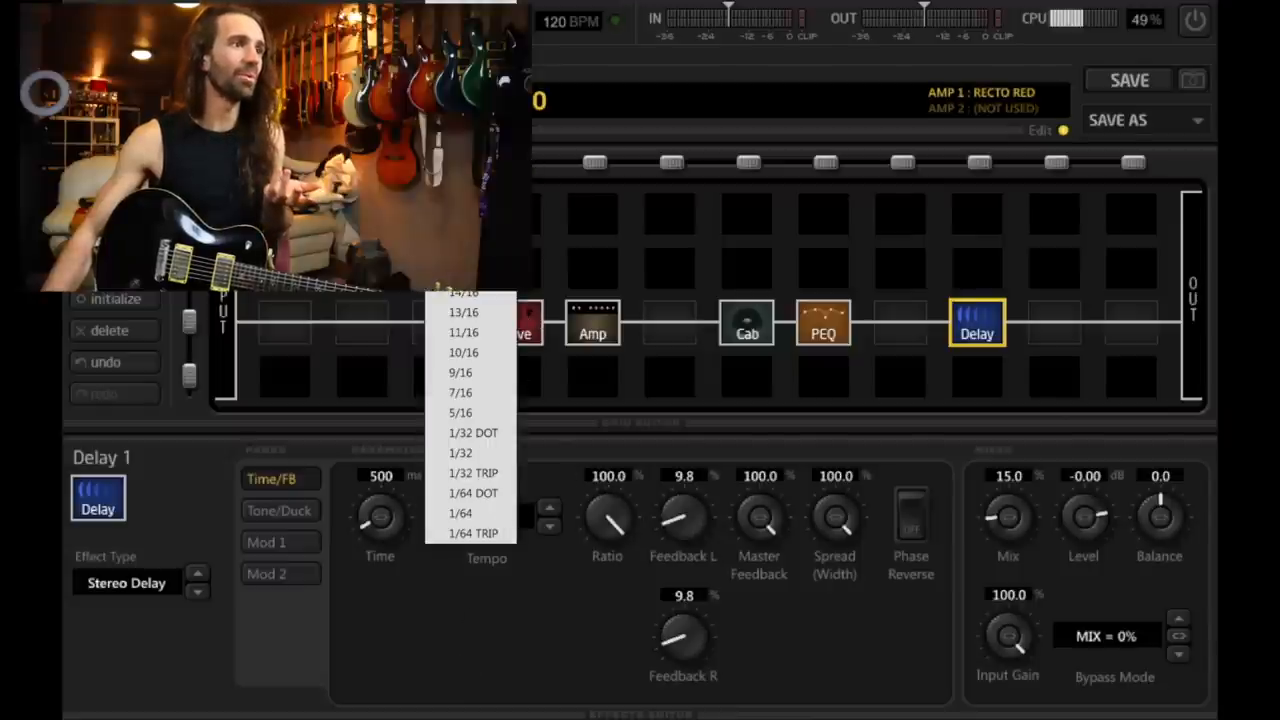
{"action": "left_click", "coordinate": [478, 517]}
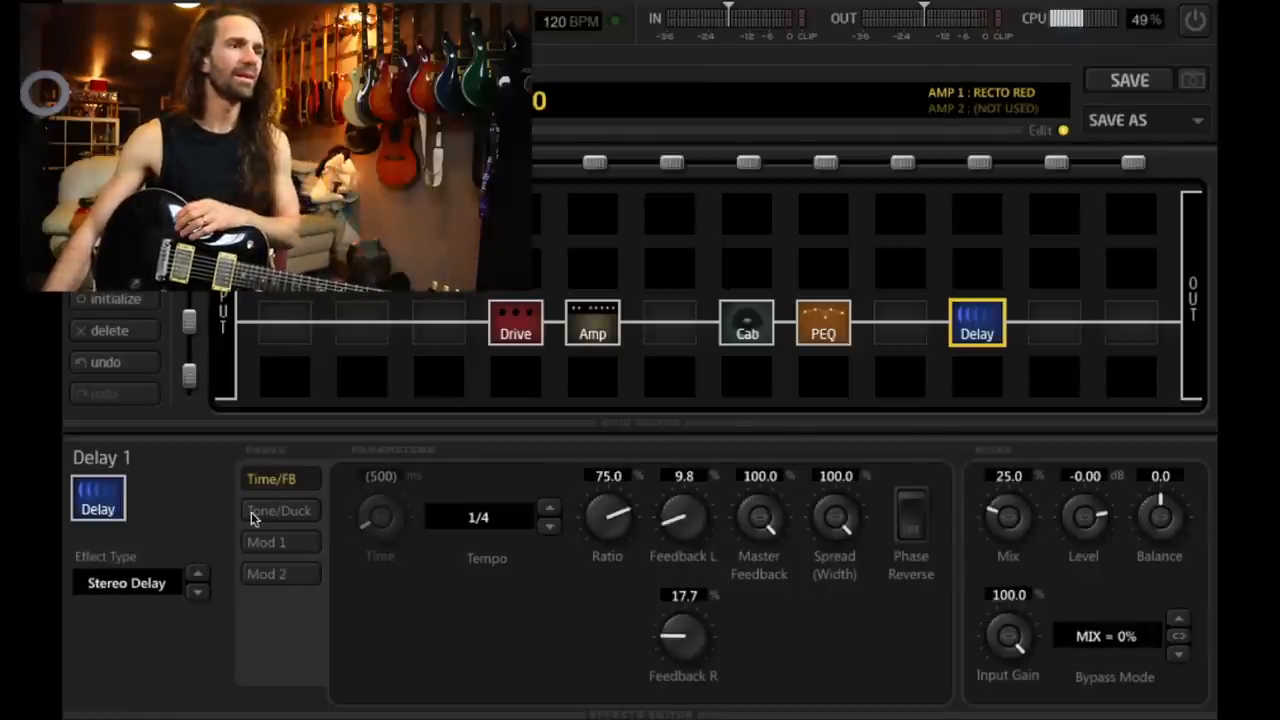
Step: Set the delay's Tone/Duck Filter Slope from 6 to 18 dB/OCT
{"action": "left_click", "coordinate": [280, 510]}
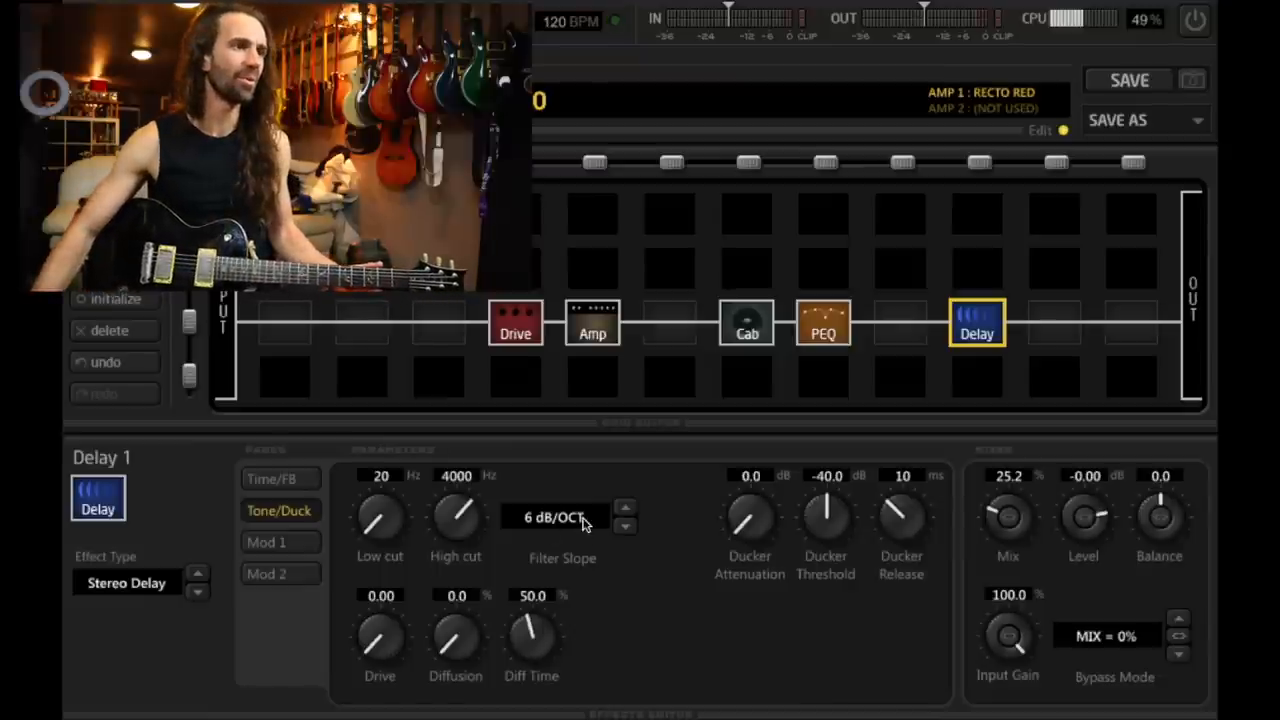
{"action": "left_click", "coordinate": [555, 517]}
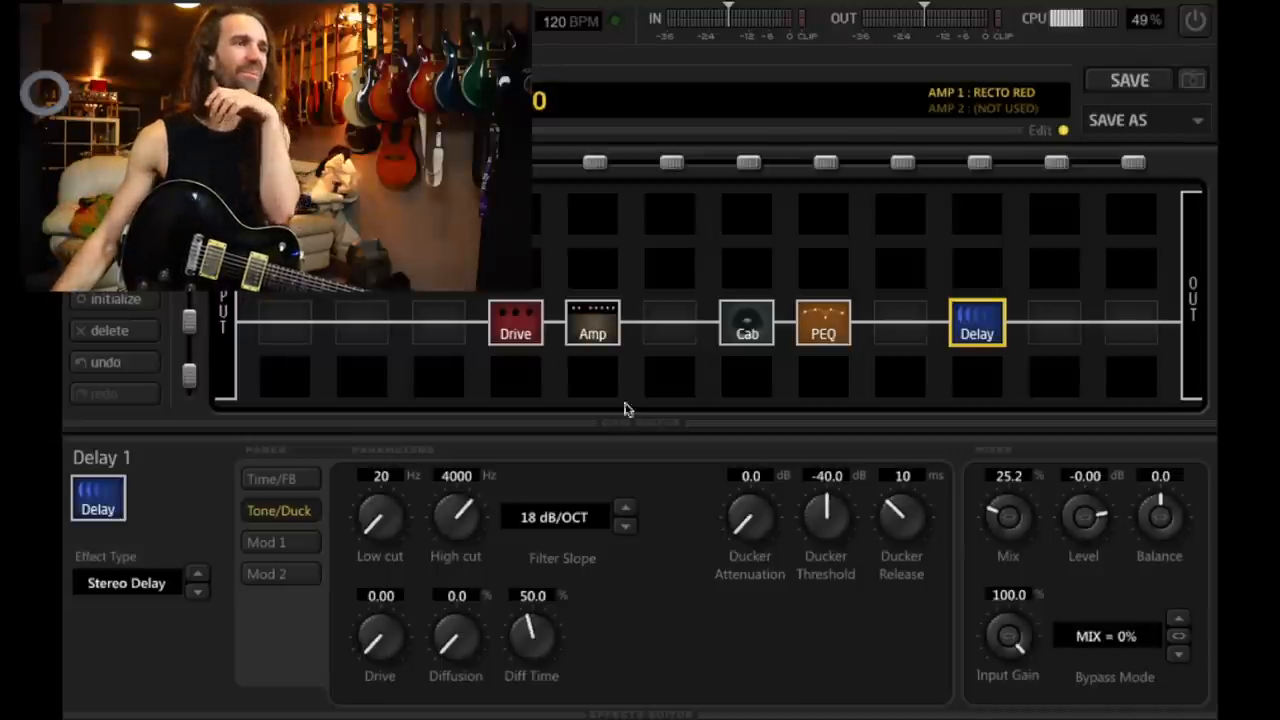
Step: Bypass the Drive and Delay blocks, and change the amp model to Brit 900
{"action": "left_click", "coordinate": [515, 323]}
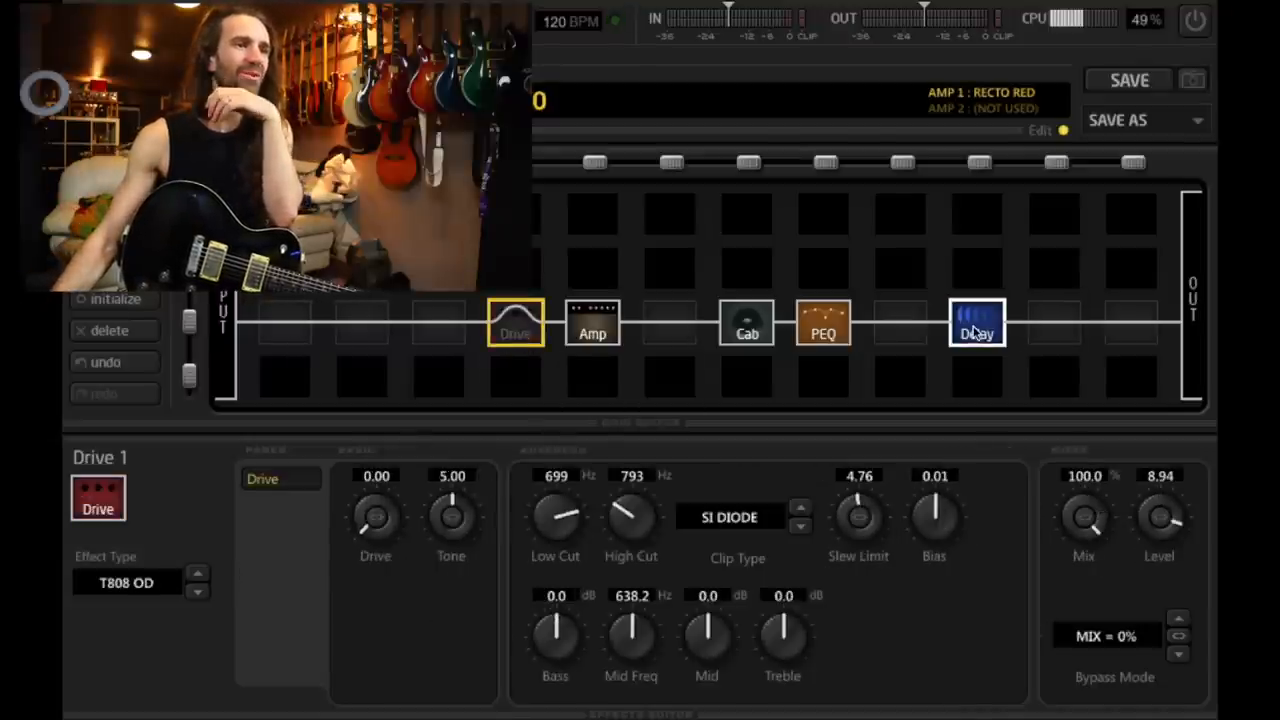
{"action": "left_click", "coordinate": [977, 323]}
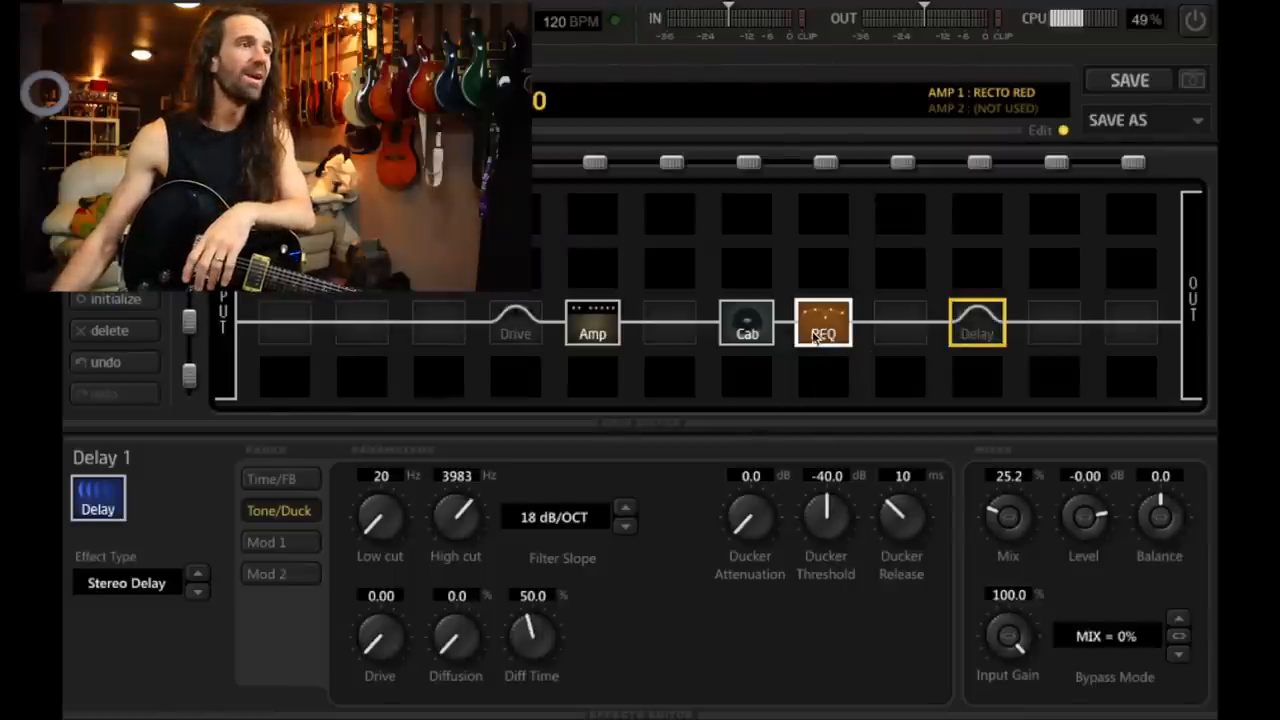
{"action": "left_click", "coordinate": [592, 323]}
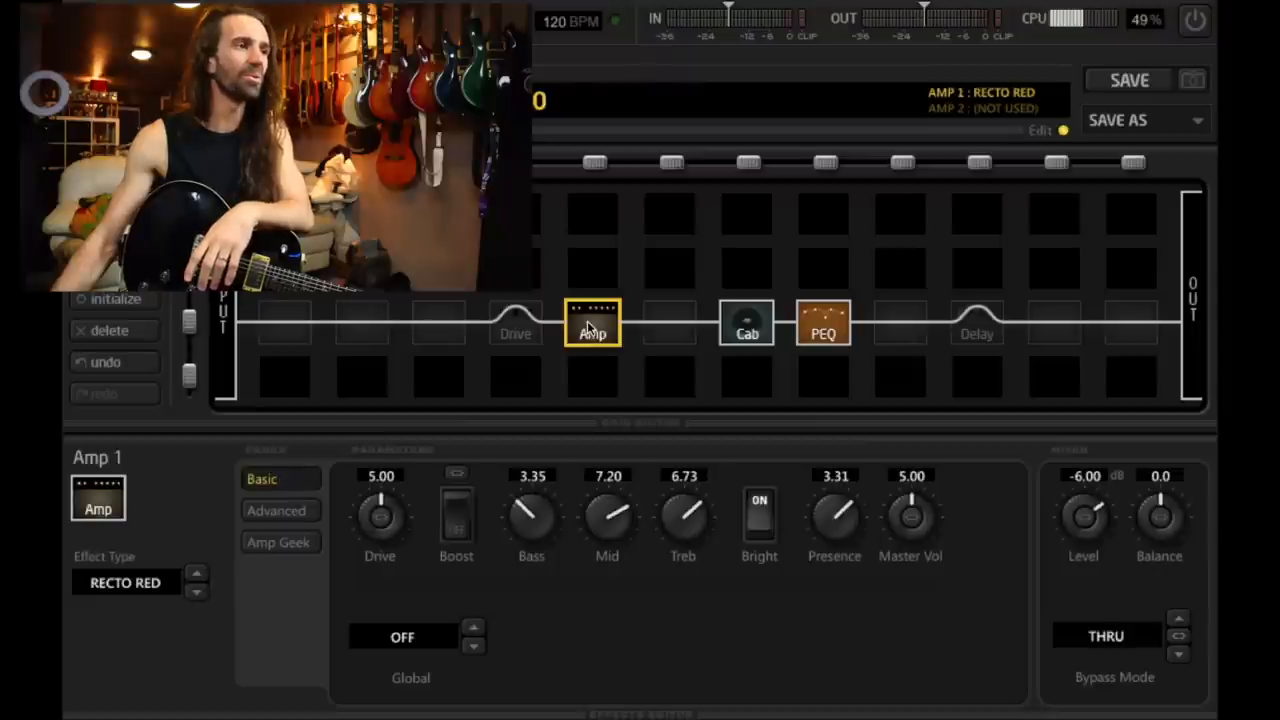
{"action": "left_click", "coordinate": [125, 582]}
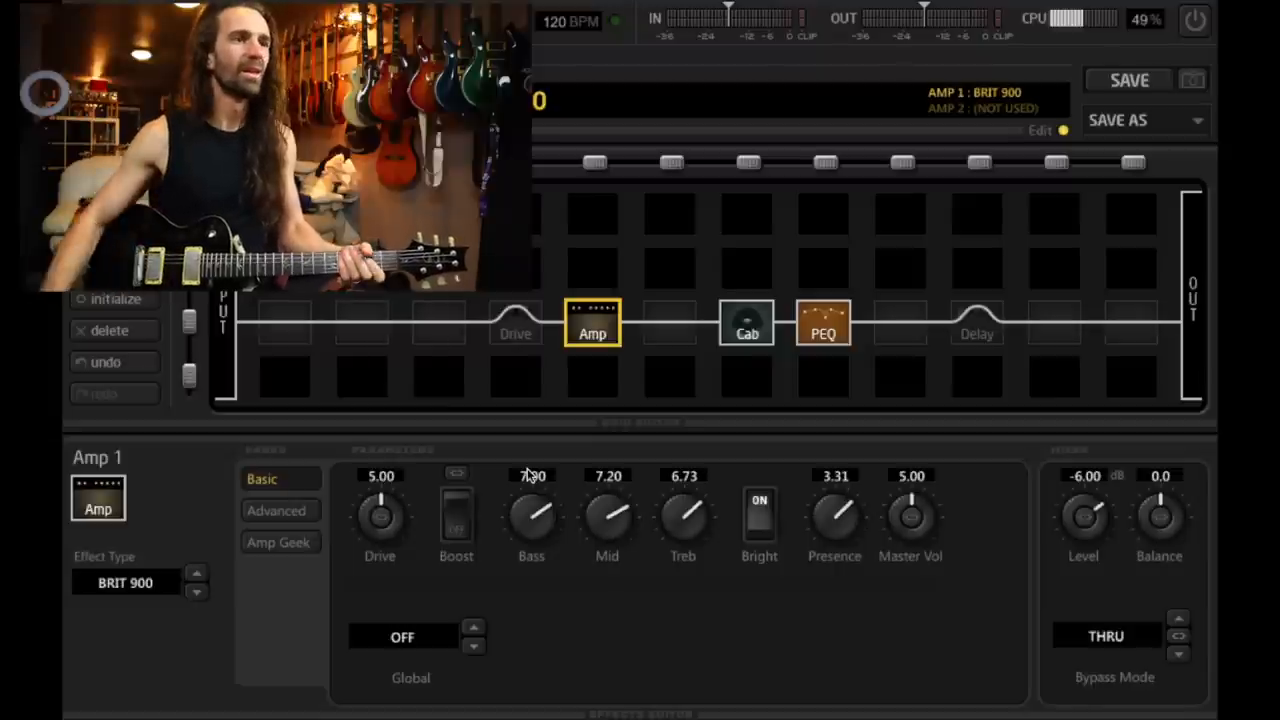
Step: Select the bypassed Drive block to show its settings and drive type list
{"action": "left_click", "coordinate": [515, 323]}
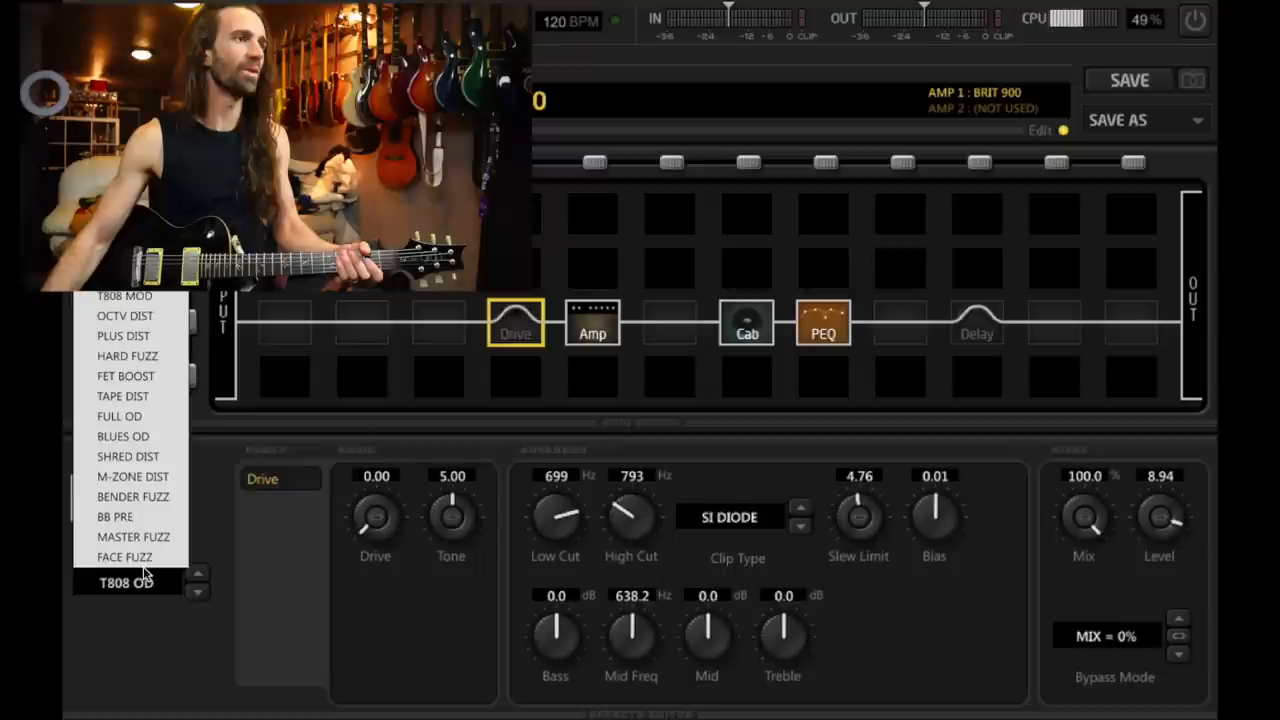
{"action": "mouse_move", "coordinate": [132, 476]}
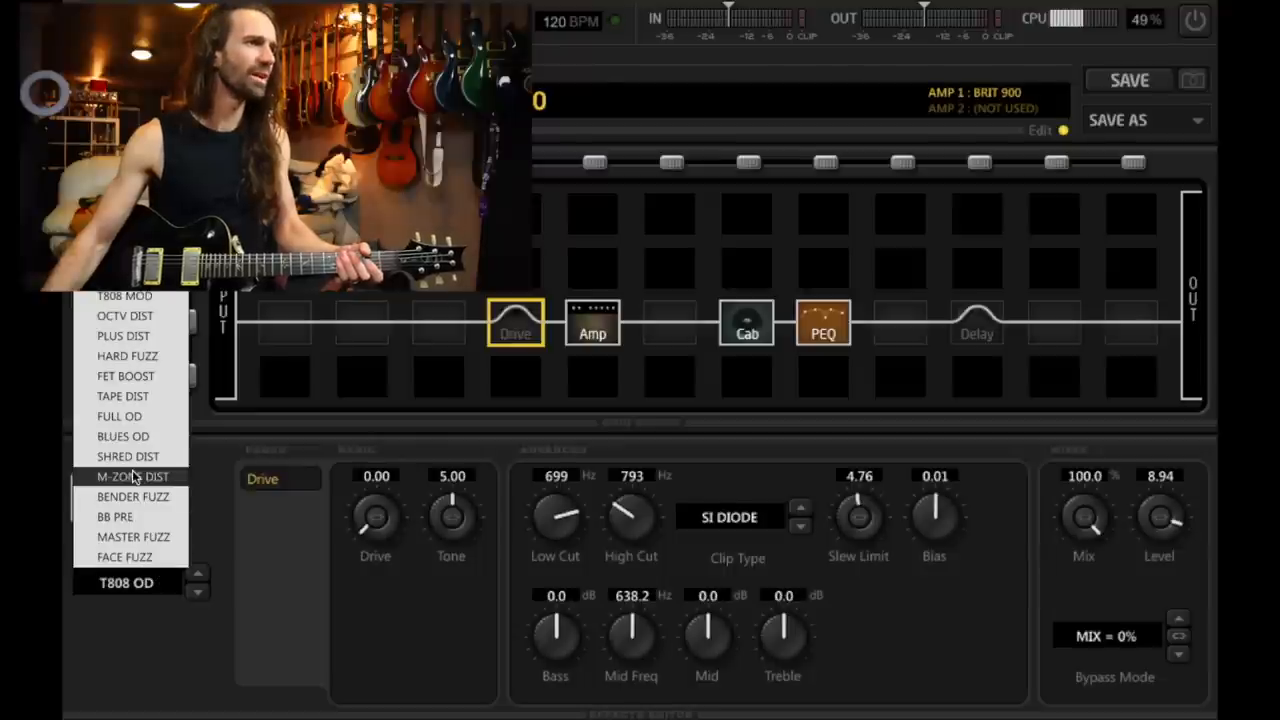
{"action": "mouse_move", "coordinate": [124, 557]}
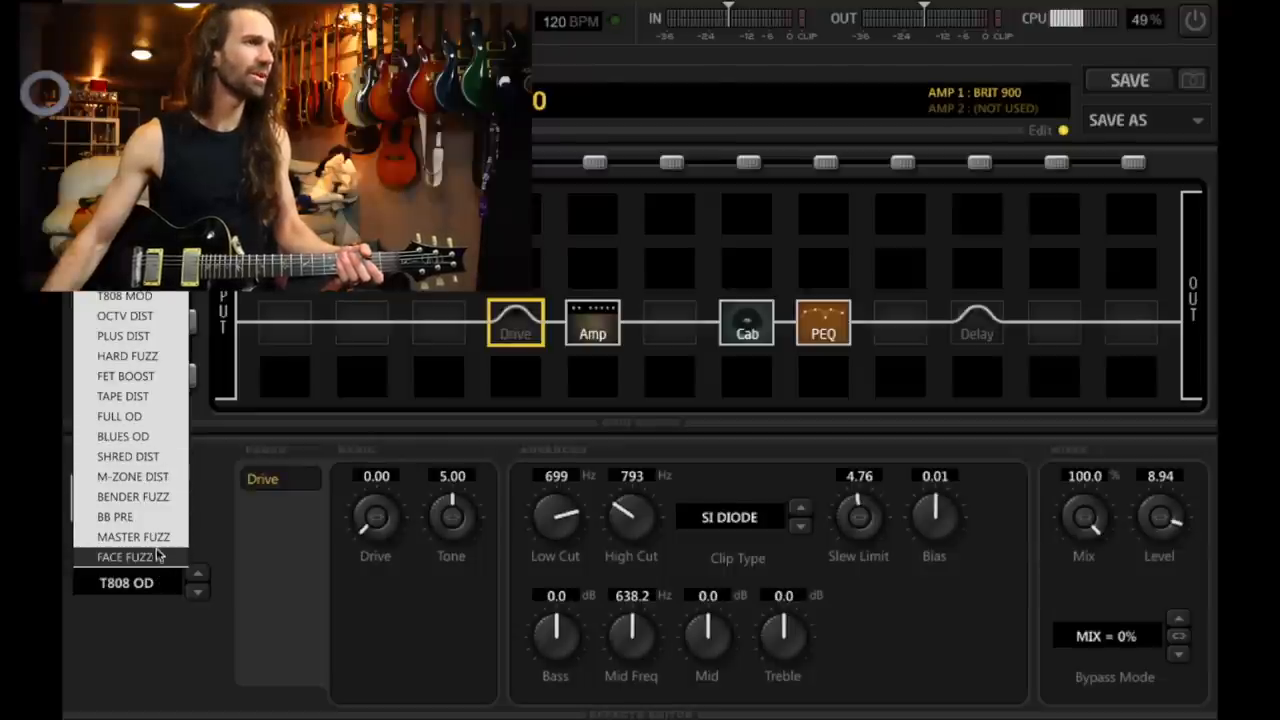
Step: Change the drive type to SUPER OD with drive raised to 2.99
{"action": "left_click", "coordinate": [126, 582]}
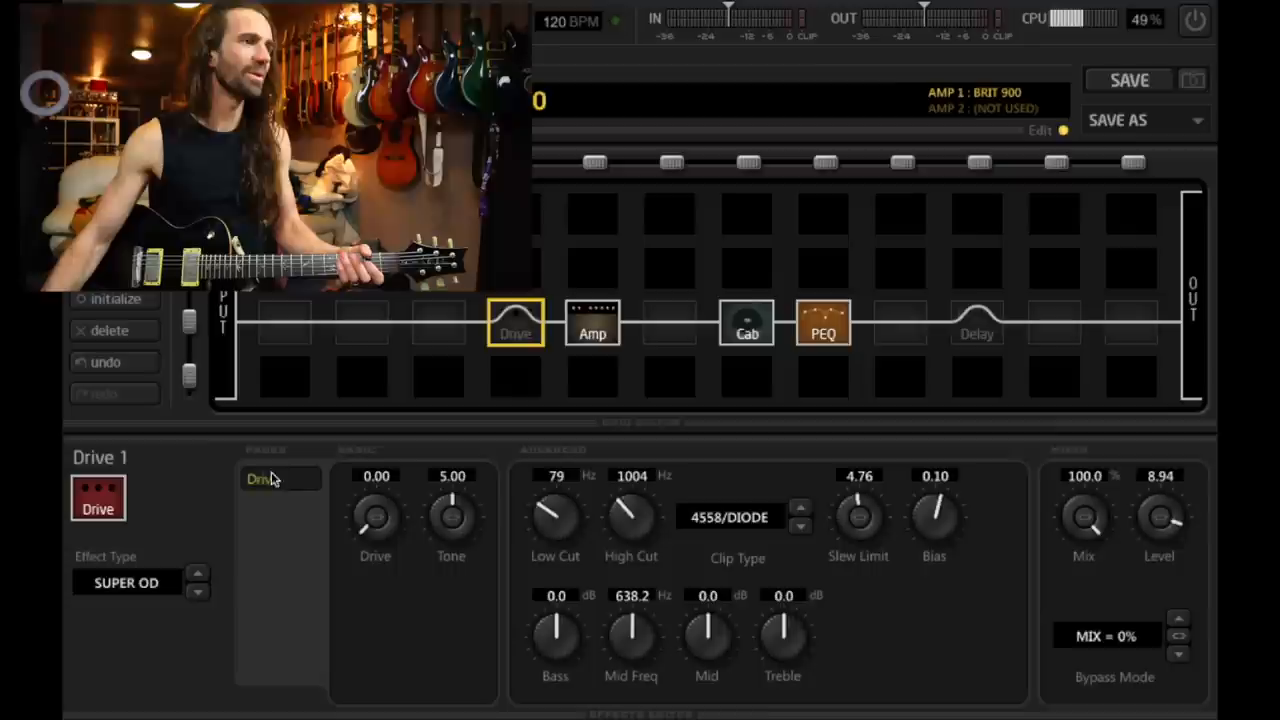
{"action": "left_click", "coordinate": [515, 325]}
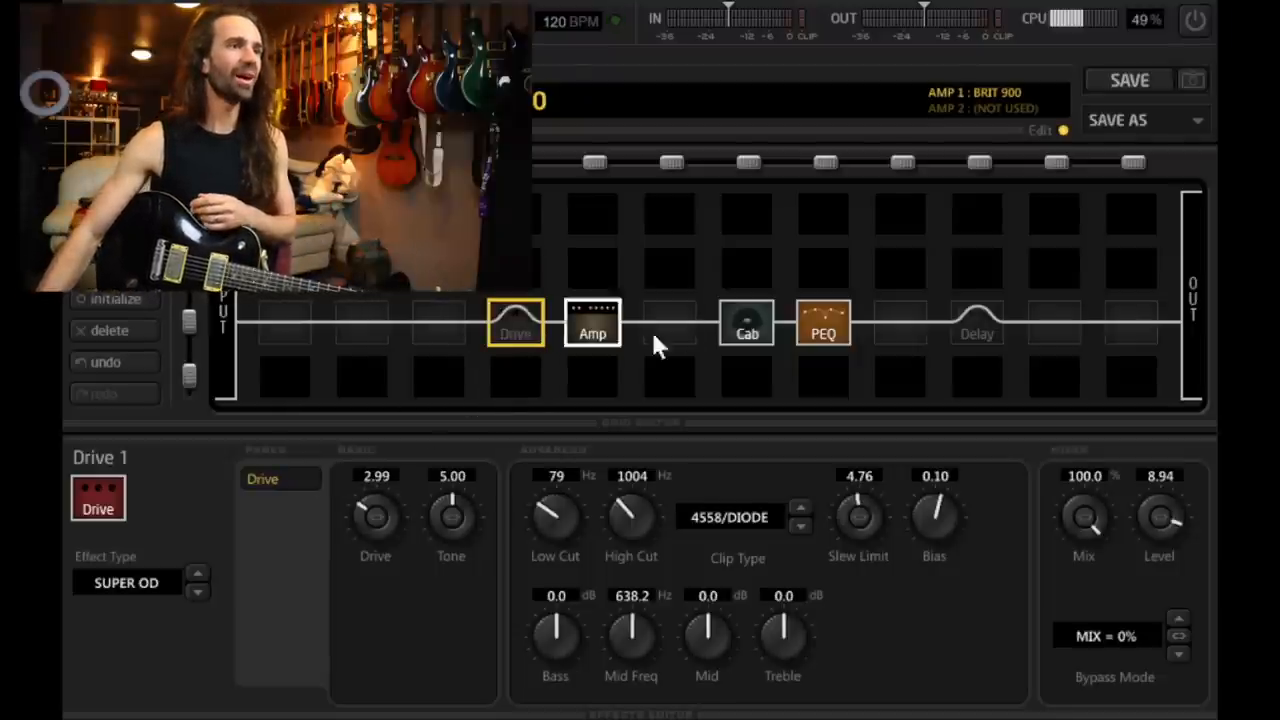
Step: Reselect the Amp block and pick PLEXI 1 from its Effect Type list
{"action": "left_click", "coordinate": [747, 325]}
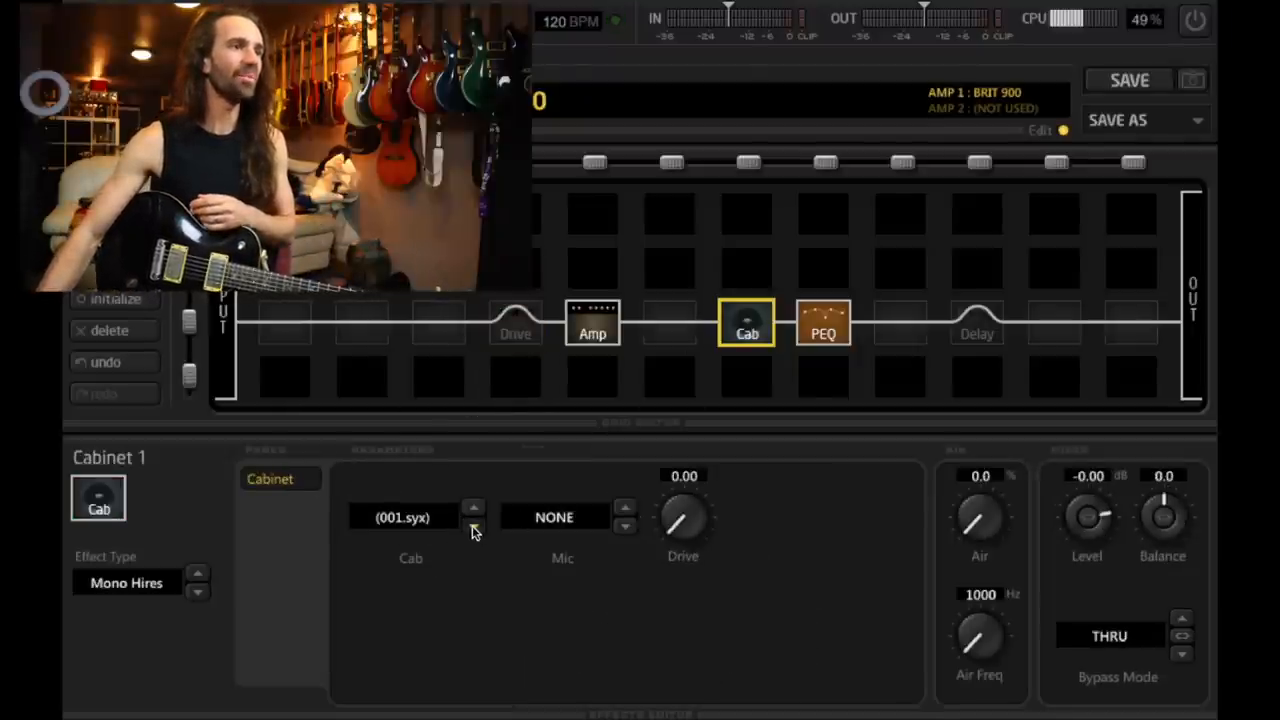
{"action": "left_click", "coordinate": [592, 322]}
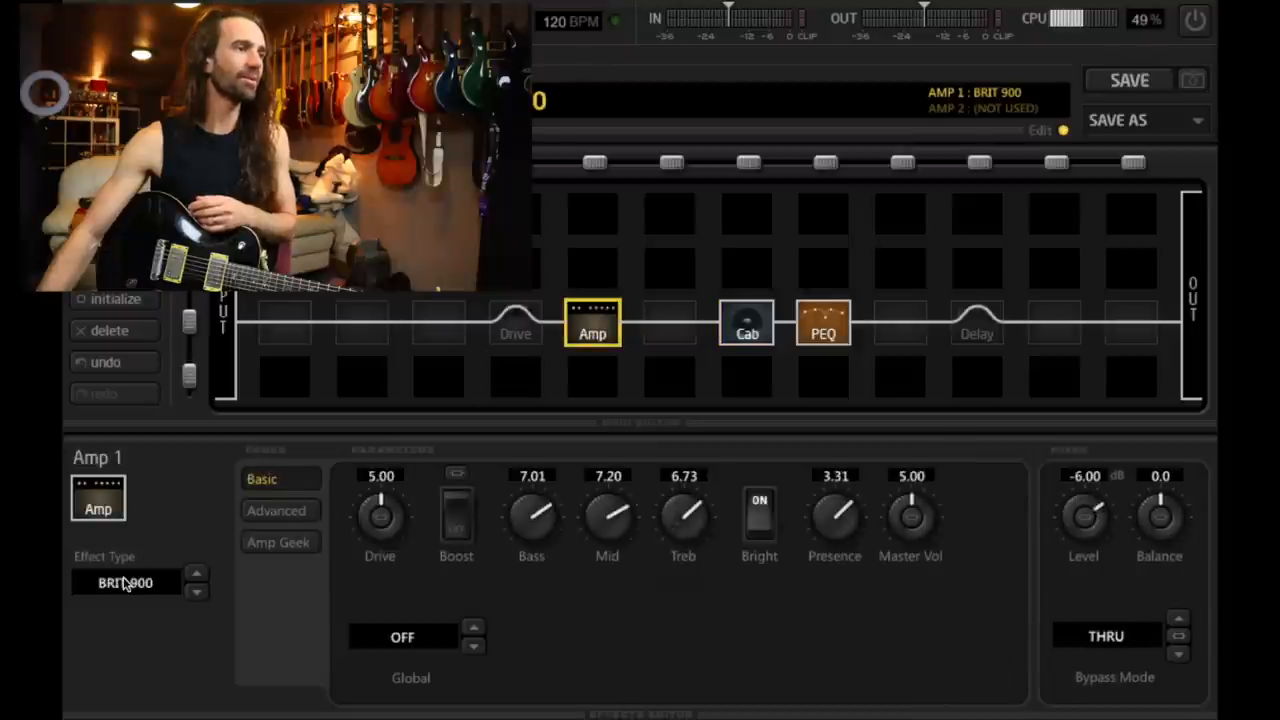
{"action": "left_click", "coordinate": [125, 582]}
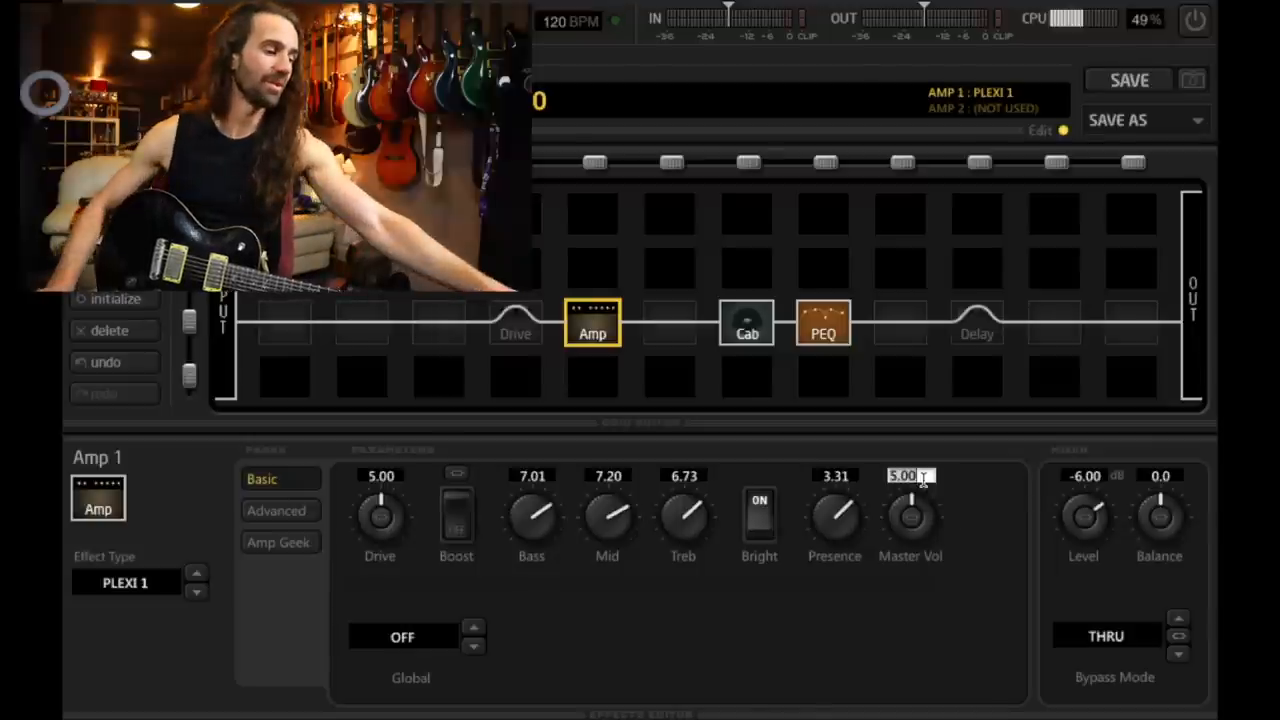
Step: Dial Plexi 1 to master volume 10, bass 1.10, level -12 dB, presence 7.80, adjusting drive
{"action": "left_click_drag", "start_coordinate": [910, 515], "coordinate": [910, 475]}
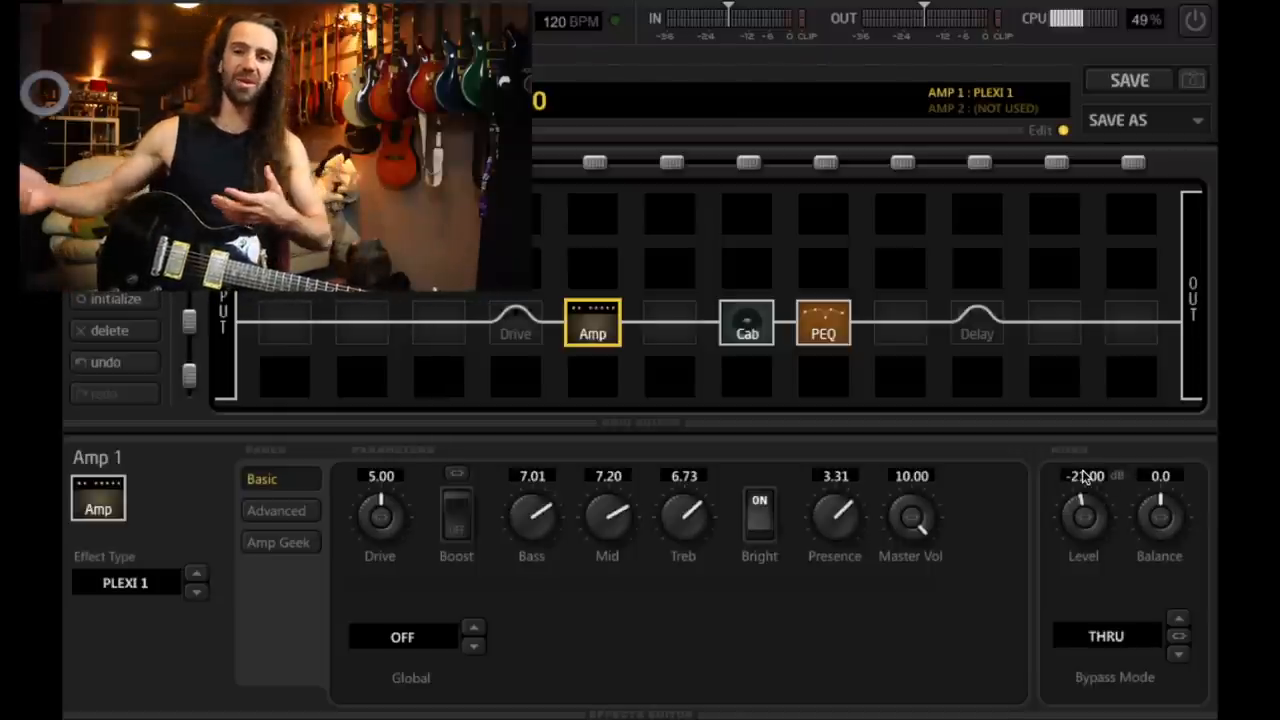
{"action": "mouse_move", "coordinate": [875, 440]}
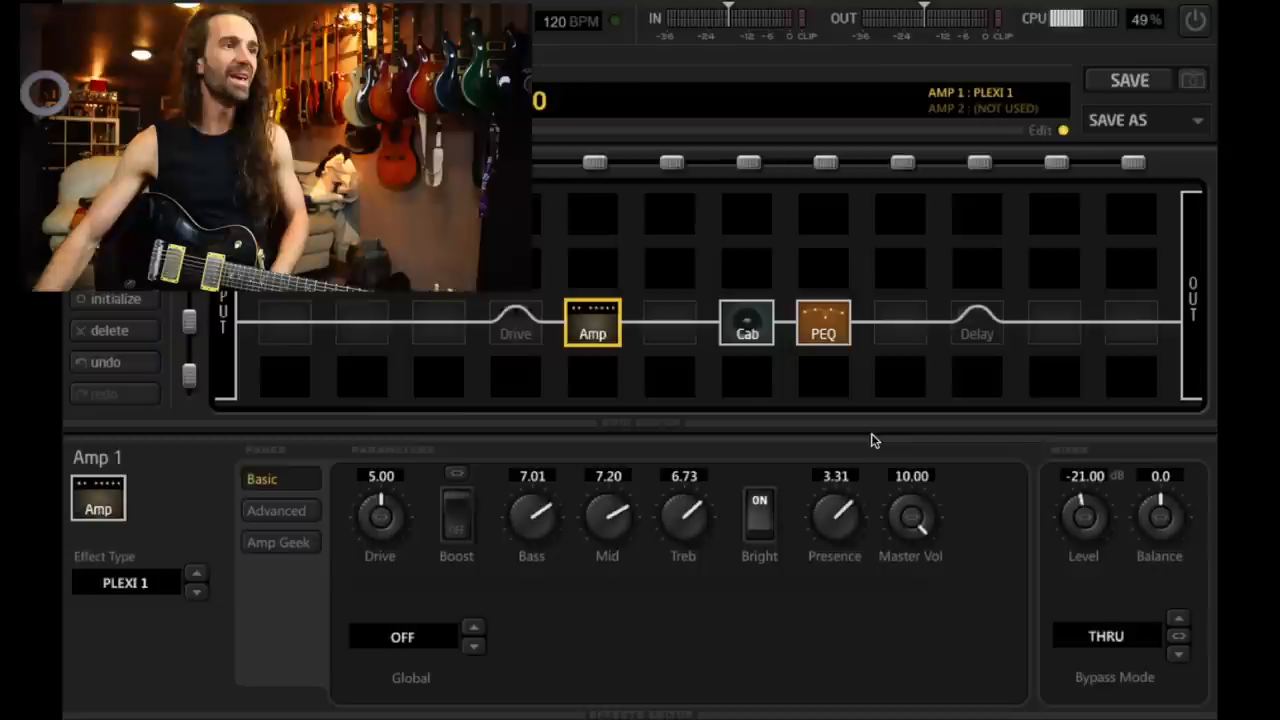
{"action": "left_click_drag", "start_coordinate": [531, 515], "coordinate": [520, 520]}
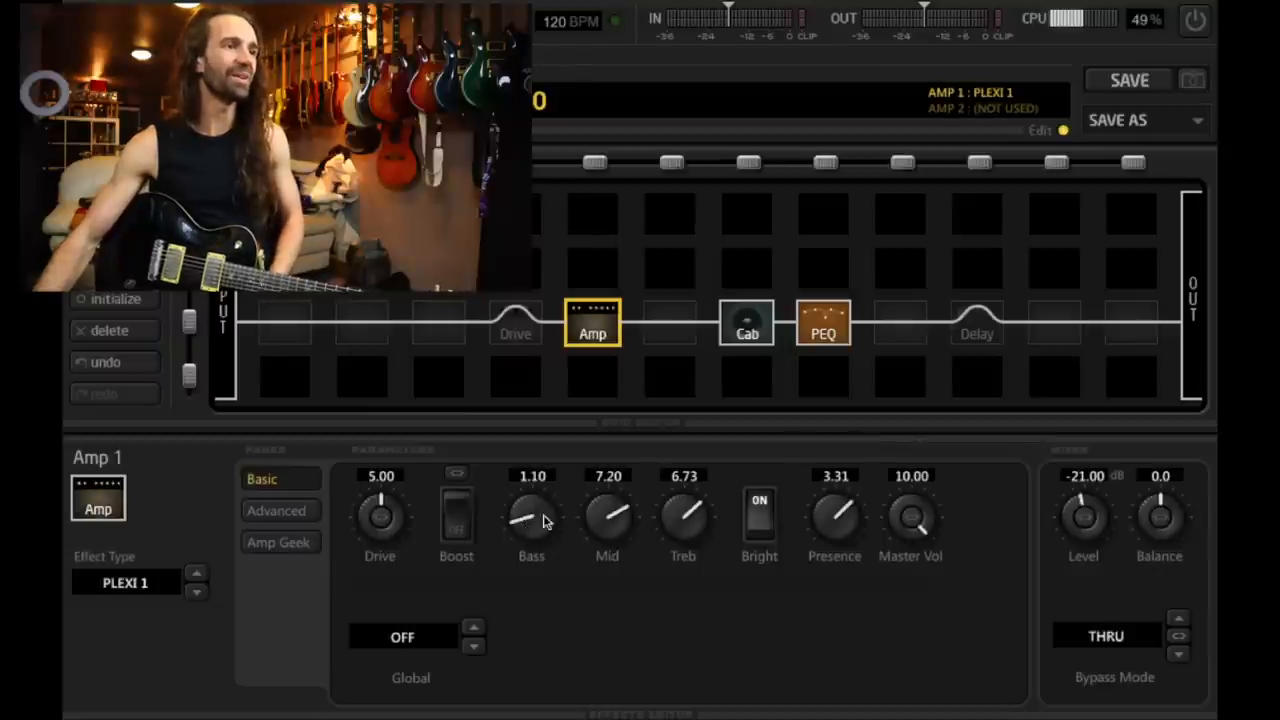
{"action": "left_click_drag", "start_coordinate": [379, 515], "coordinate": [400, 490]}
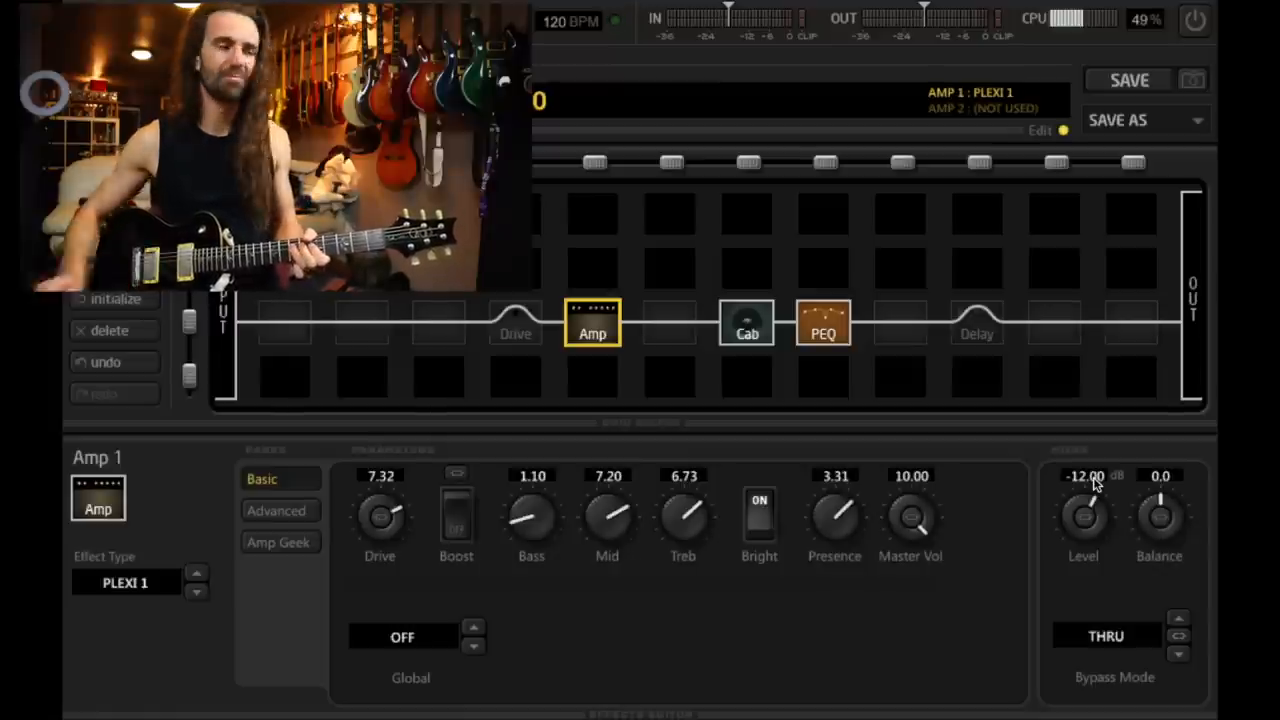
{"action": "double_click", "coordinate": [379, 475]}
{"action": "type", "text": "5"}
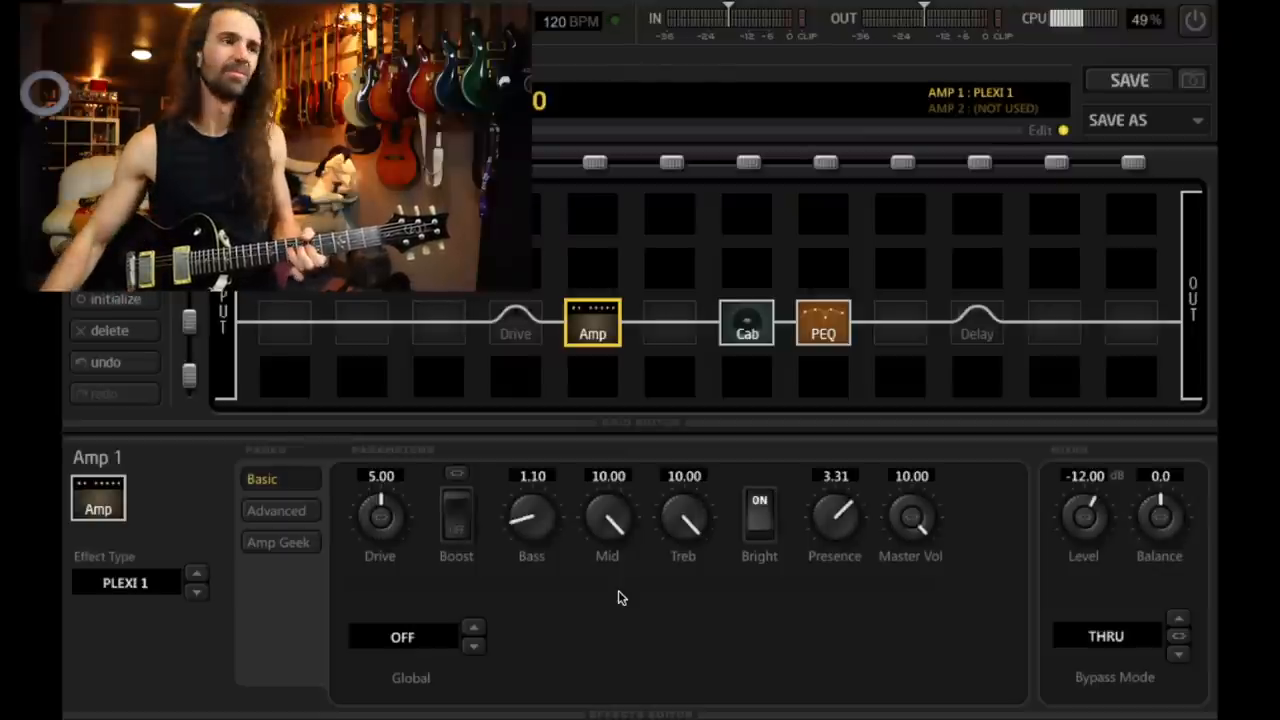
{"action": "left_click_drag", "start_coordinate": [834, 515], "coordinate": [860, 528]}
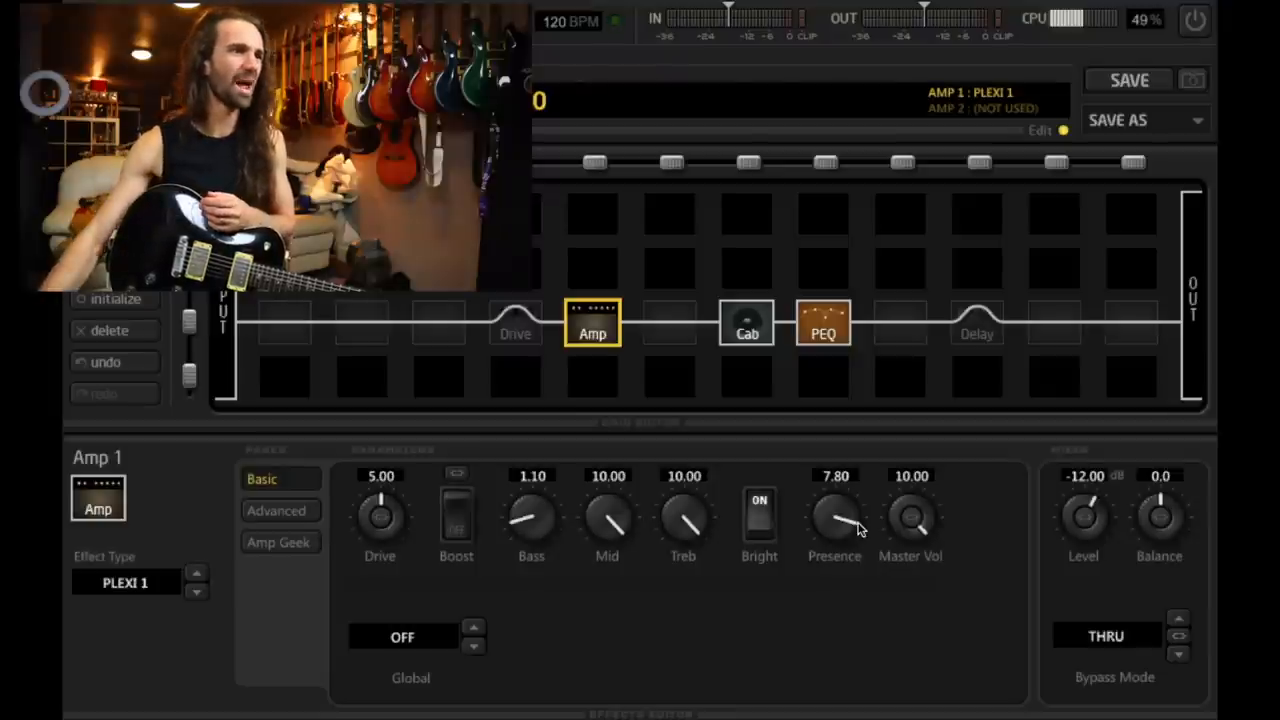
Step: Turn the drive pedal into a Treble Boost with drive 3.94 and tone 5.00, switched on
{"action": "left_click", "coordinate": [515, 323]}
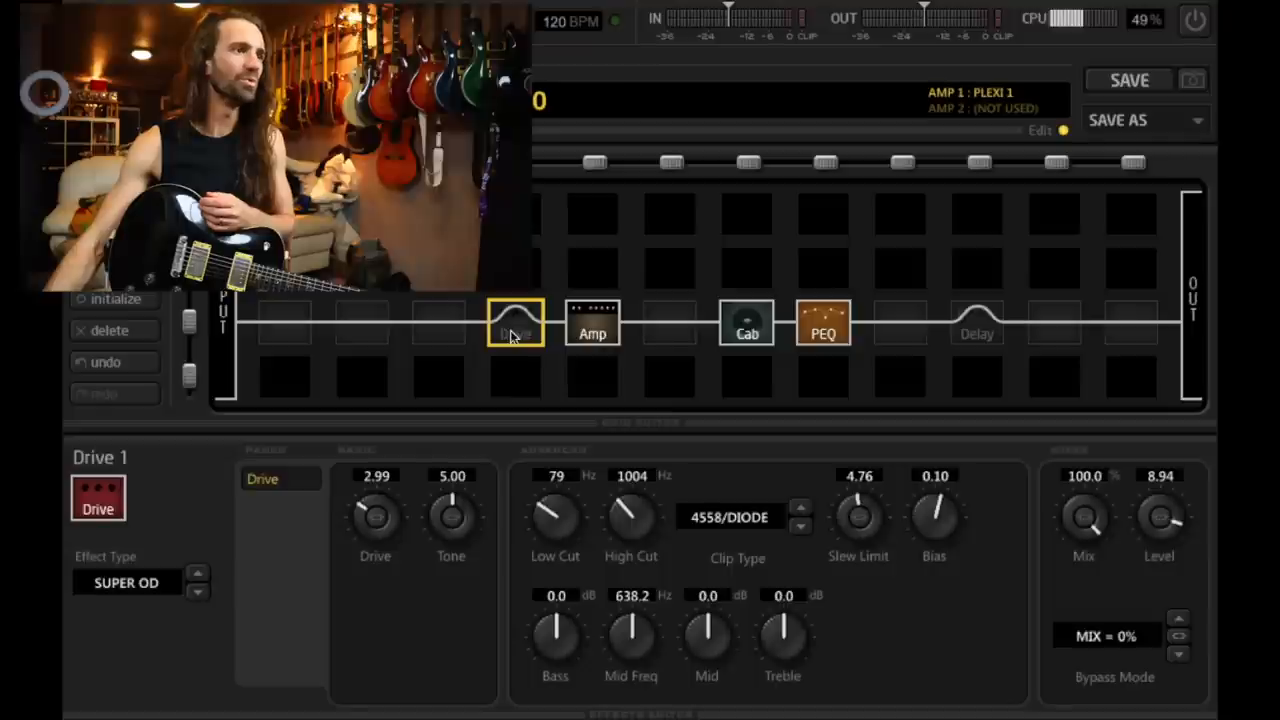
{"action": "left_click", "coordinate": [125, 582]}
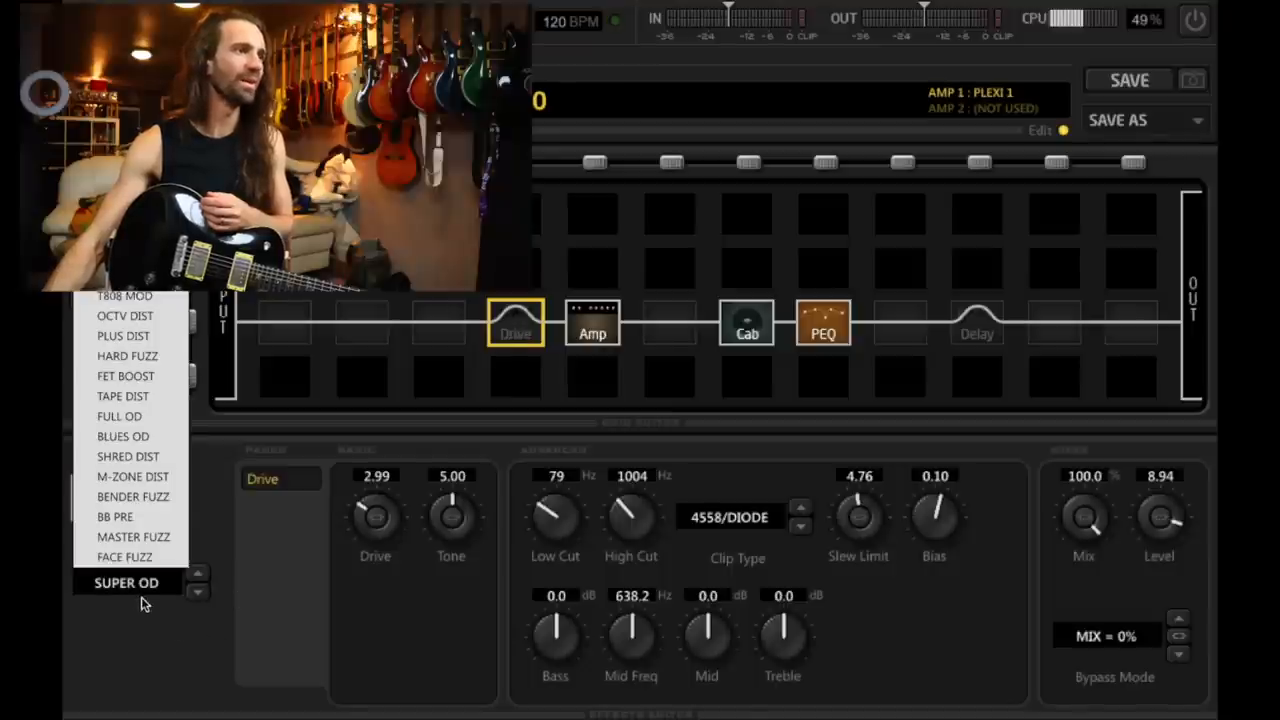
{"action": "mouse_move", "coordinate": [155, 600]}
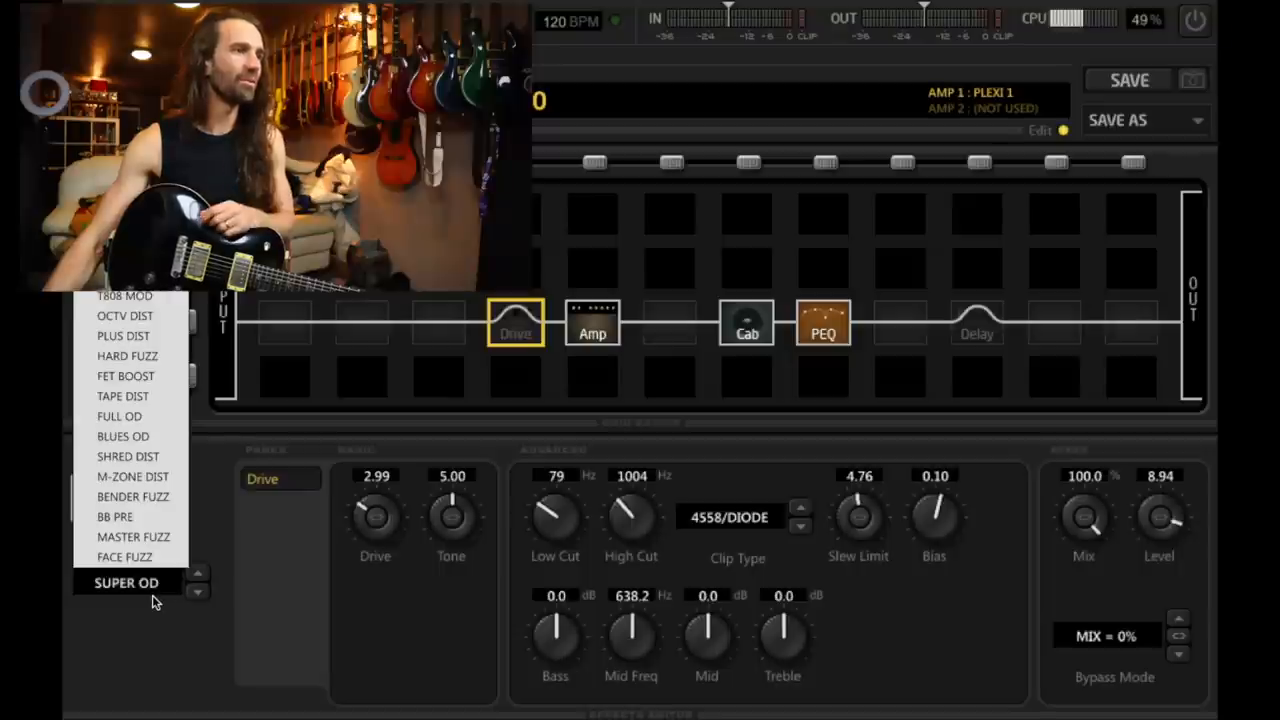
{"action": "mouse_move", "coordinate": [253, 506]}
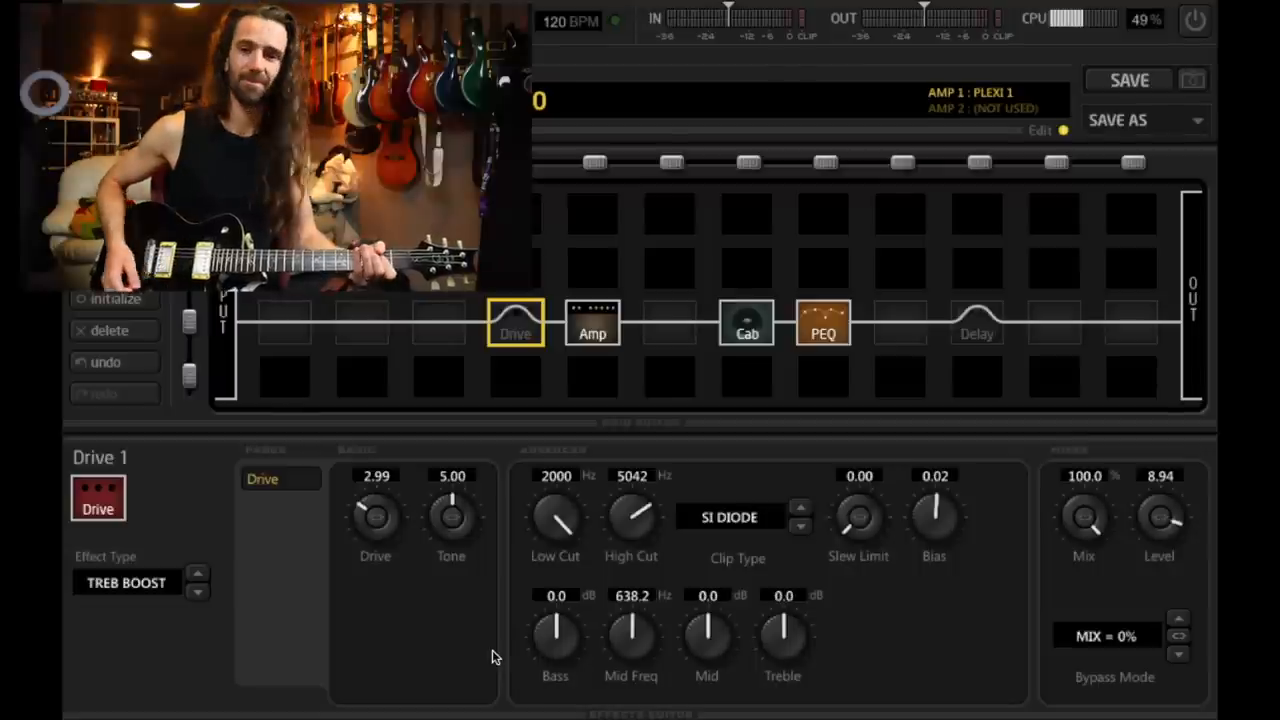
{"action": "left_click_drag", "start_coordinate": [375, 517], "coordinate": [378, 490]}
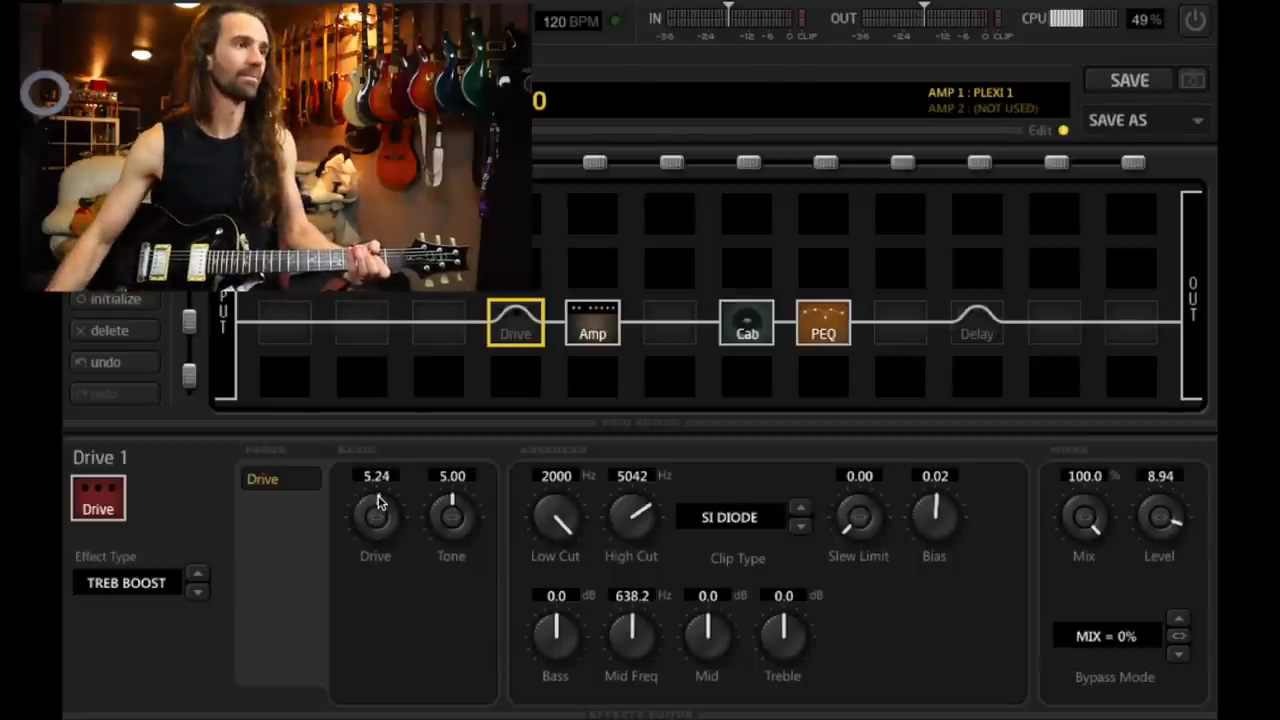
{"action": "left_click_drag", "start_coordinate": [451, 515], "coordinate": [451, 475]}
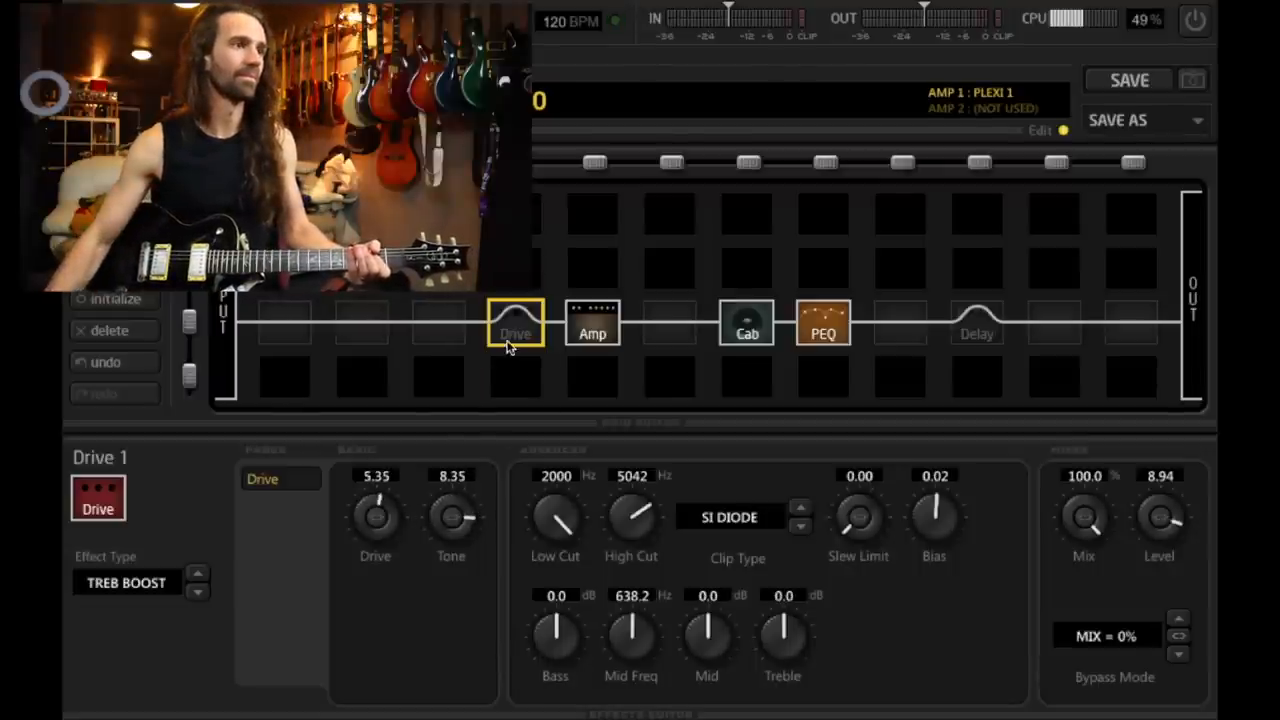
{"action": "left_click", "coordinate": [515, 325]}
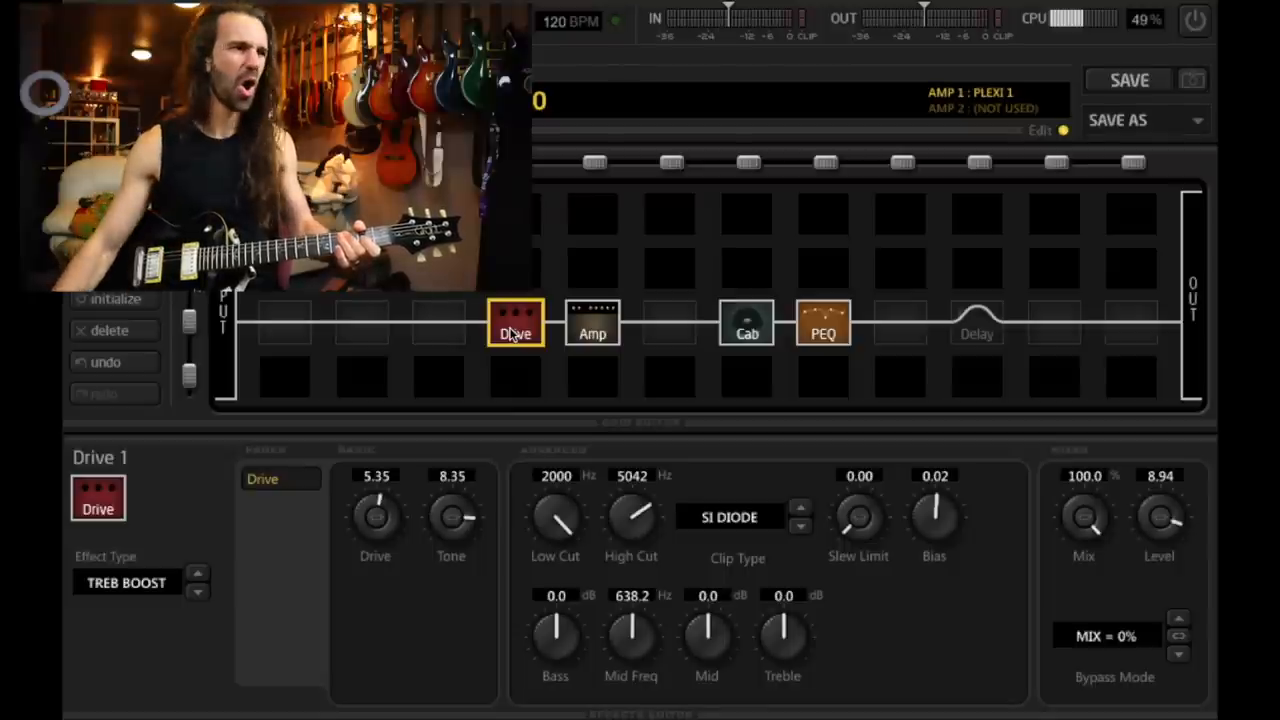
{"action": "left_click_drag", "start_coordinate": [451, 517], "coordinate": [451, 530]}
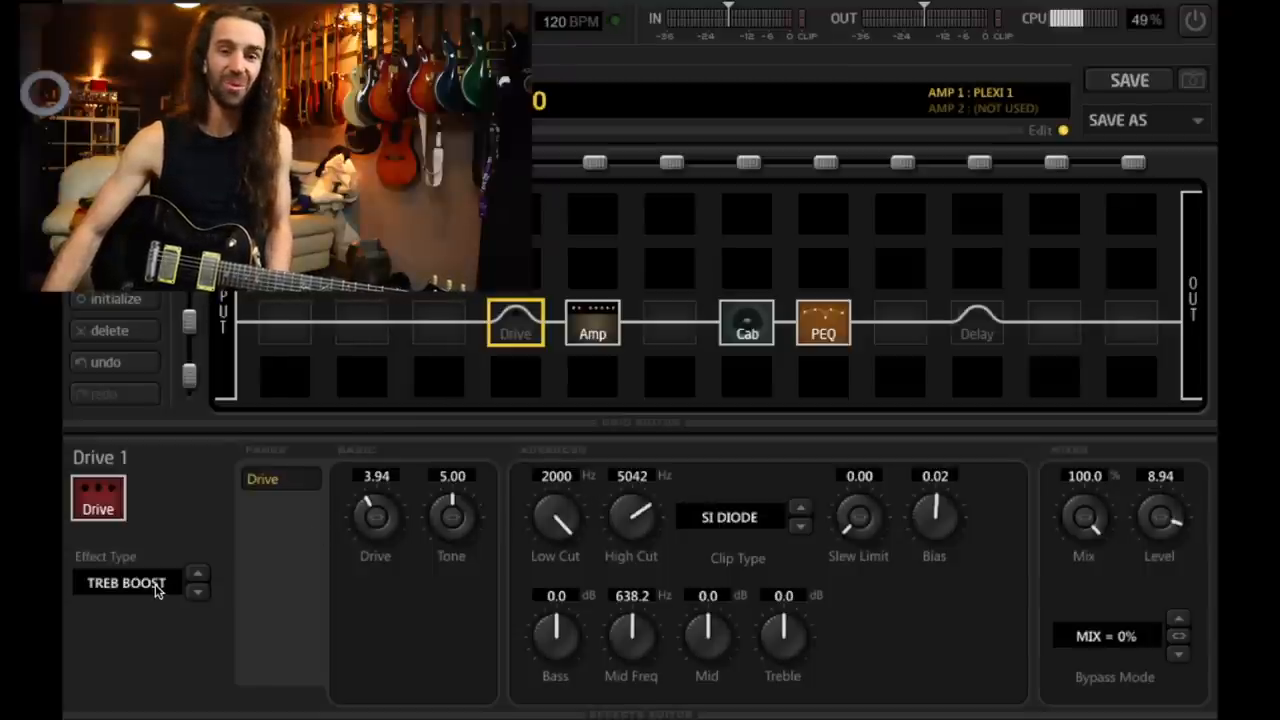
Step: Replace the Plexi 1 amp model with UK GC30
{"action": "left_click", "coordinate": [592, 323]}
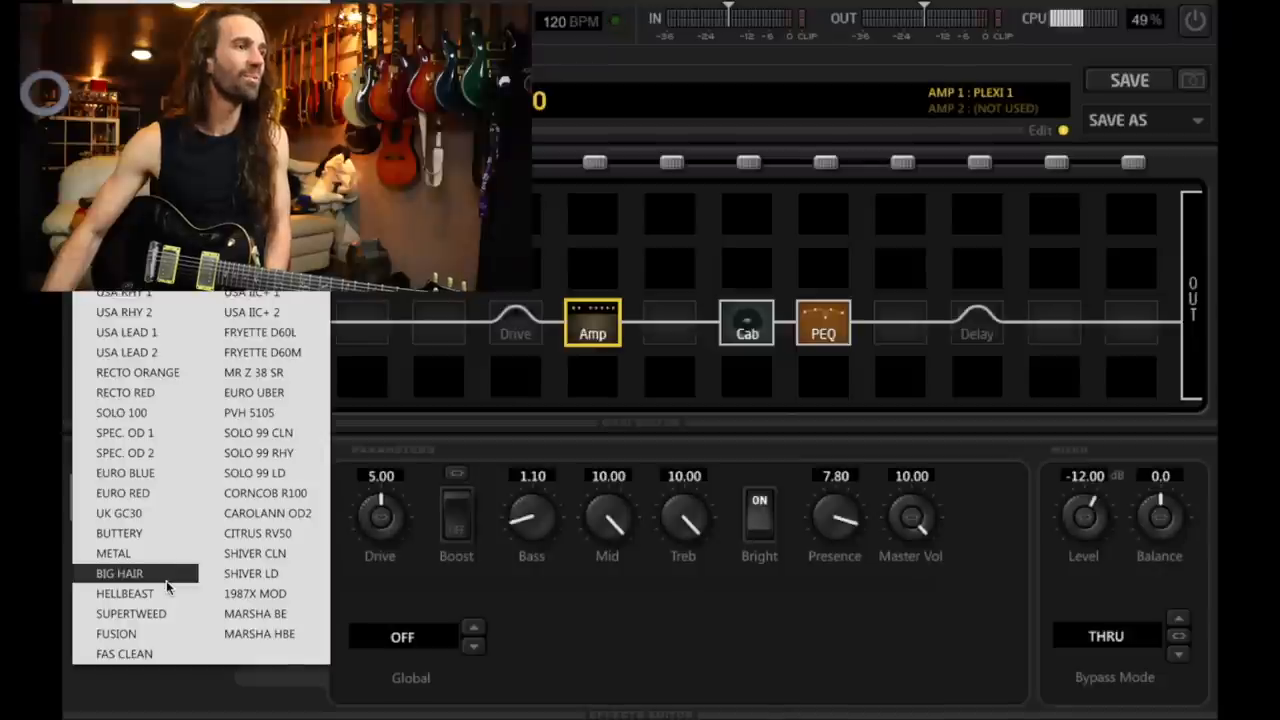
{"action": "mouse_move", "coordinate": [310, 390]}
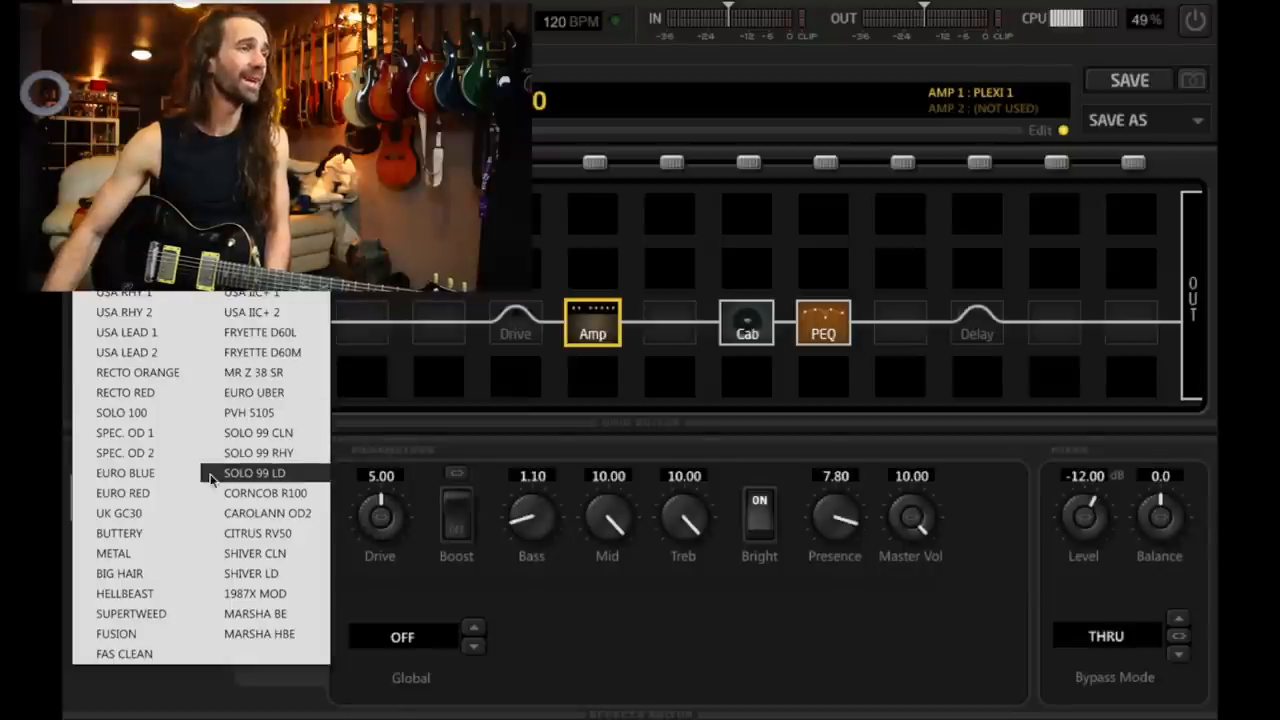
{"action": "left_click", "coordinate": [118, 512]}
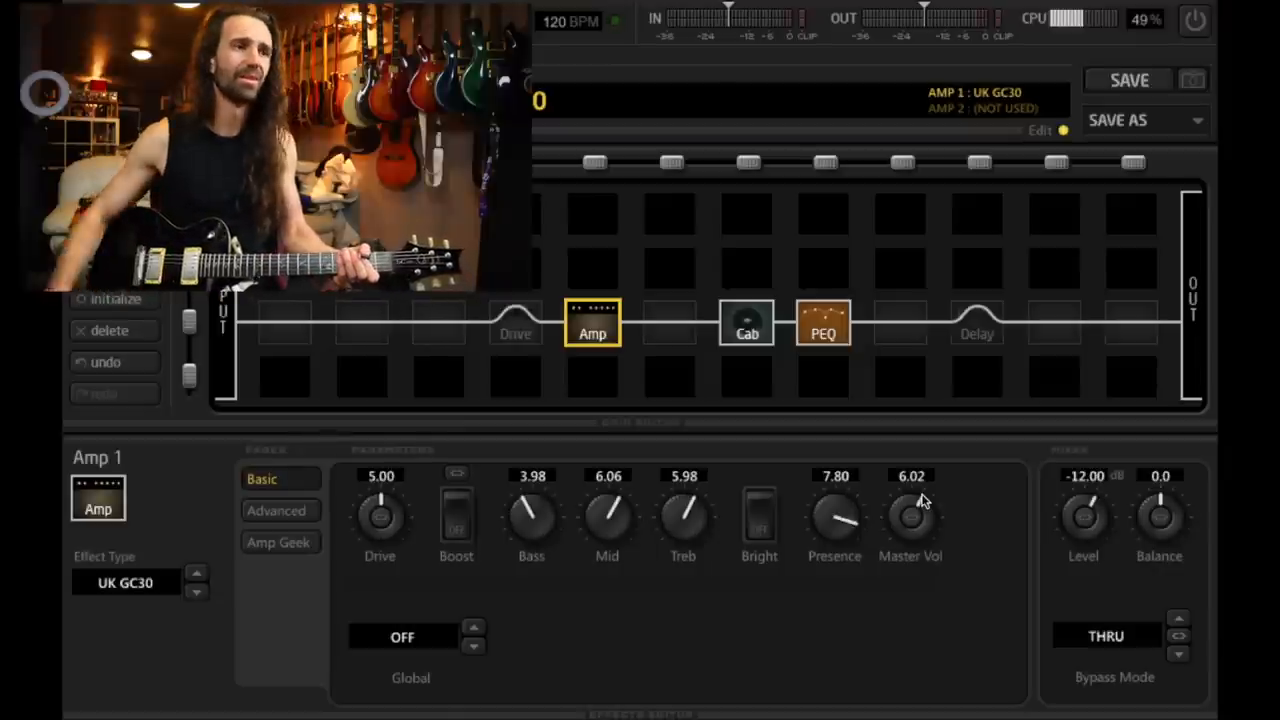
Step: Set the UK GC30 to master volume 7.40, bass 2.60 and presence 4.49
{"action": "left_click_drag", "start_coordinate": [910, 510], "coordinate": [925, 520]}
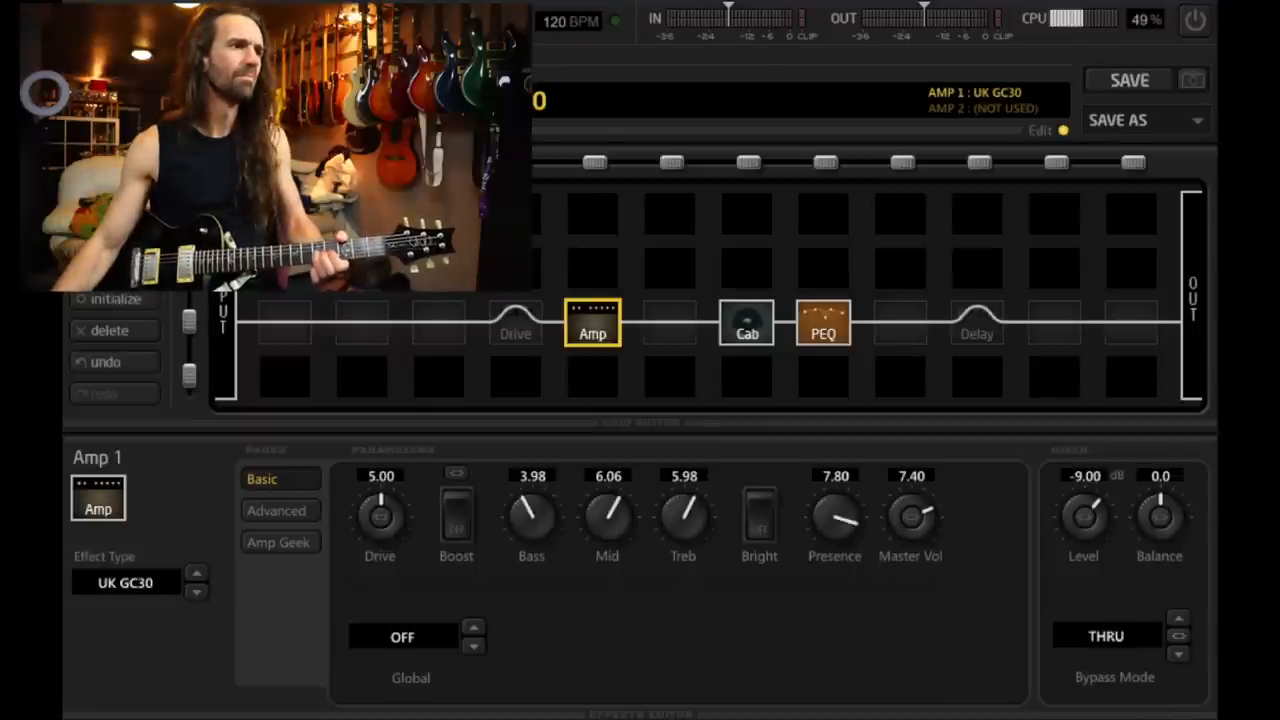
{"action": "left_click_drag", "start_coordinate": [531, 515], "coordinate": [531, 525]}
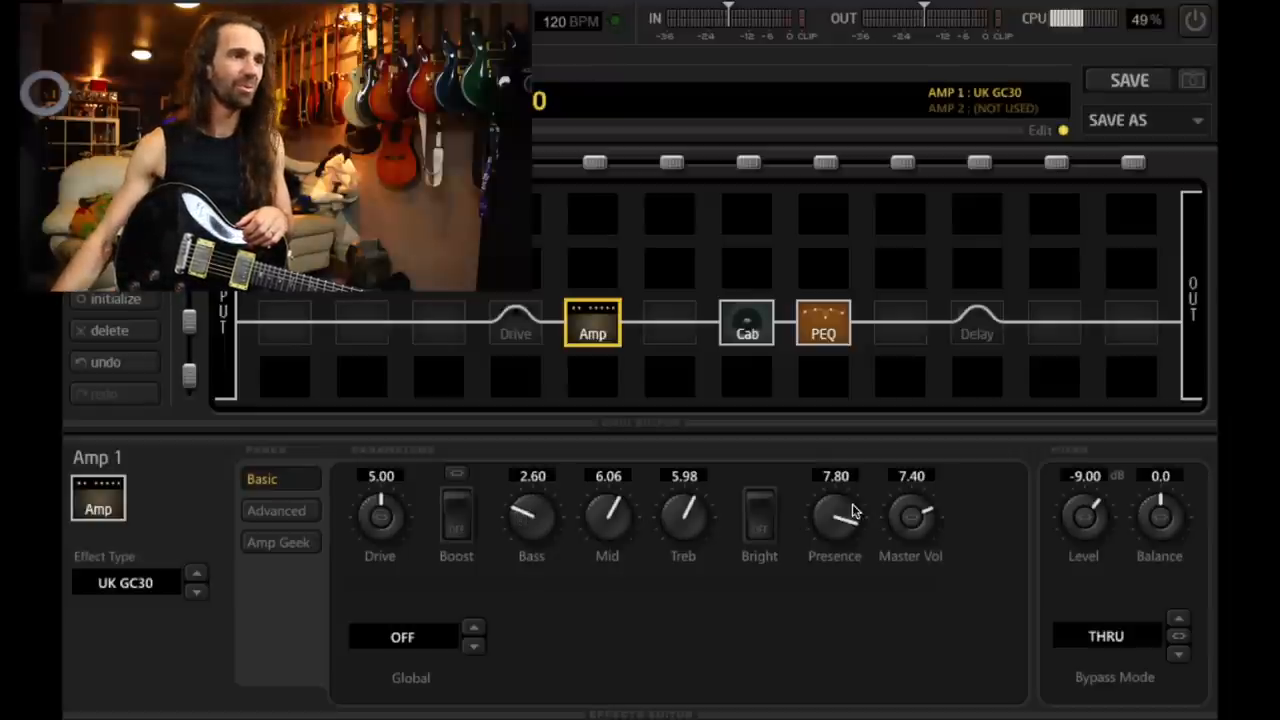
{"action": "left_click_drag", "start_coordinate": [834, 515], "coordinate": [834, 560]}
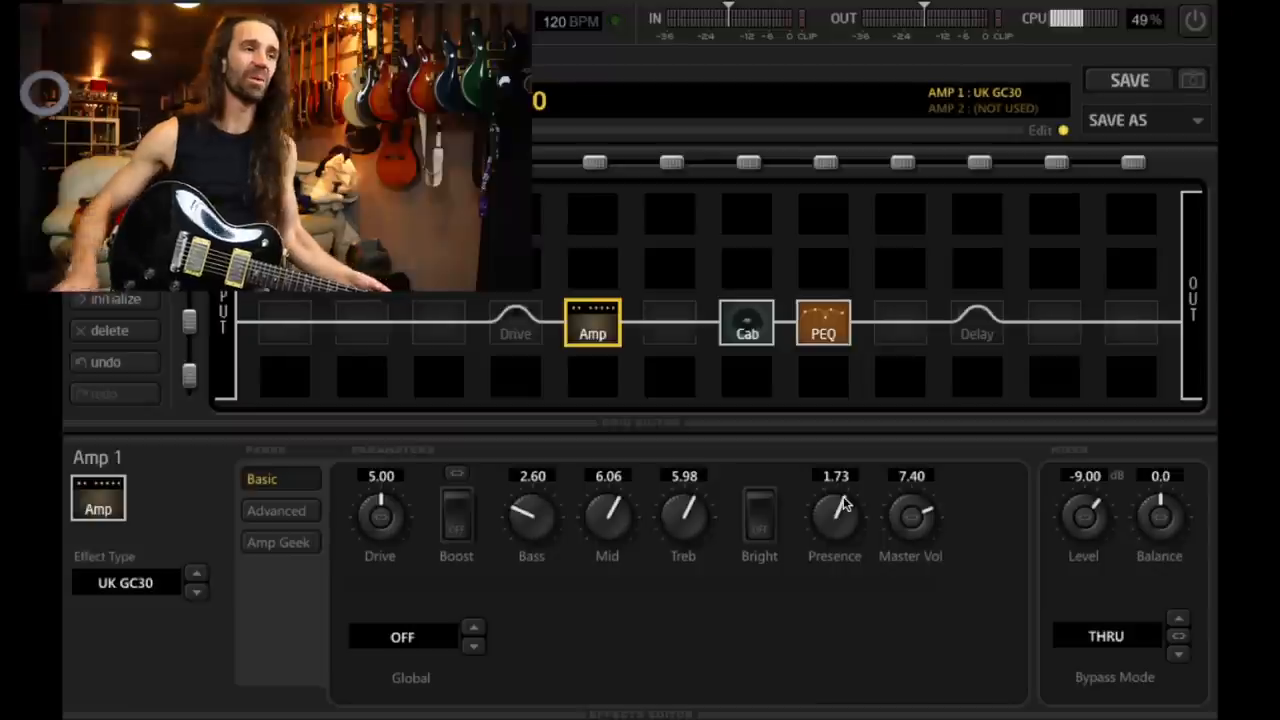
{"action": "left_click_drag", "start_coordinate": [834, 515], "coordinate": [817, 513]}
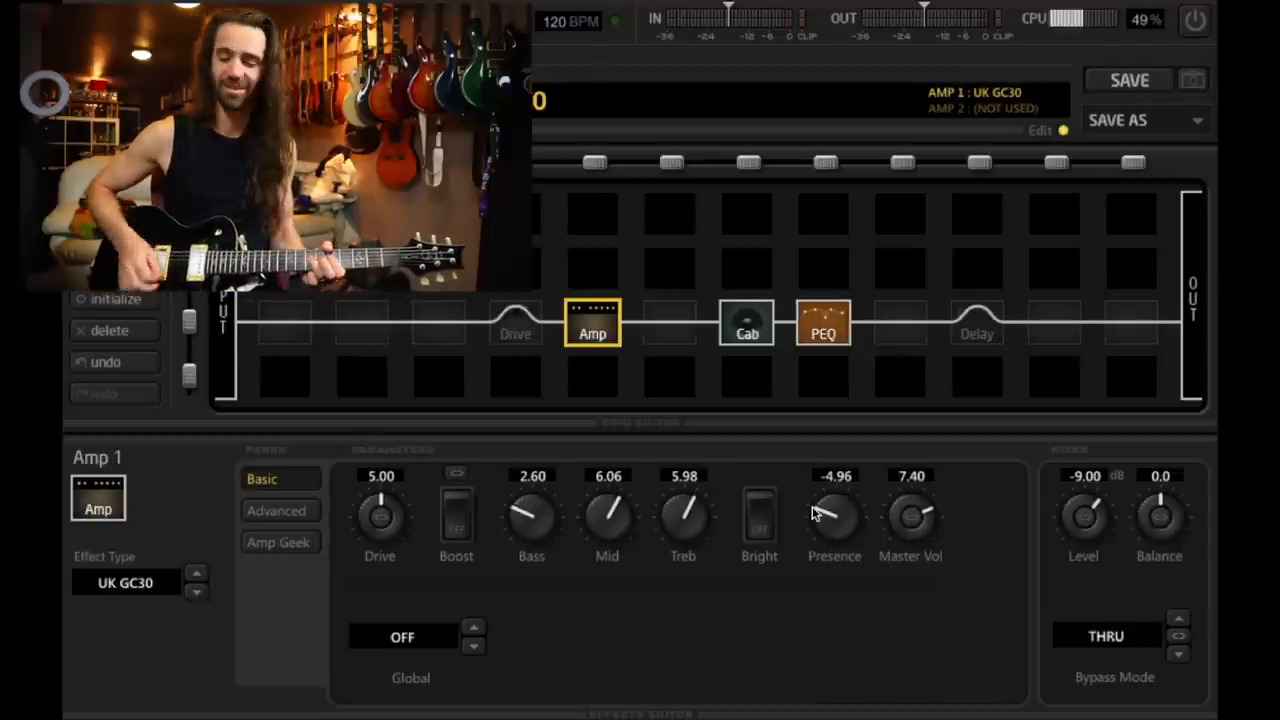
{"action": "left_click_drag", "start_coordinate": [834, 515], "coordinate": [848, 505]}
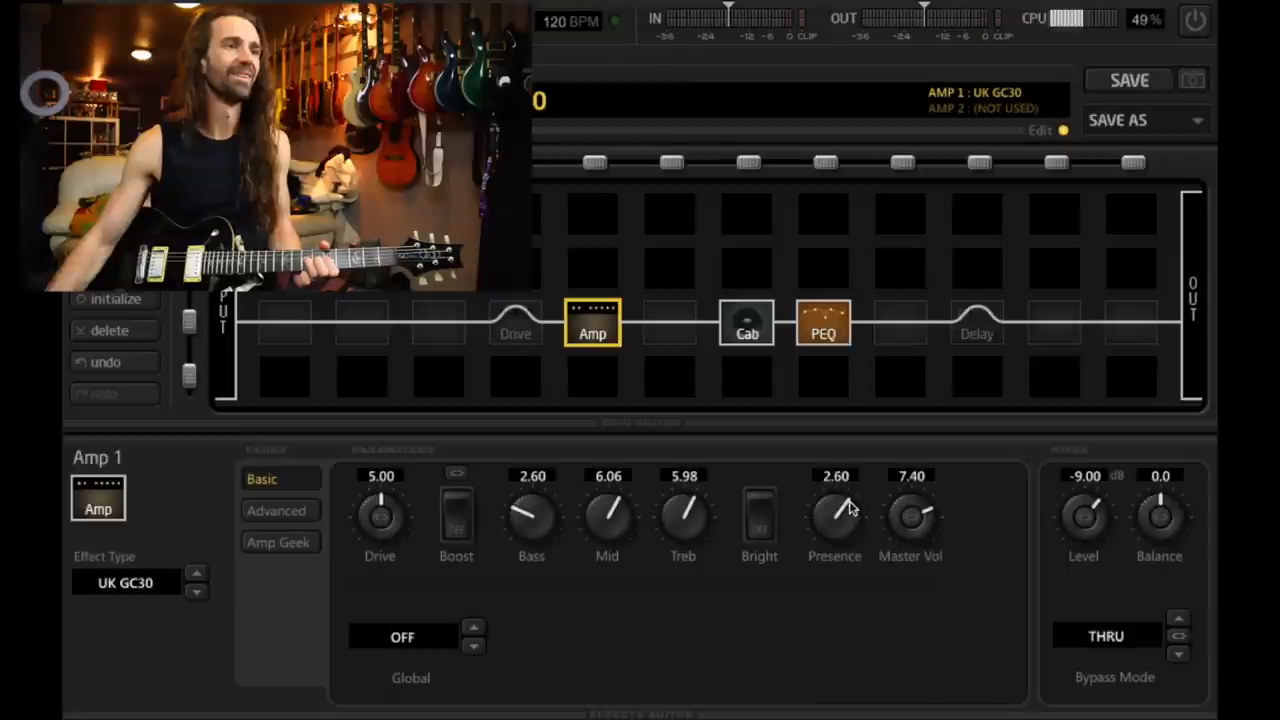
{"action": "left_click_drag", "start_coordinate": [834, 515], "coordinate": [845, 495]}
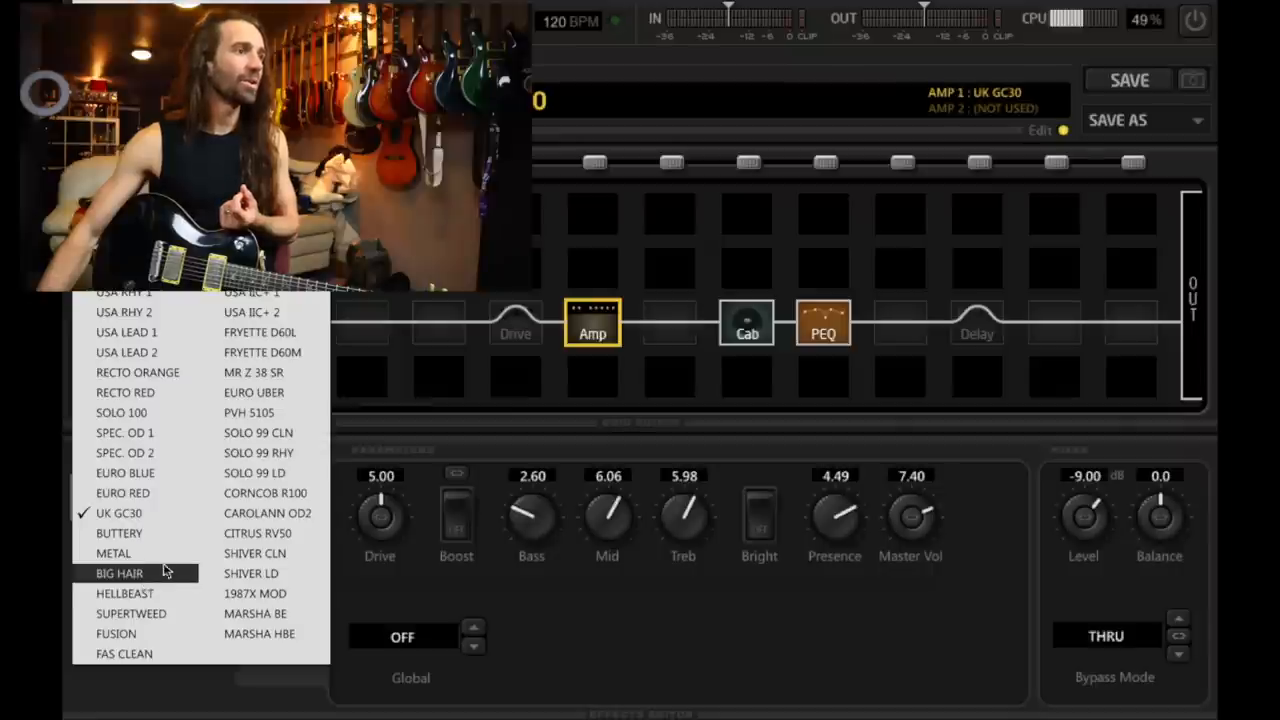
Step: Switch the amp to Corncob R100 and adjust its Mixer output level
{"action": "left_click", "coordinate": [265, 492]}
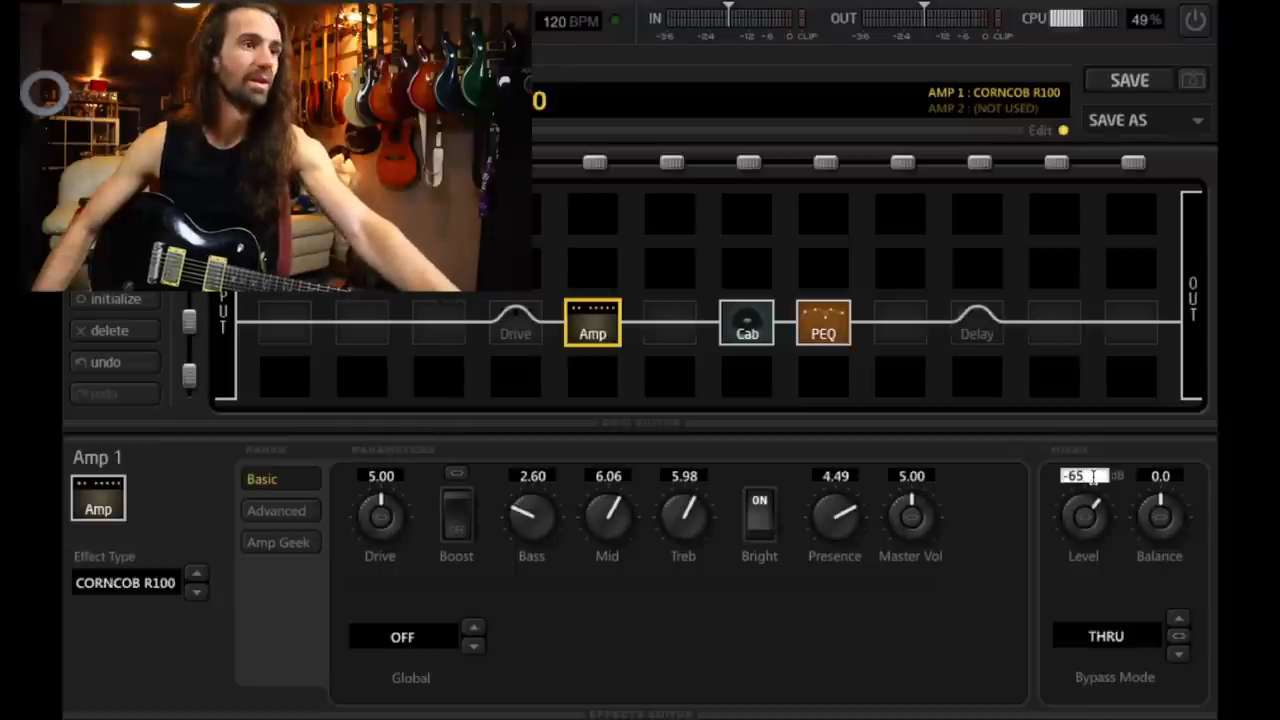
{"action": "left_click_drag", "start_coordinate": [1083, 515], "coordinate": [1083, 490]}
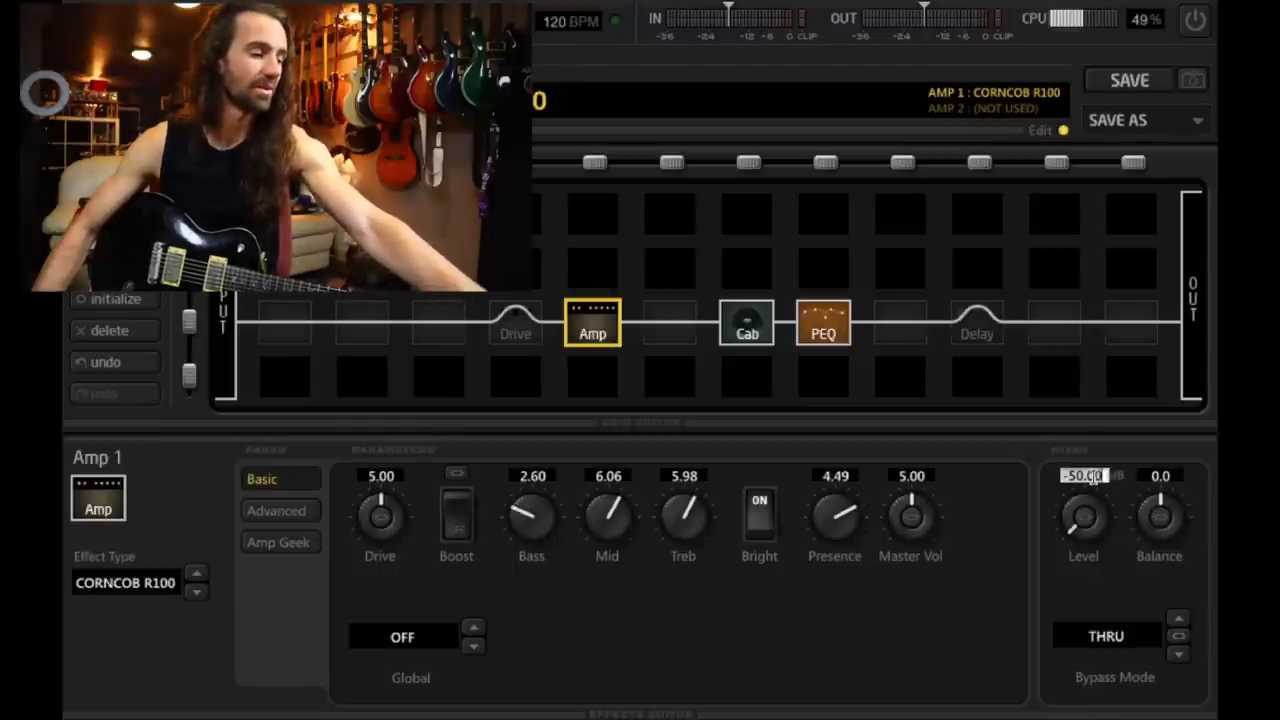
{"action": "left_click_drag", "start_coordinate": [1083, 515], "coordinate": [1083, 490]}
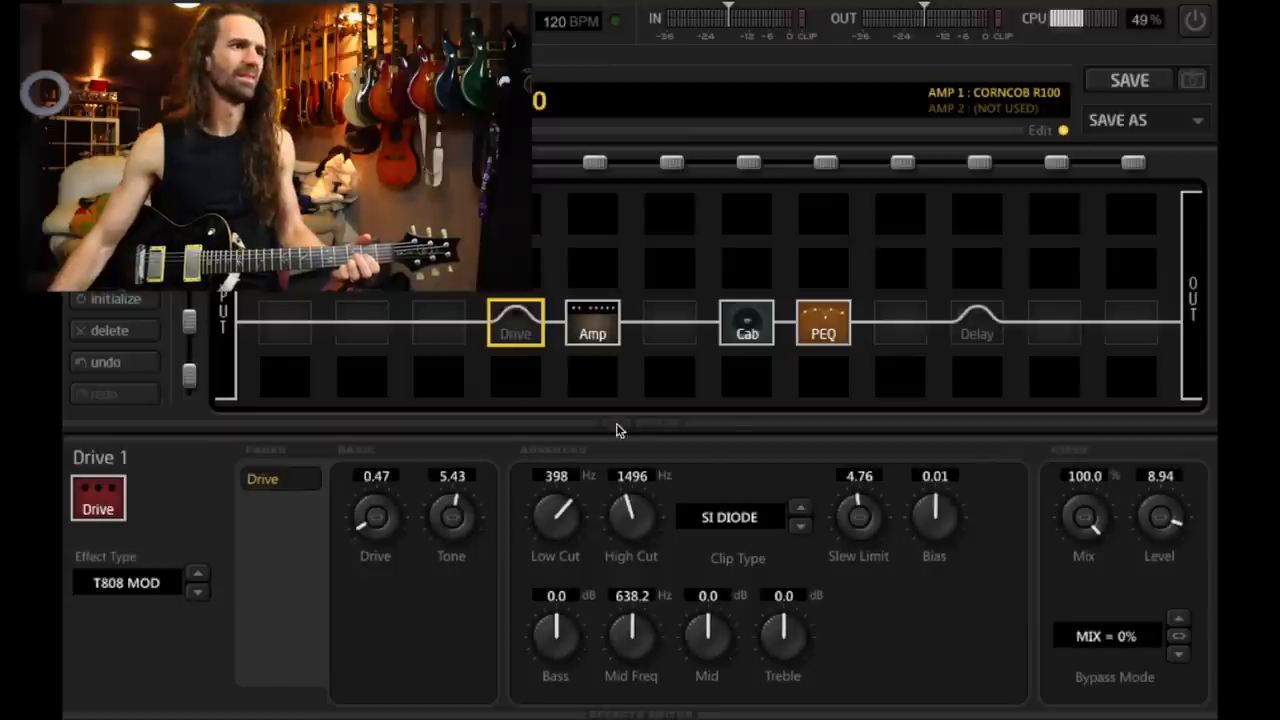
Step: Switch on the T808 Mod drive block and the stereo delay block
{"action": "left_click", "coordinate": [515, 325]}
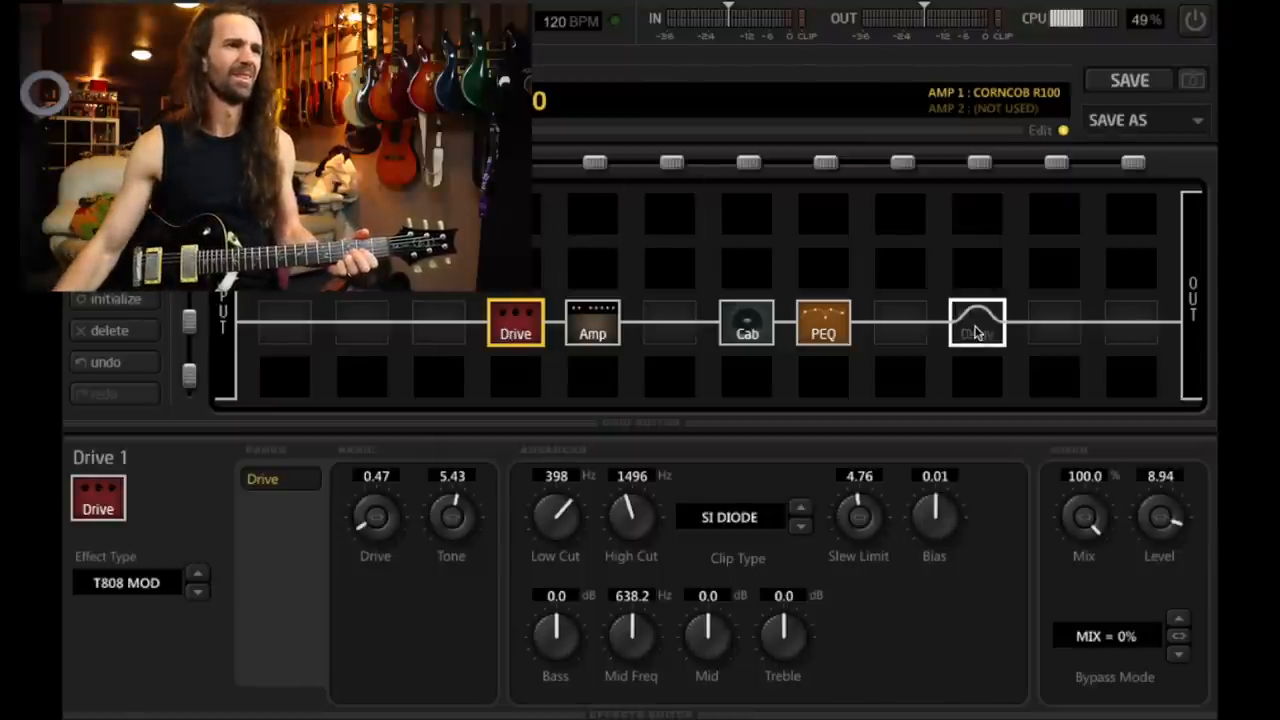
{"action": "left_click", "coordinate": [977, 323]}
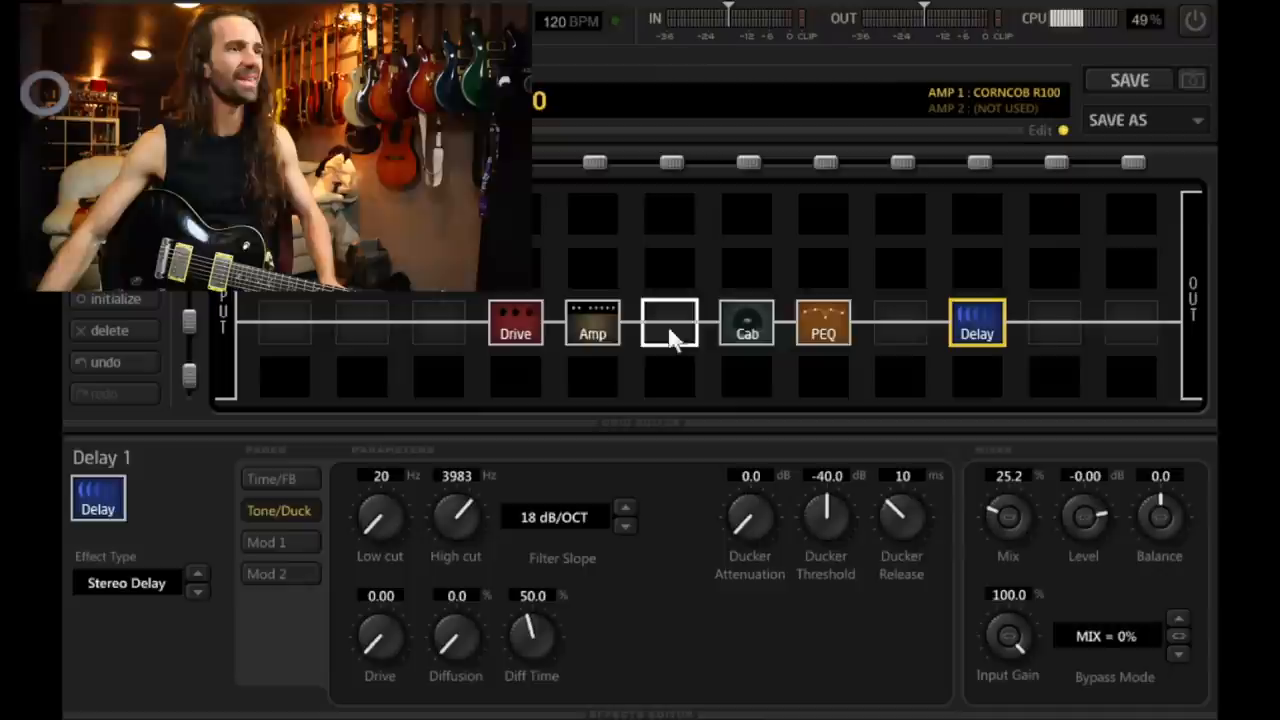
Step: Bypass the drive block and change the amp model to Shiver CLN
{"action": "left_click", "coordinate": [592, 323]}
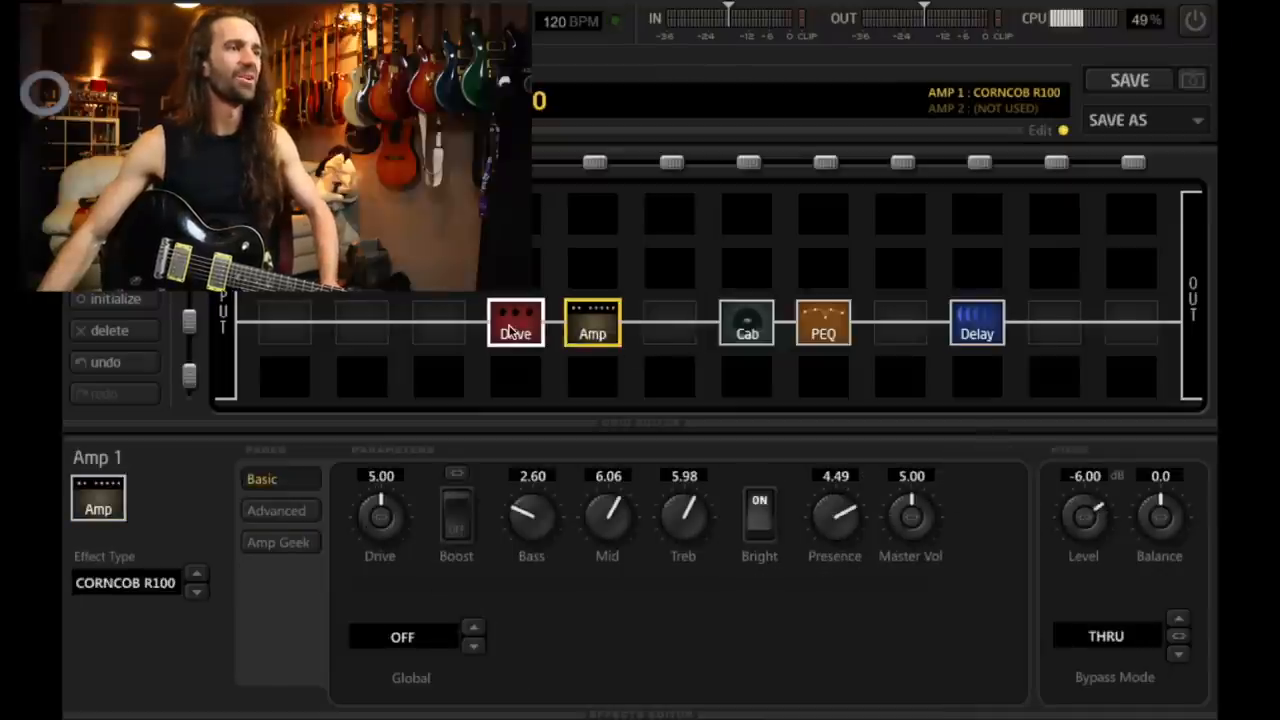
{"action": "left_click", "coordinate": [515, 322]}
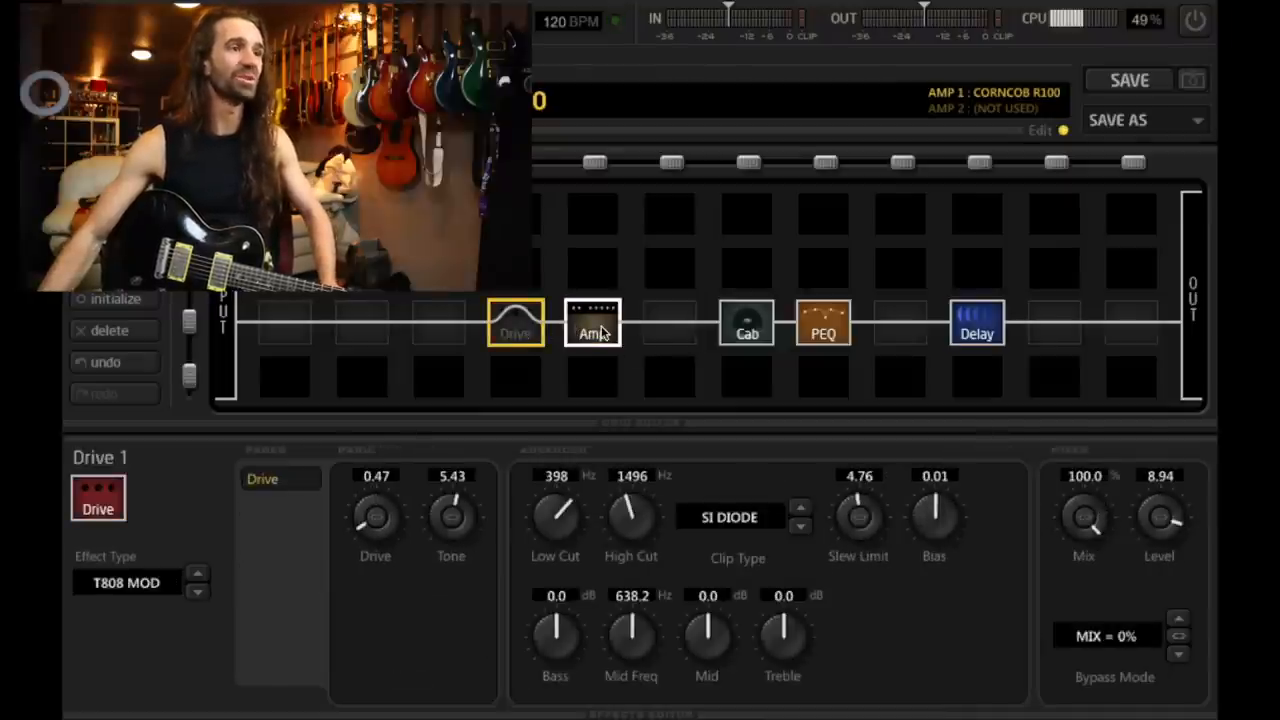
{"action": "left_click", "coordinate": [592, 323]}
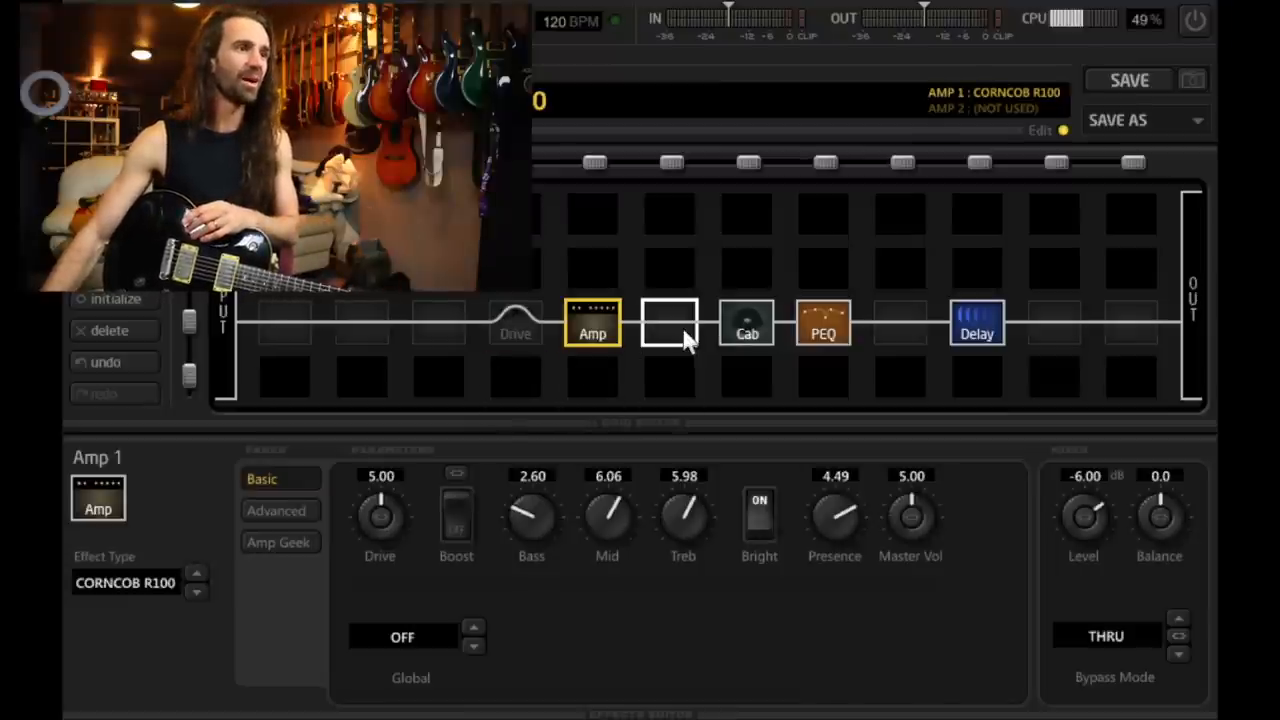
{"action": "left_click", "coordinate": [125, 583]}
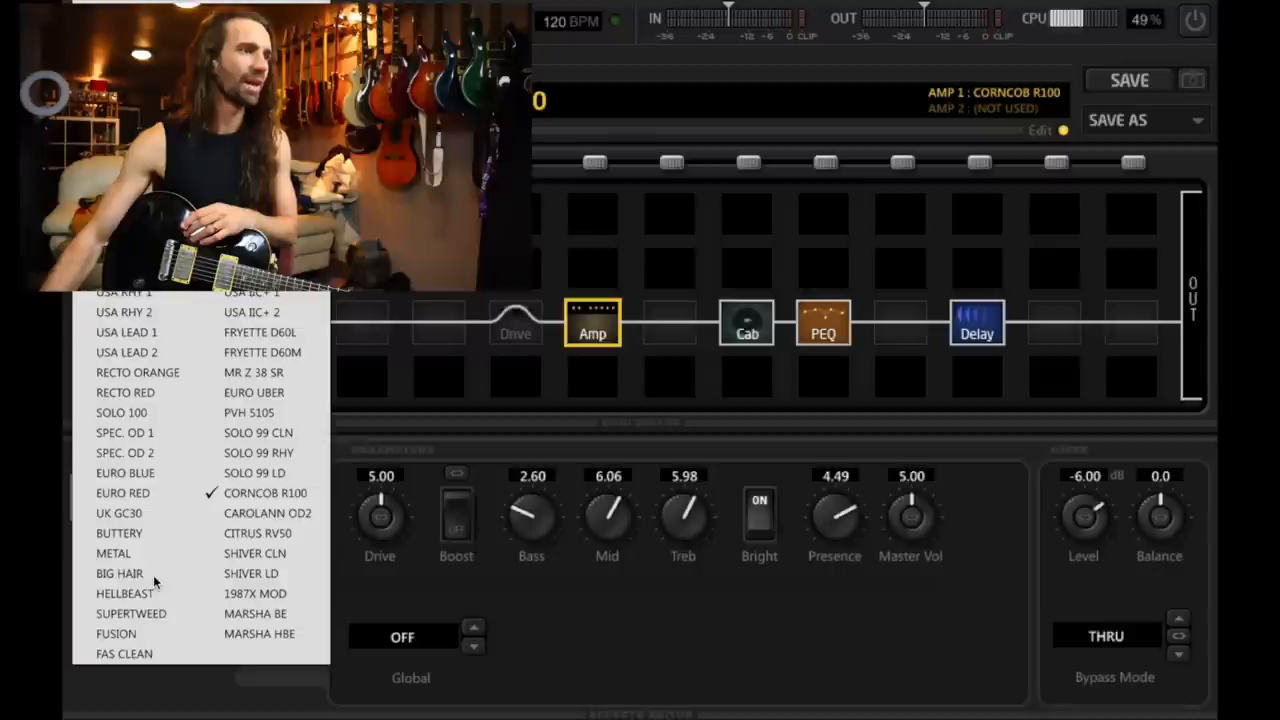
{"action": "left_click", "coordinate": [254, 553]}
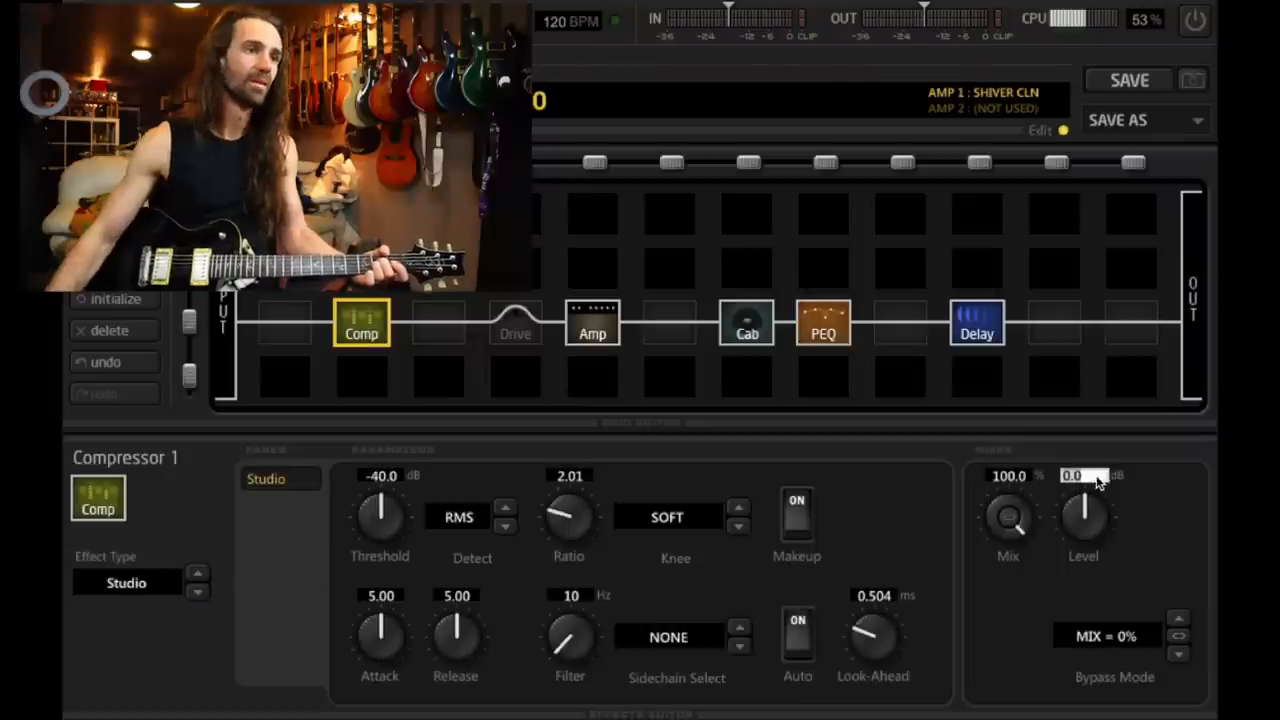
Step: Raise the Studio compressor's Mixer output level to 6.0 dB
{"action": "left_click_drag", "start_coordinate": [1083, 510], "coordinate": [1090, 490]}
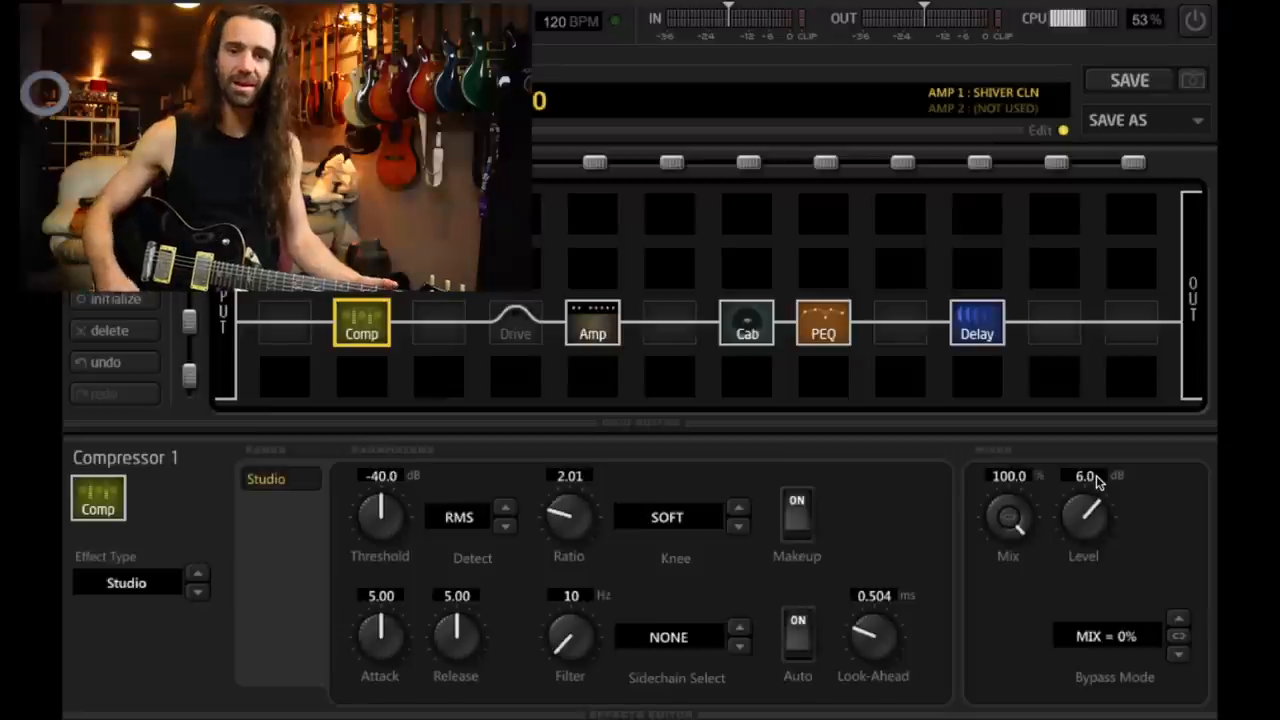
{"action": "mouse_move", "coordinate": [1015, 257]}
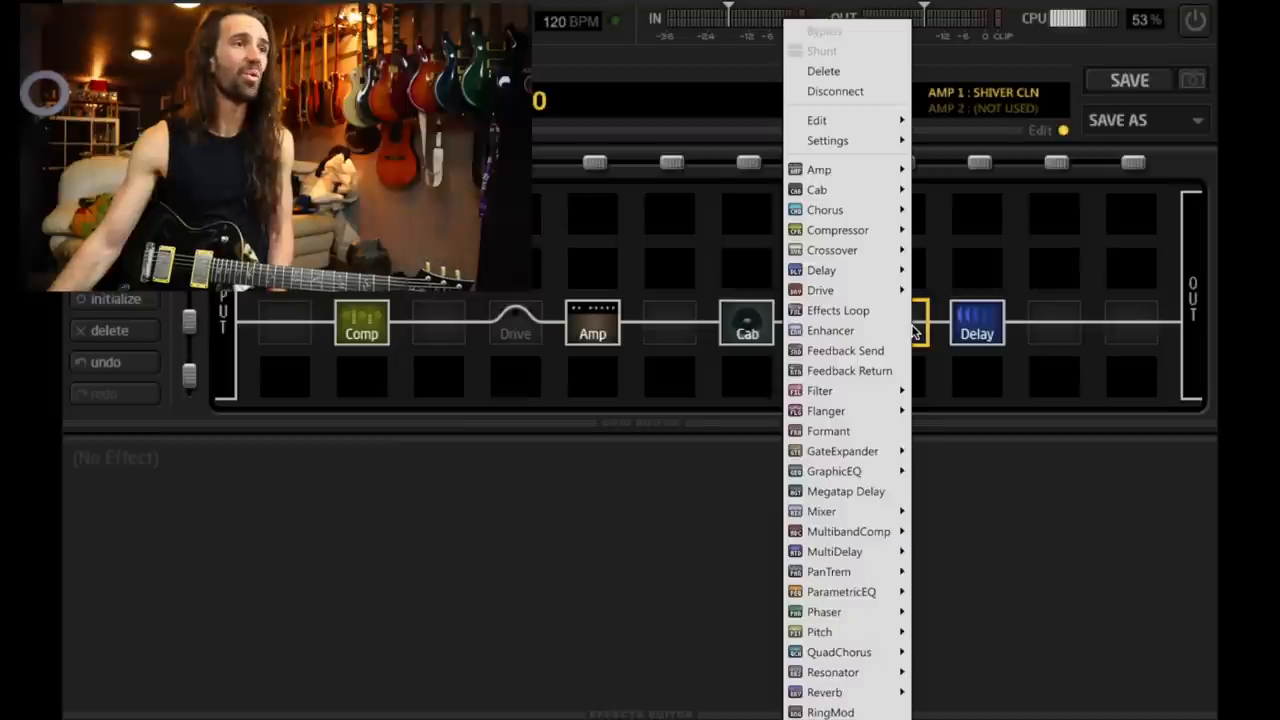
{"action": "mouse_move", "coordinate": [841, 591]}
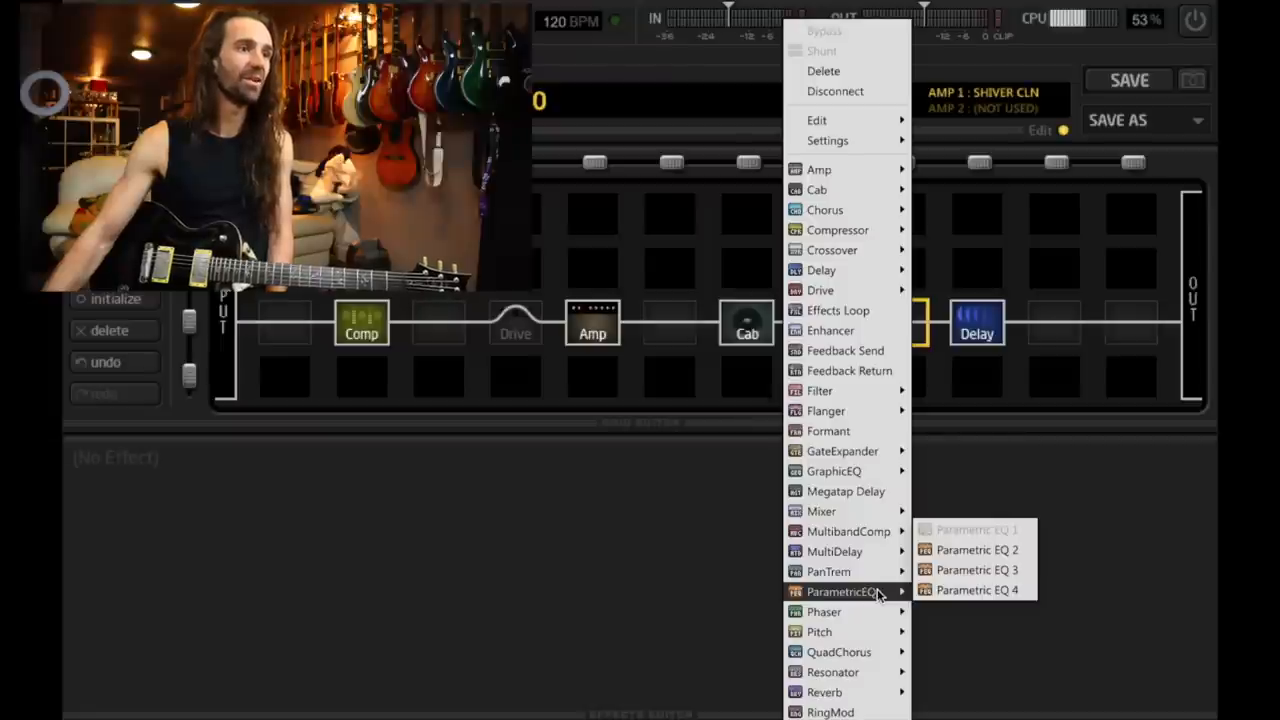
Step: Insert a Quad Chorus after the PEQ with rate 1.49 Hz, depth 46.5%, hicut 8530 Hz
{"action": "left_click", "coordinate": [976, 549]}
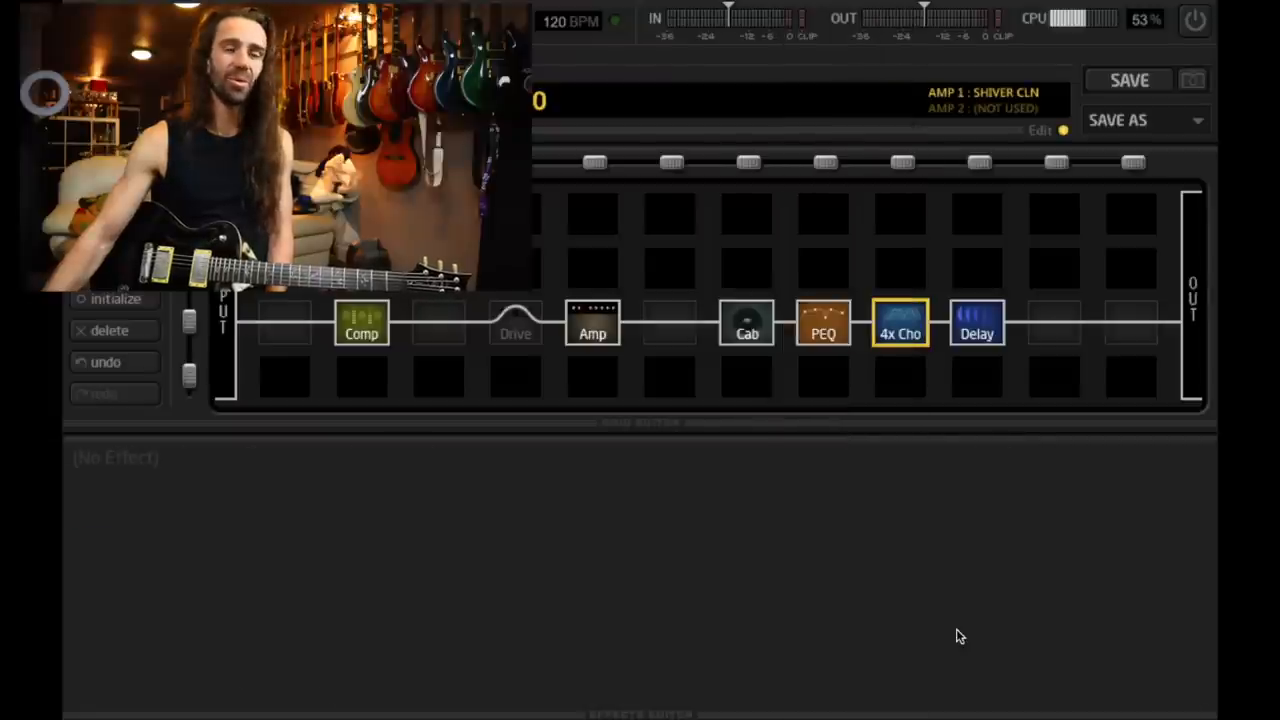
{"action": "left_click", "coordinate": [899, 323]}
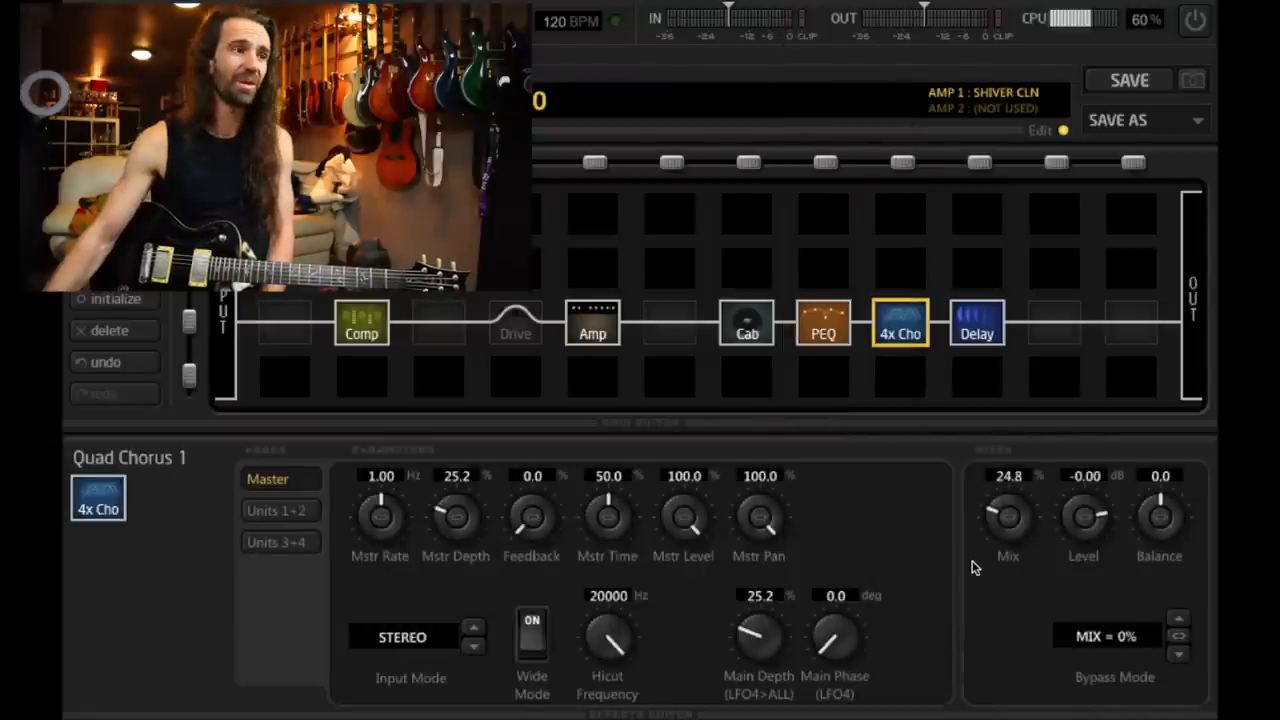
{"action": "left_click_drag", "start_coordinate": [379, 517], "coordinate": [390, 502]}
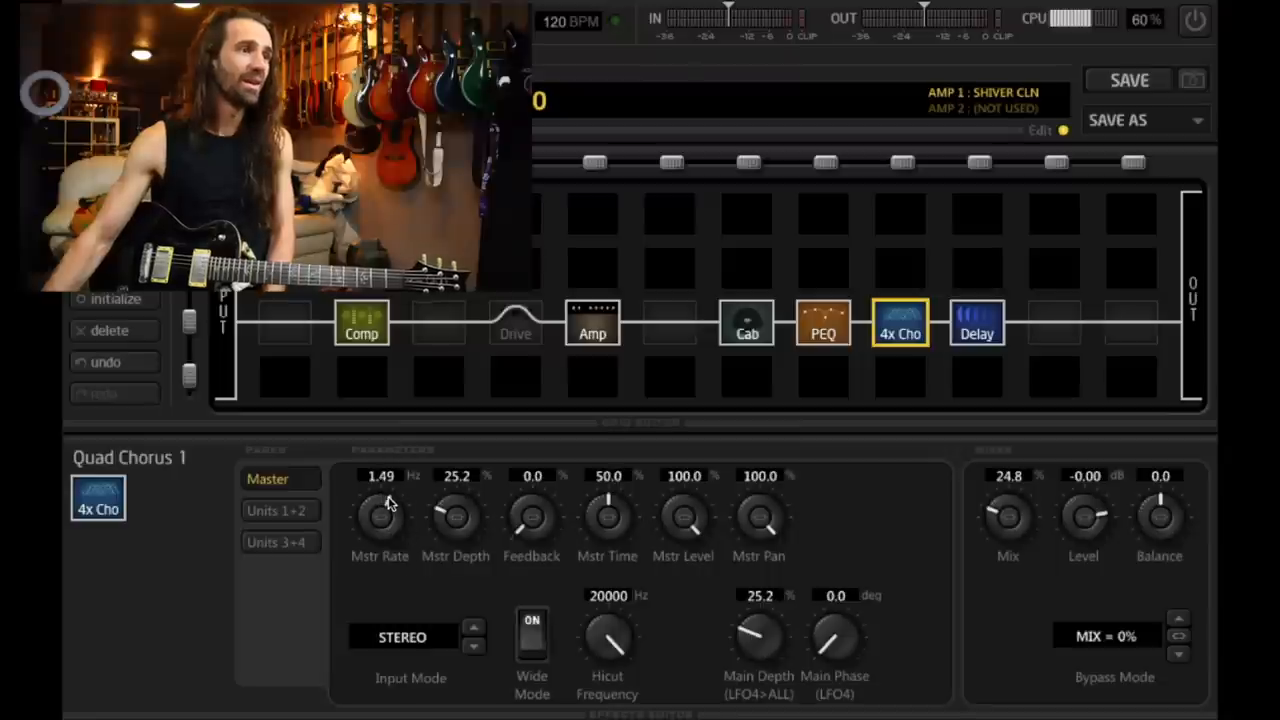
{"action": "left_click_drag", "start_coordinate": [455, 515], "coordinate": [455, 490]}
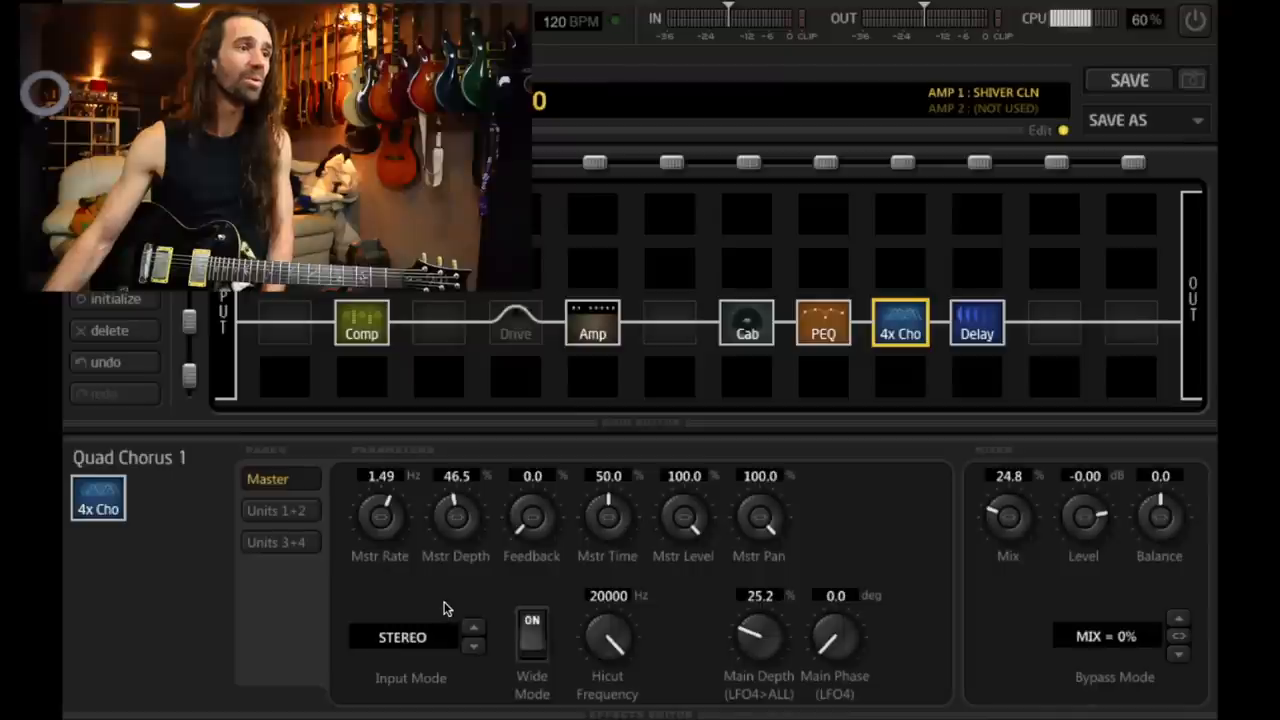
{"action": "left_click_drag", "start_coordinate": [607, 635], "coordinate": [625, 645]}
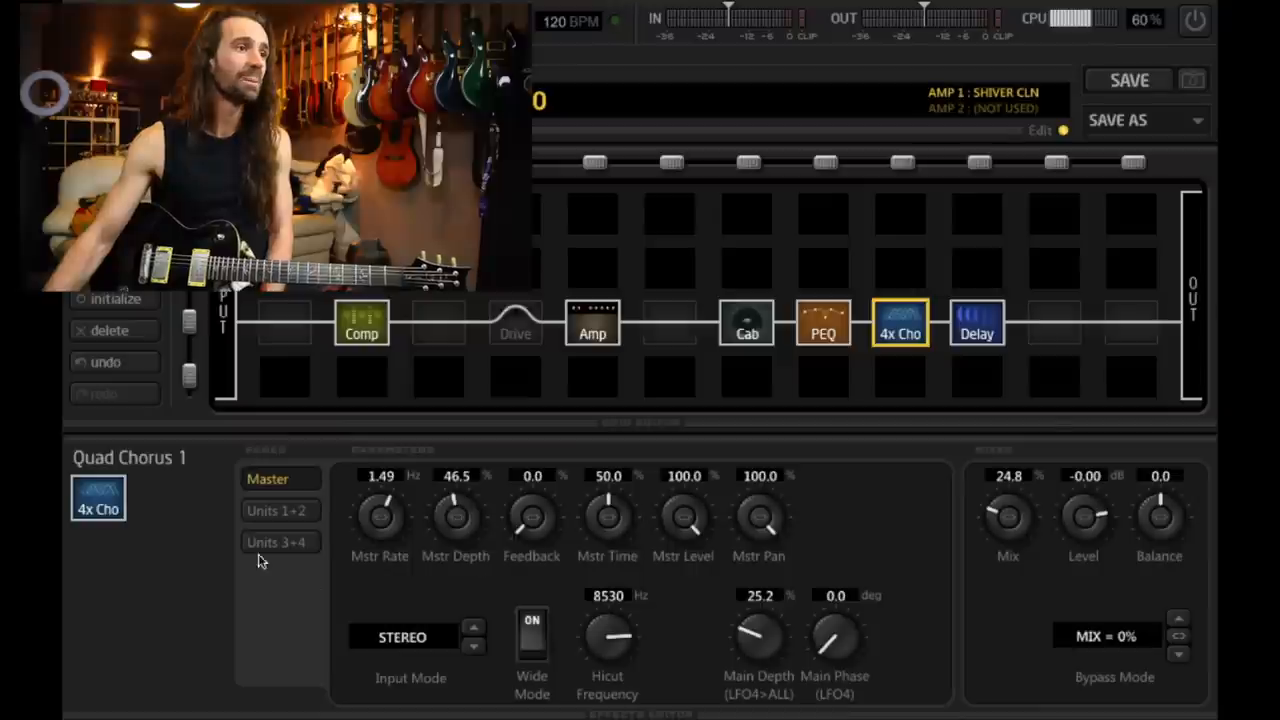
Step: Browse the chorus voice pages for voices 1-2 and 3-4
{"action": "left_click", "coordinate": [278, 510]}
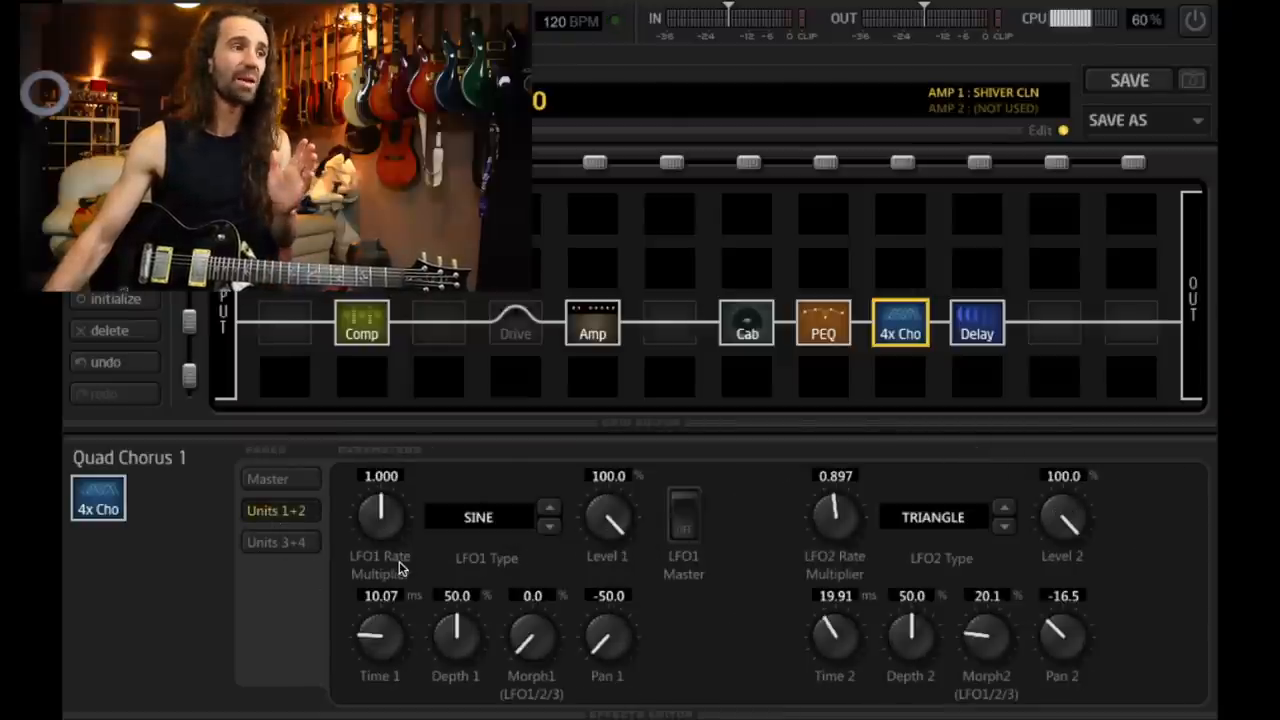
{"action": "mouse_move", "coordinate": [548, 595]}
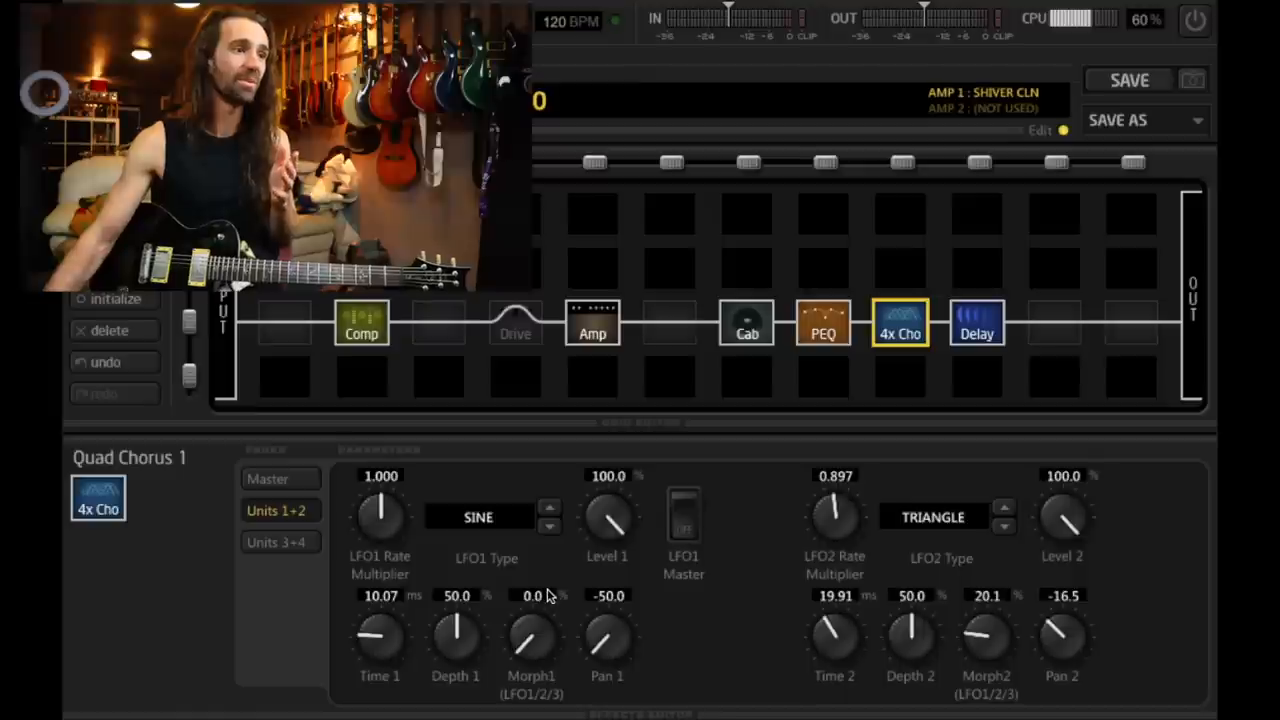
{"action": "mouse_move", "coordinate": [533, 678]}
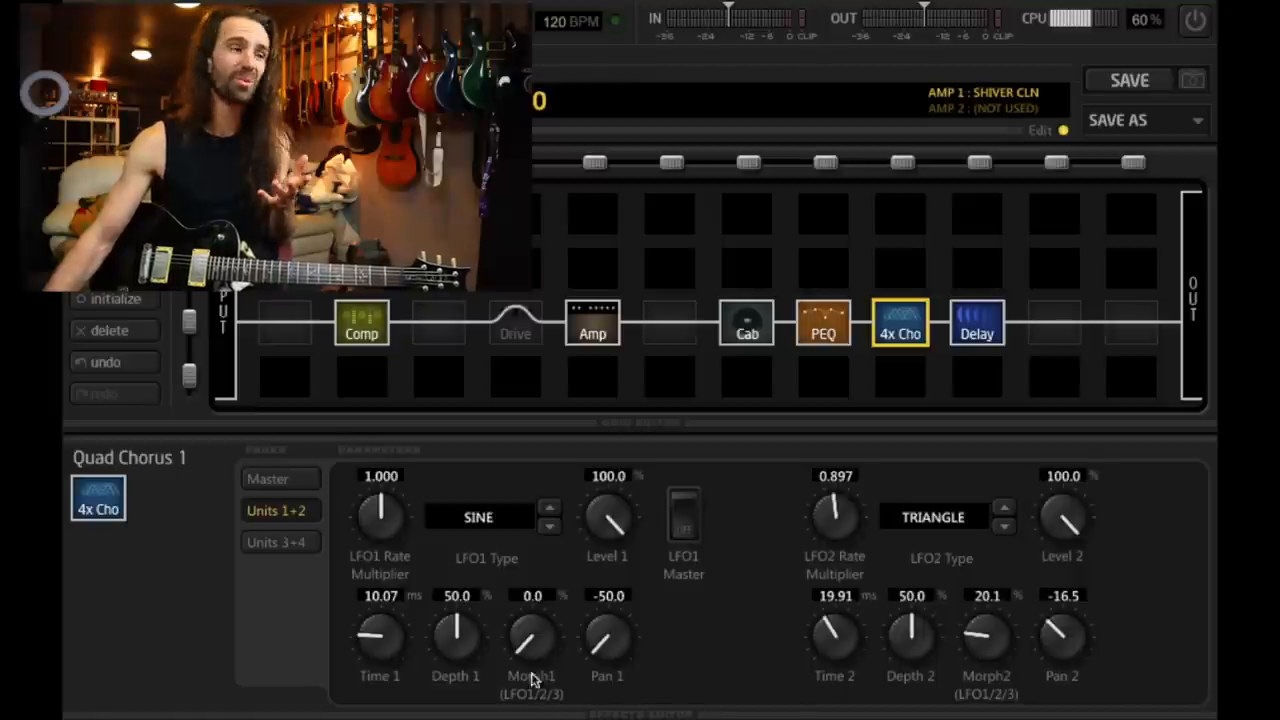
{"action": "left_click", "coordinate": [267, 478]}
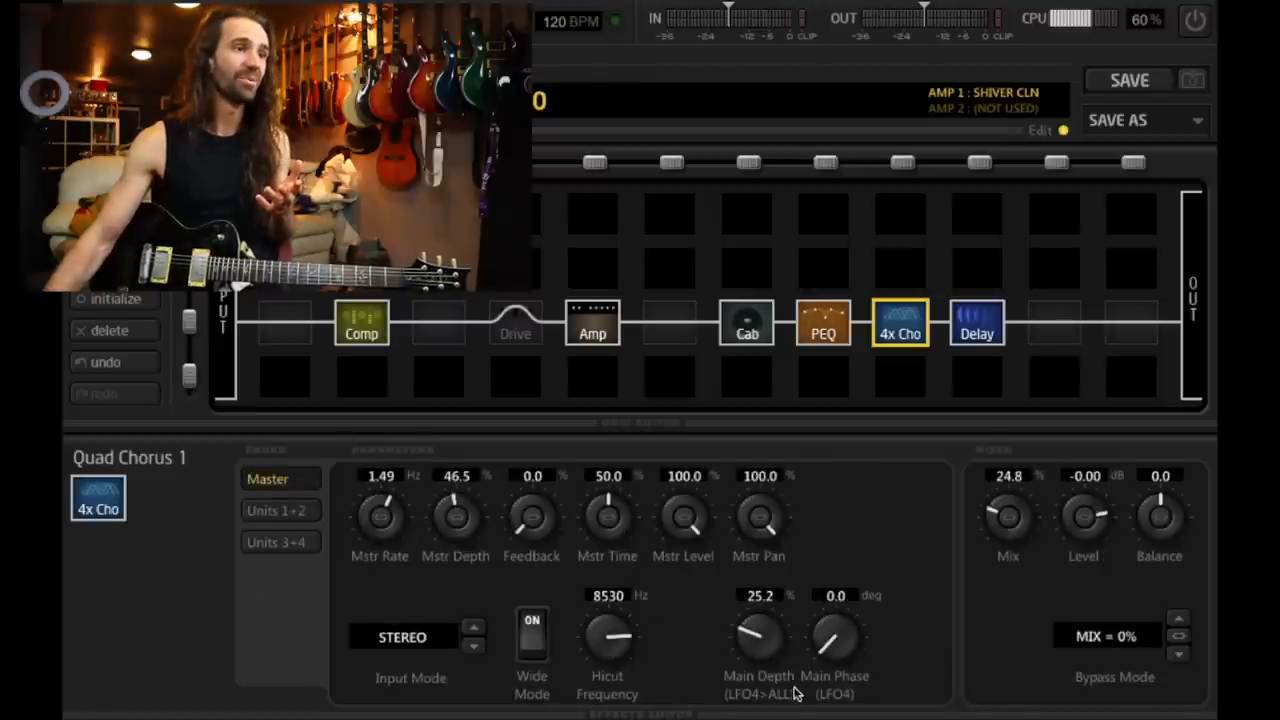
{"action": "left_click", "coordinate": [279, 542]}
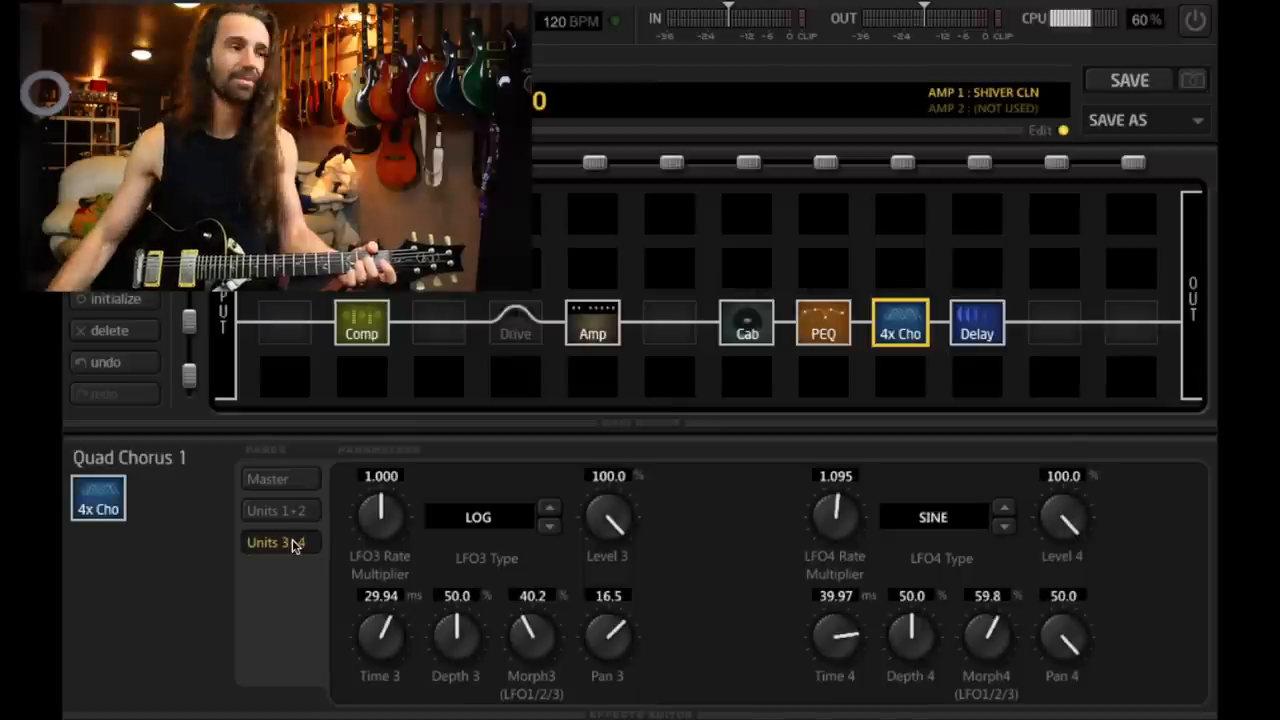
Step: Return to the quad chorus Master page and adjust its mix amount
{"action": "left_click", "coordinate": [267, 478]}
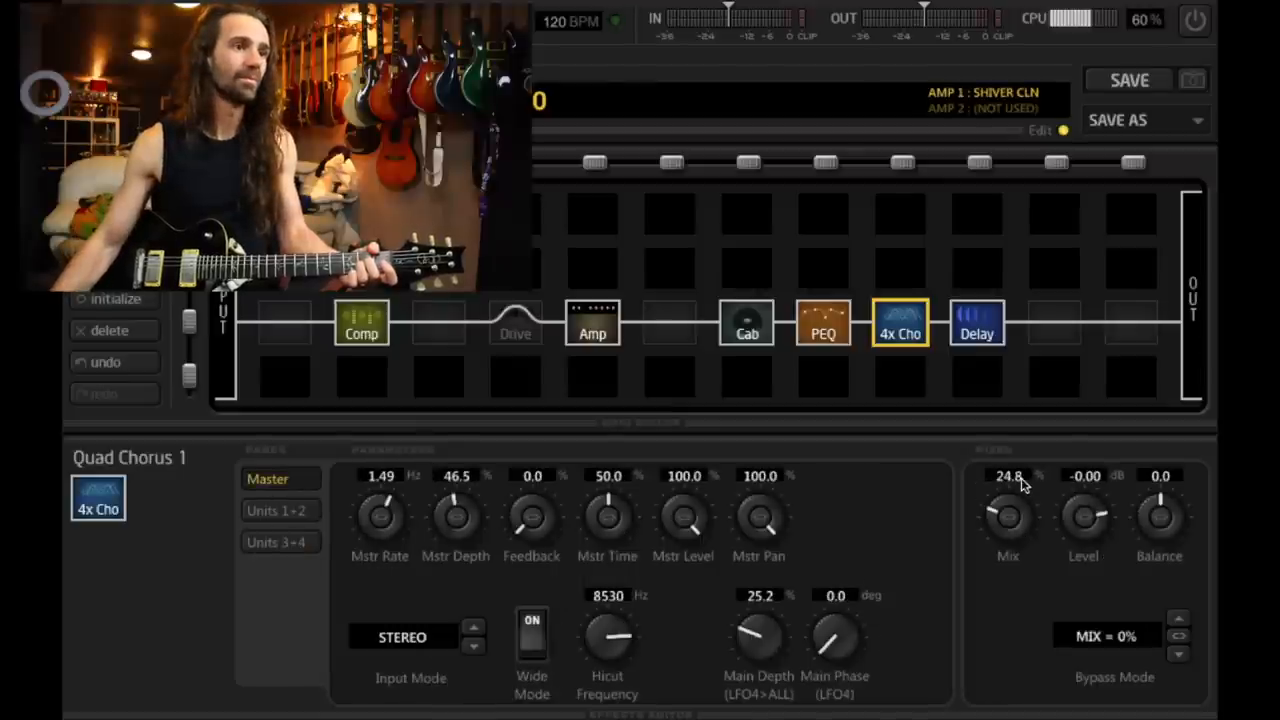
{"action": "left_click_drag", "start_coordinate": [1007, 515], "coordinate": [1007, 490]}
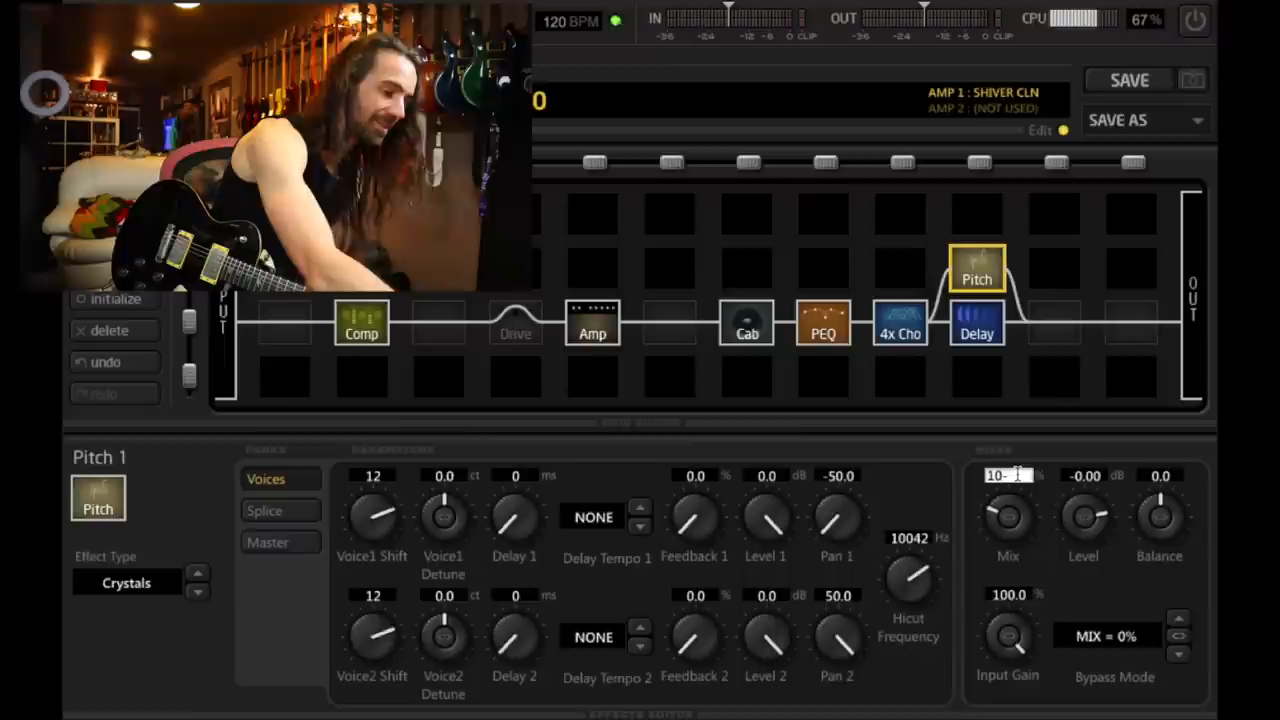
Step: Enter 100 as the Crystals pitch block's mix, making it fully wet
{"action": "type", "text": "109"}
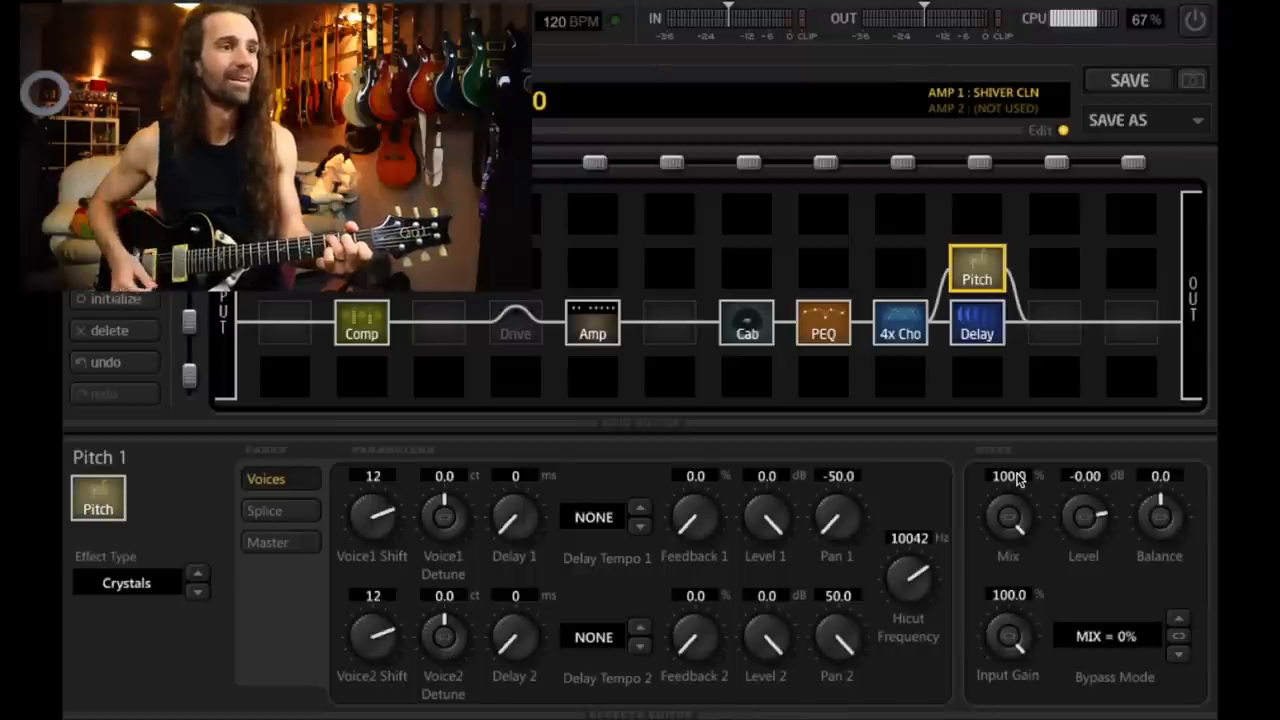
{"action": "mouse_move", "coordinate": [1190, 560]}
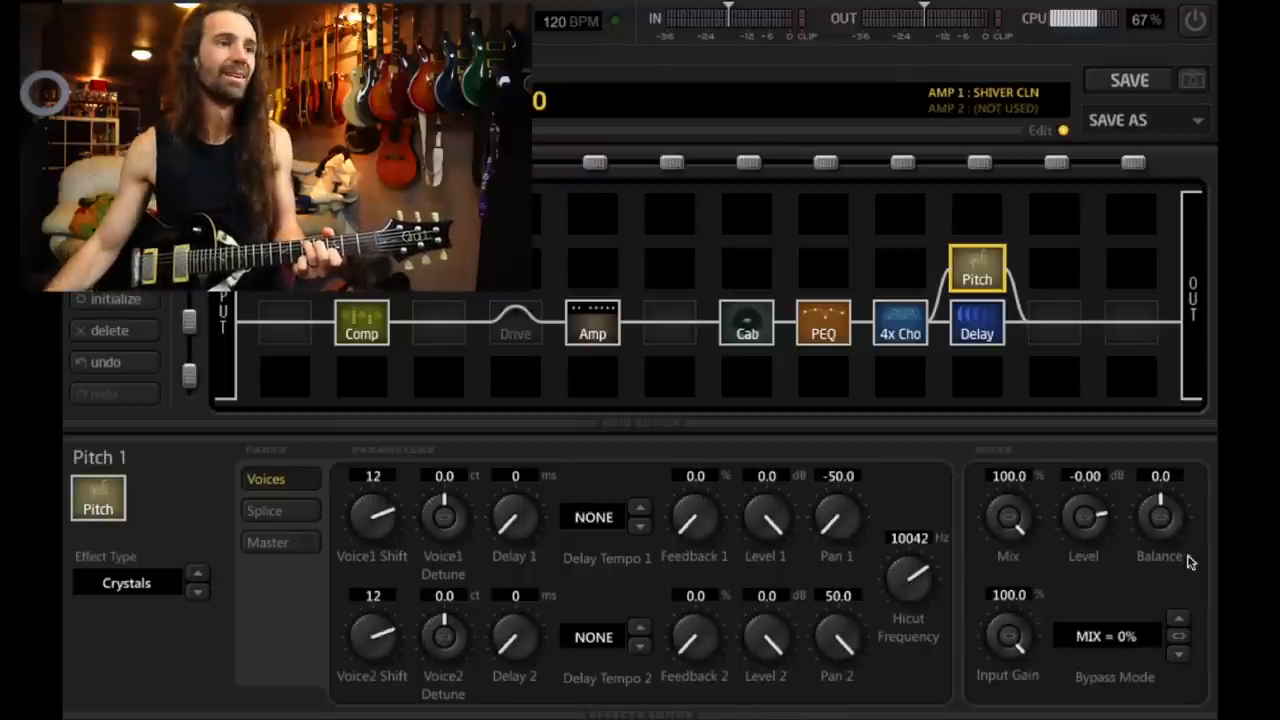